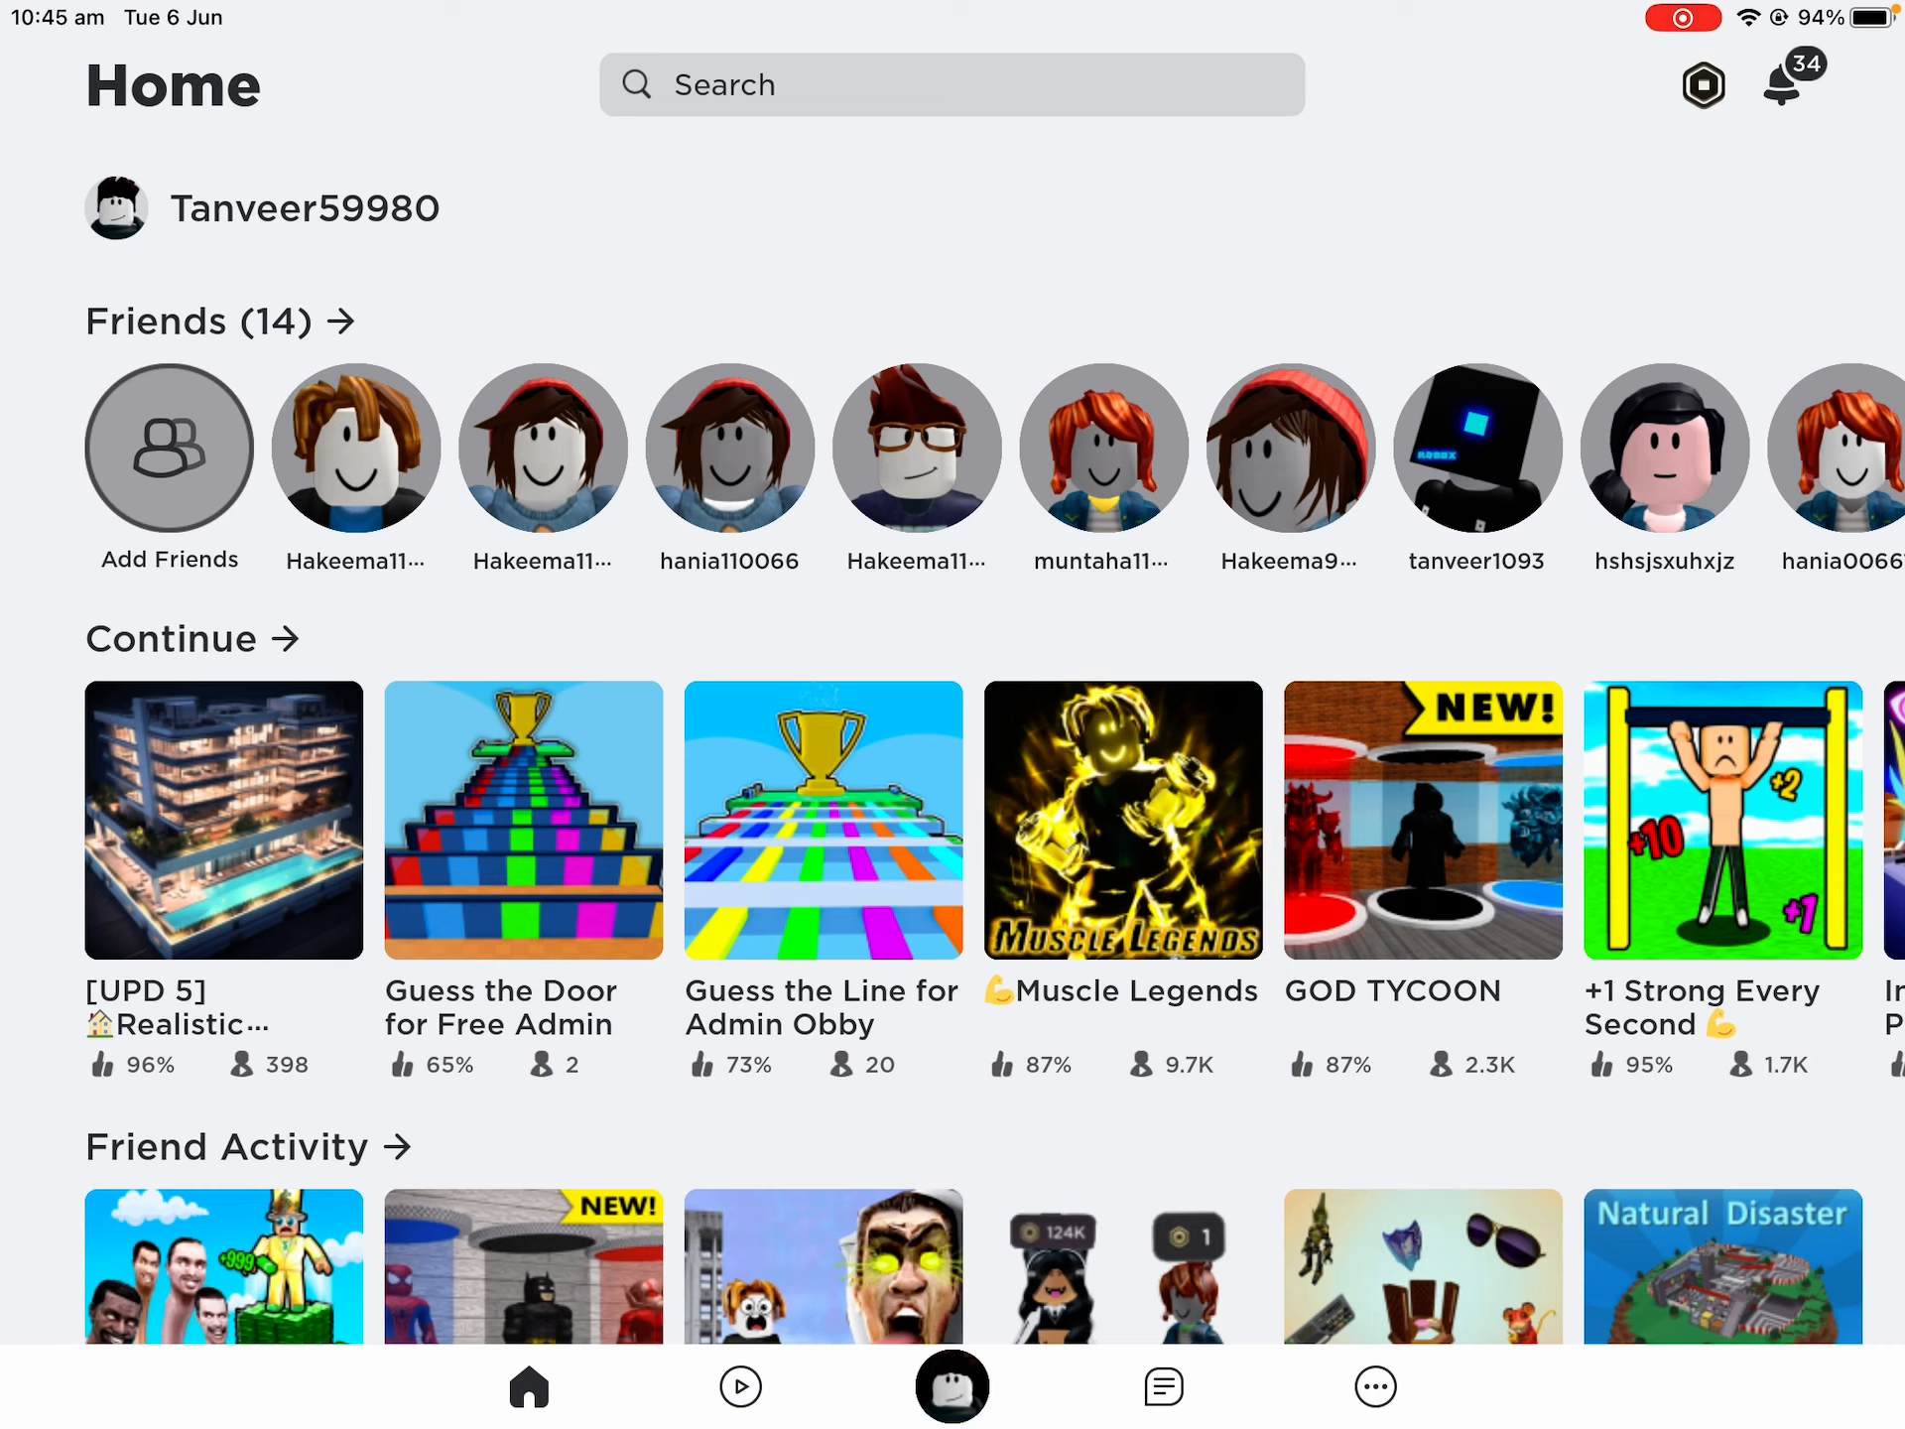
Go to the Avatar tab and open the Customize character editor
{"action": "left_click", "coordinate": [951, 1385]}
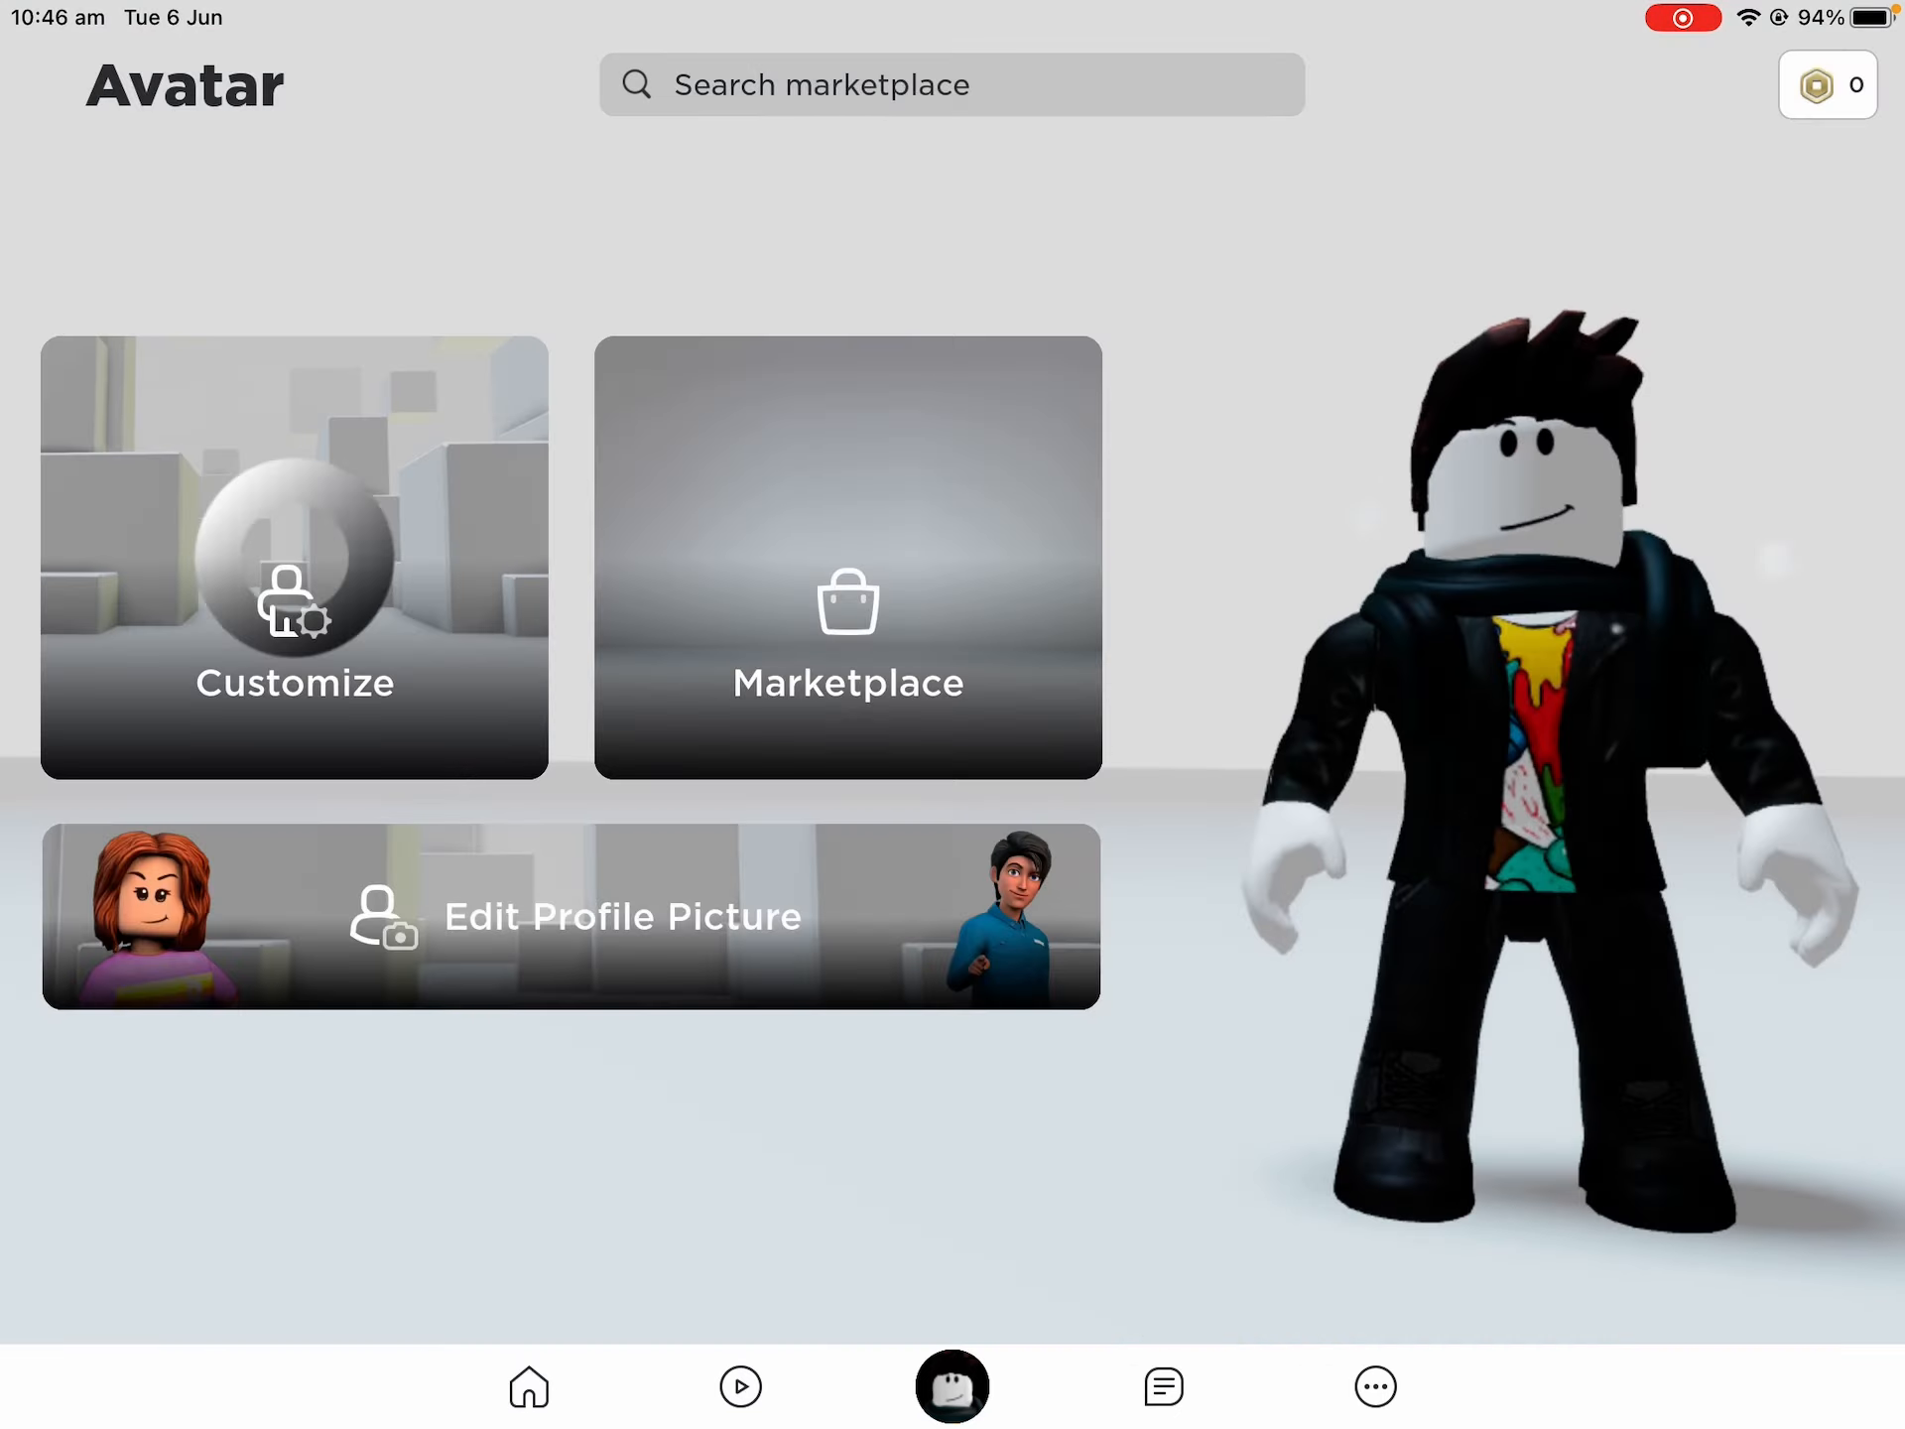
{"action": "left_click", "coordinate": [292, 556]}
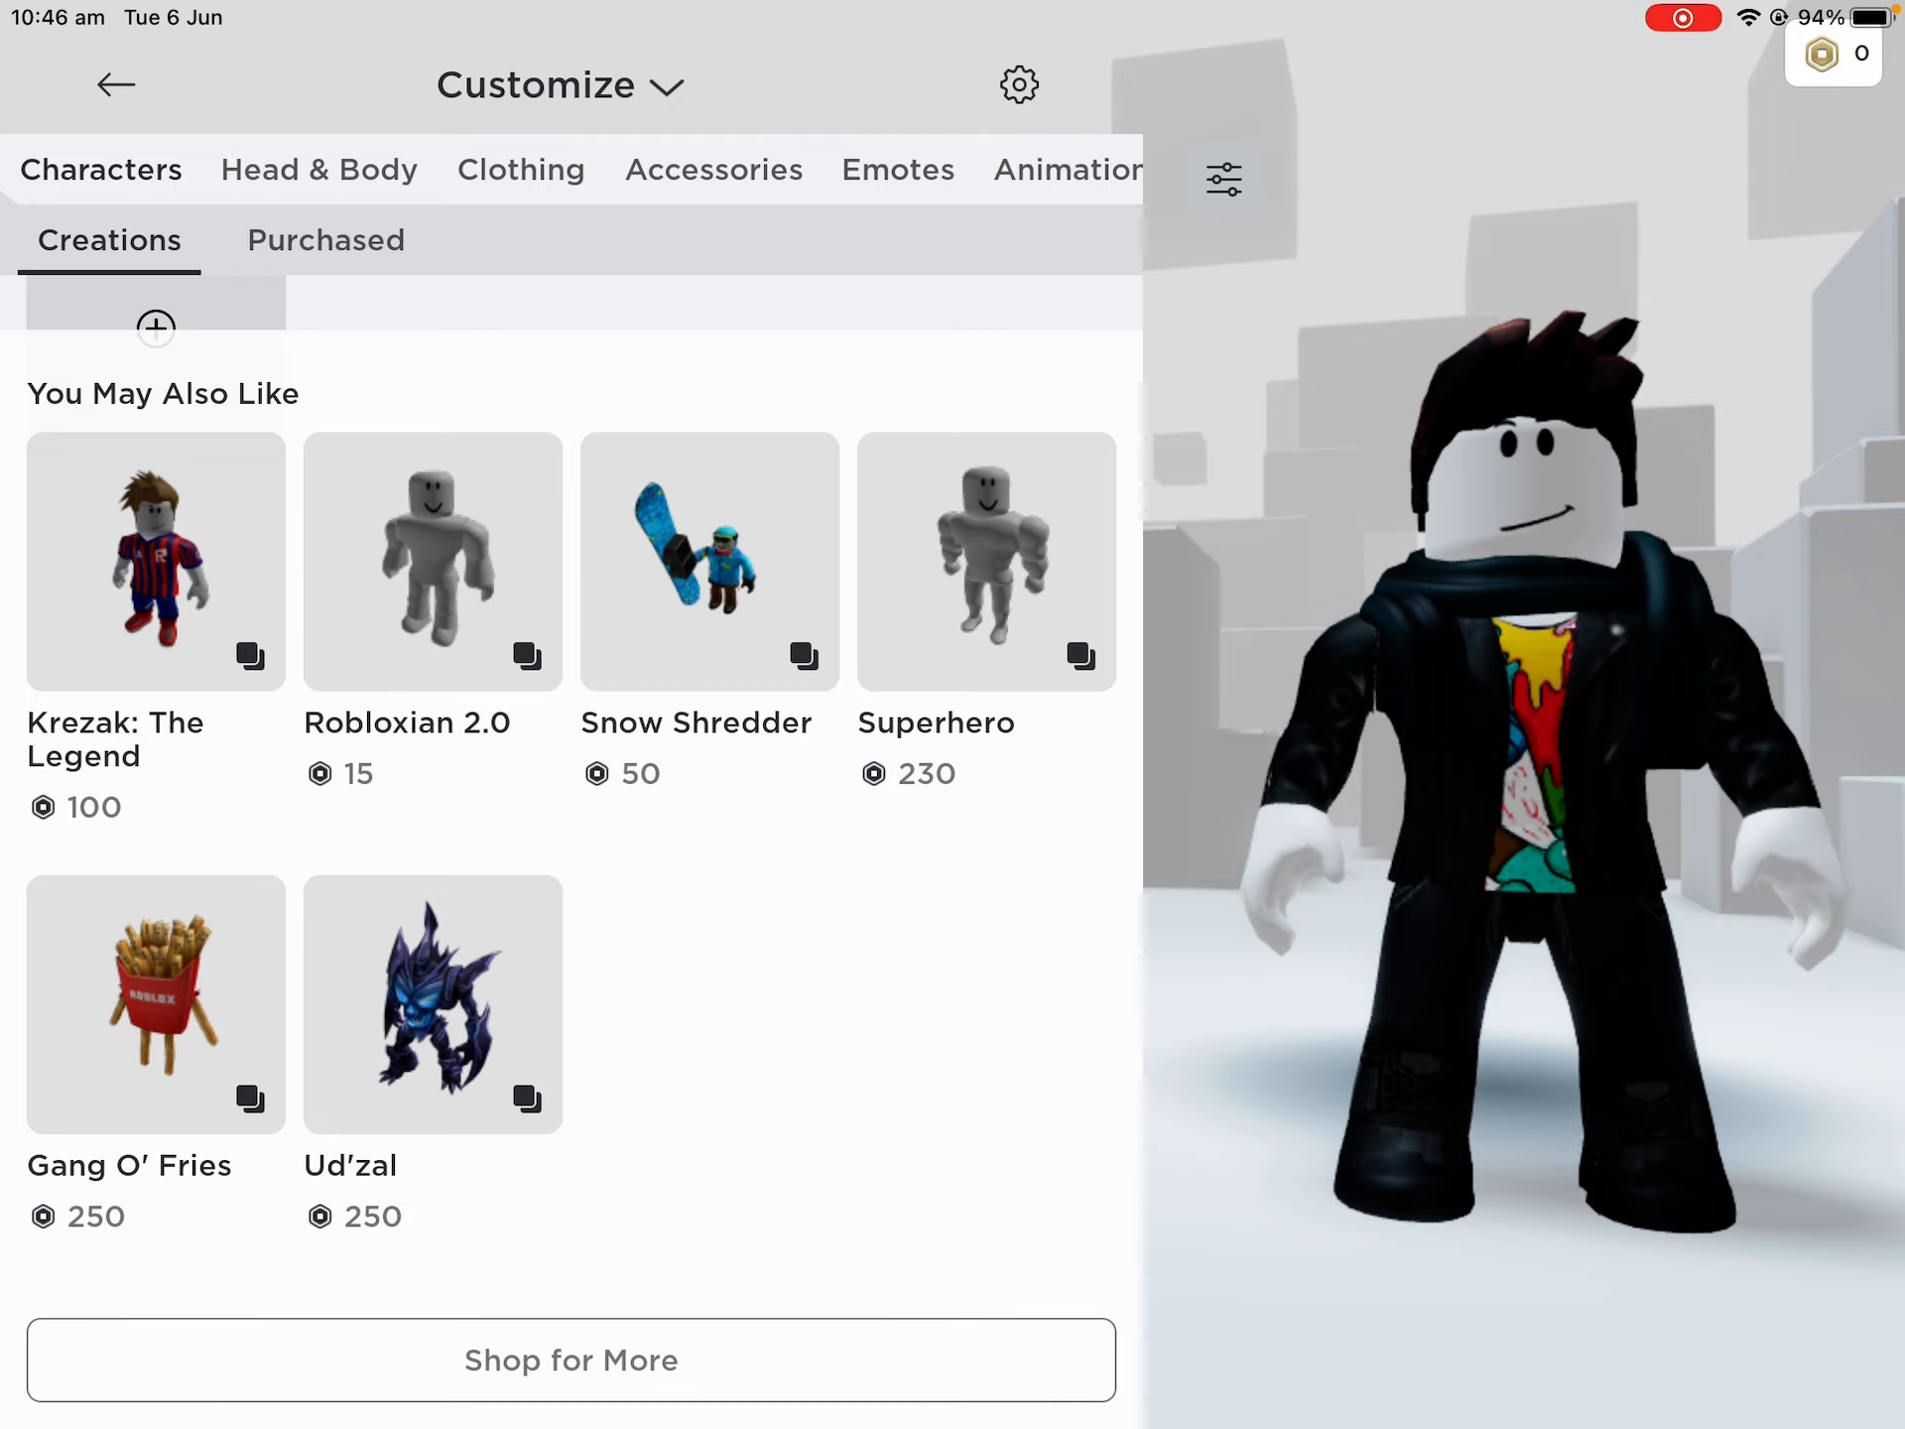
Get the free Junkbot character from the Marketplace, then return to the Avatar page
{"action": "left_click", "coordinate": [572, 1358]}
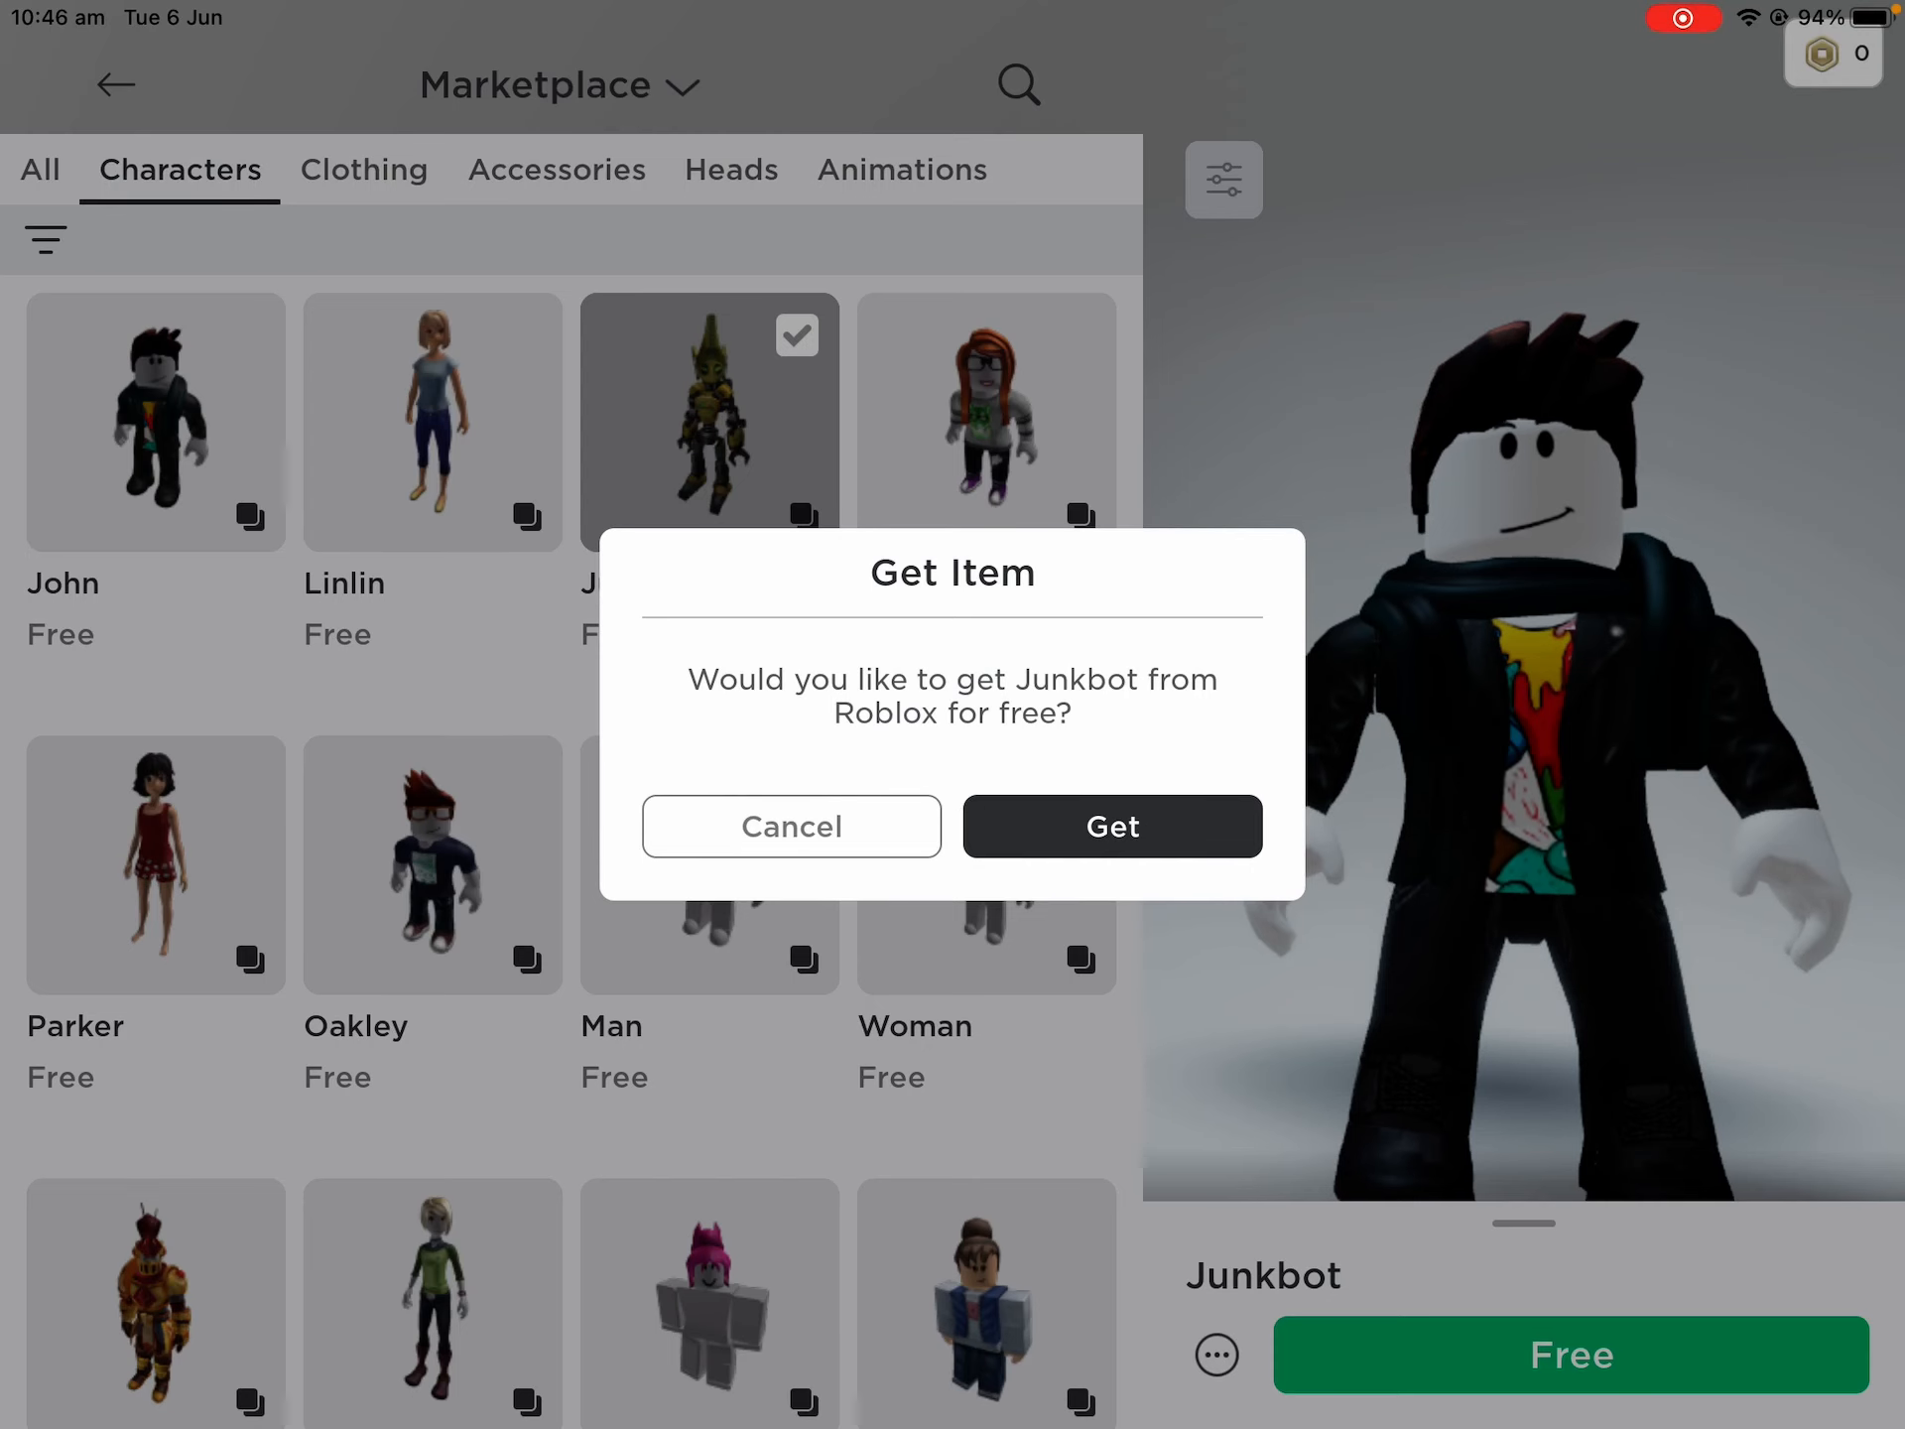
{"action": "left_click", "coordinate": [1110, 826]}
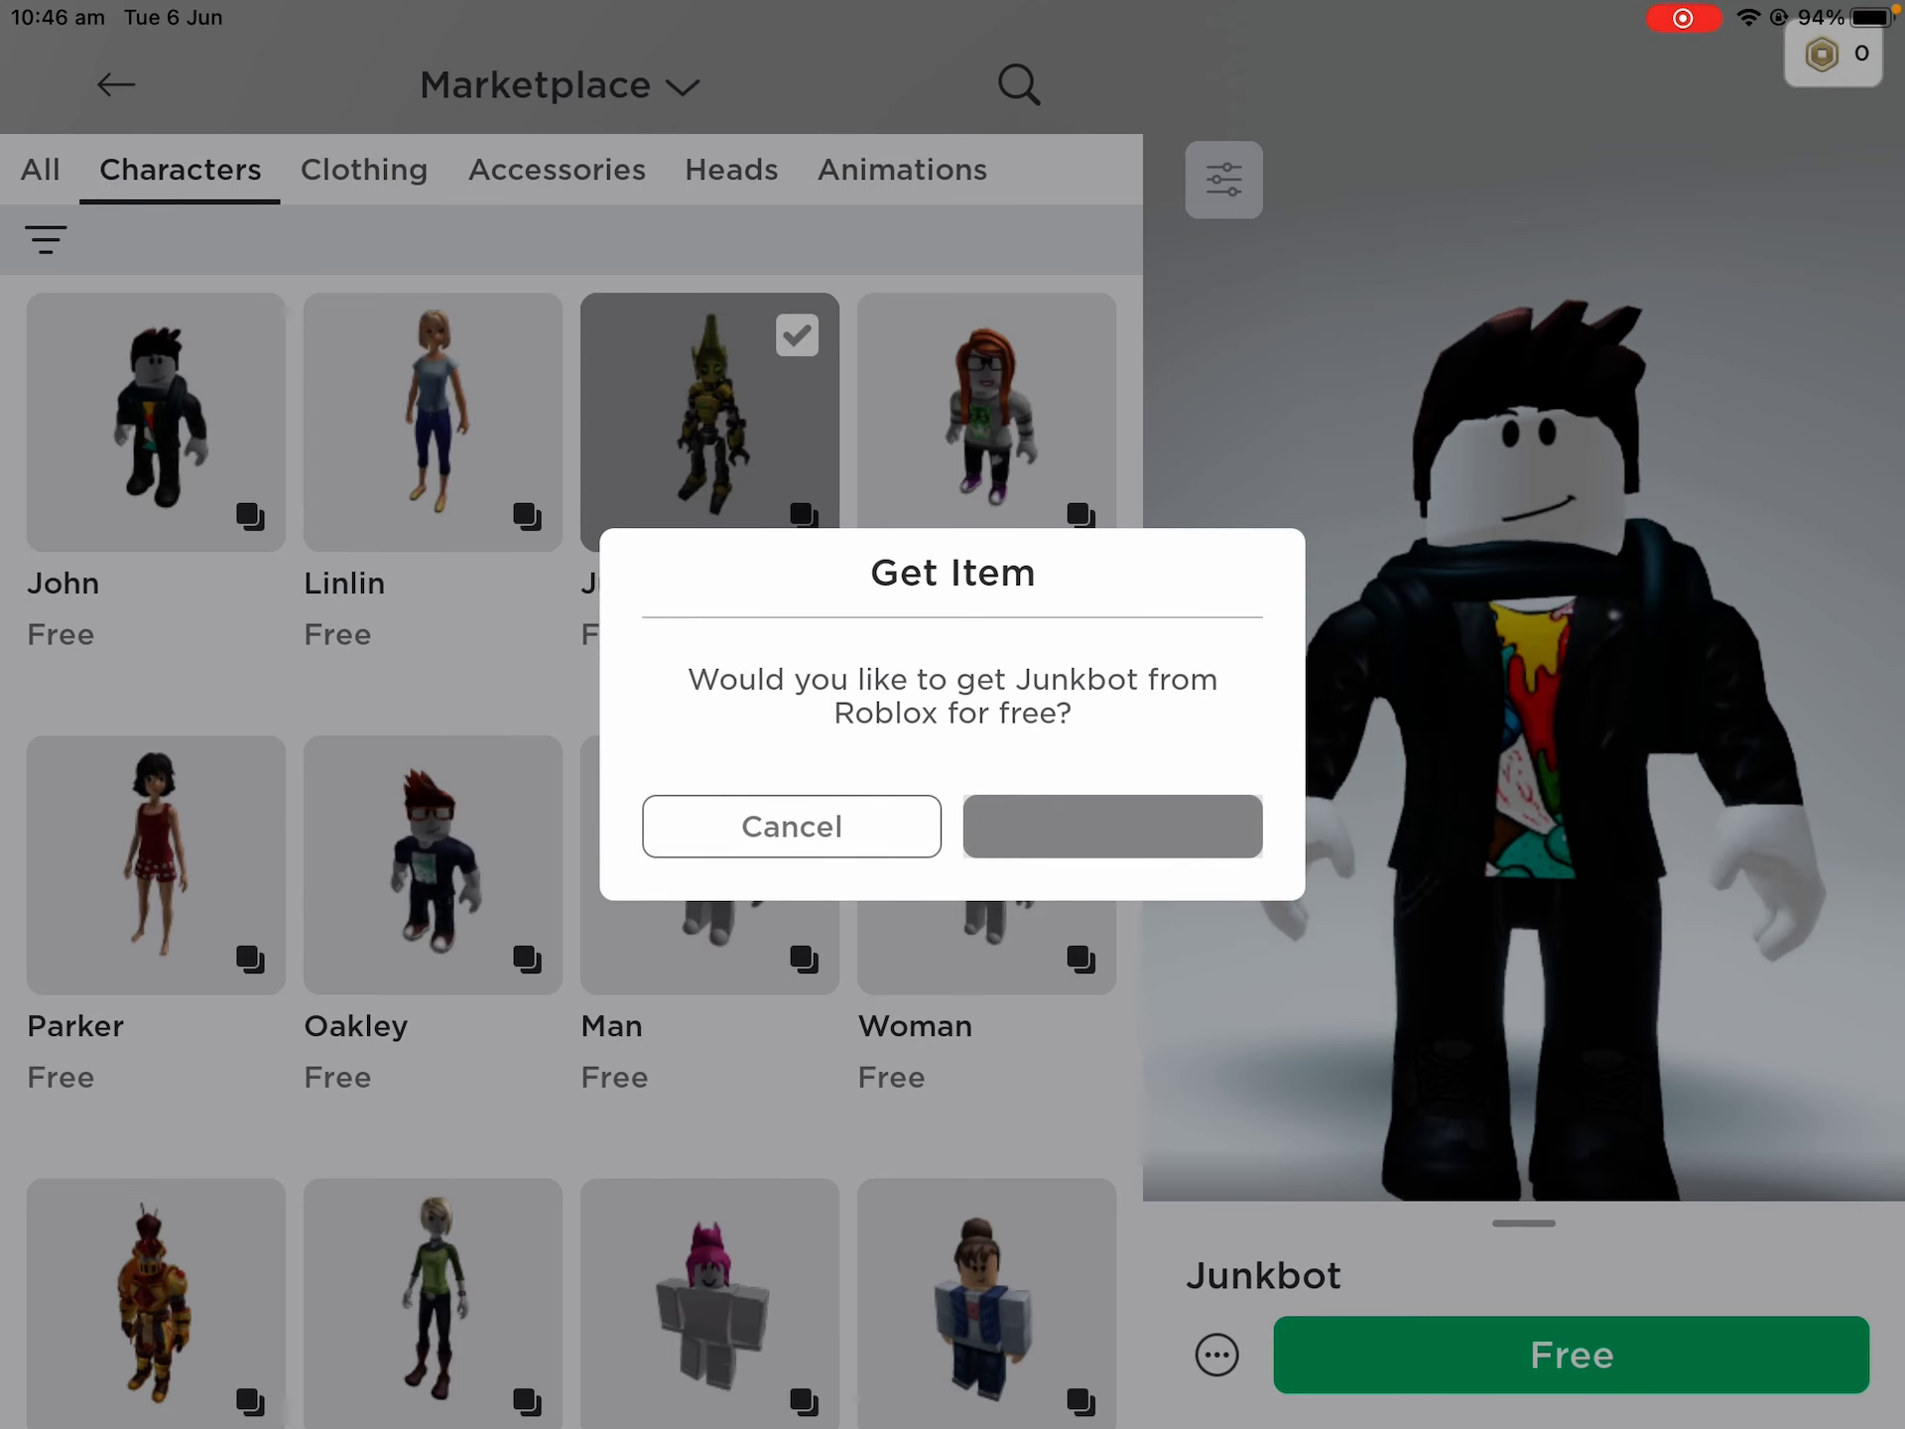
{"action": "left_click", "coordinate": [1110, 826]}
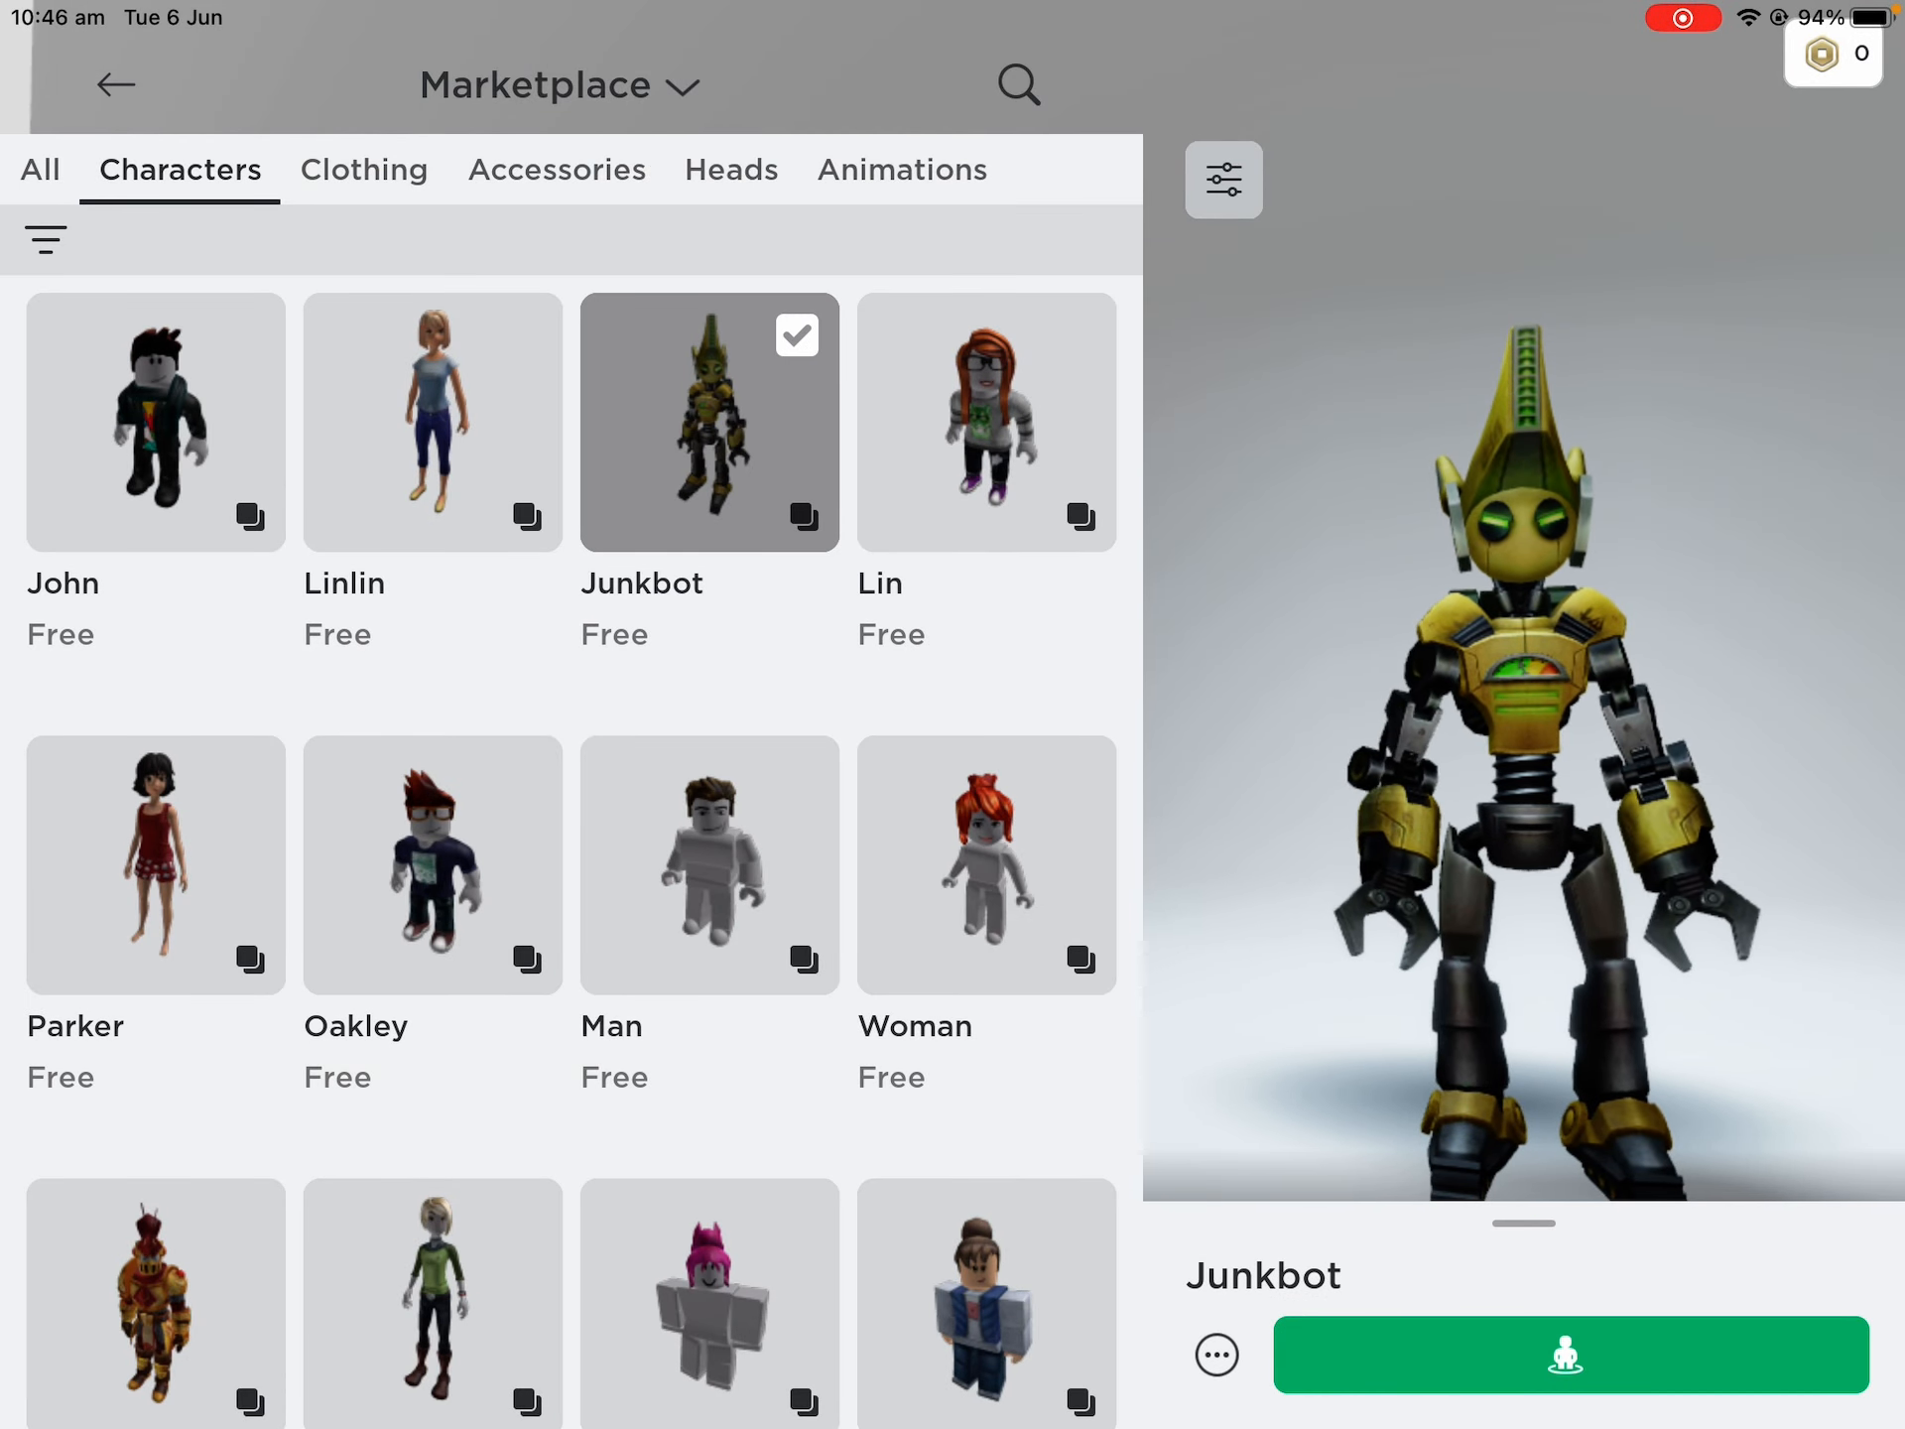
{"action": "left_click", "coordinate": [114, 86]}
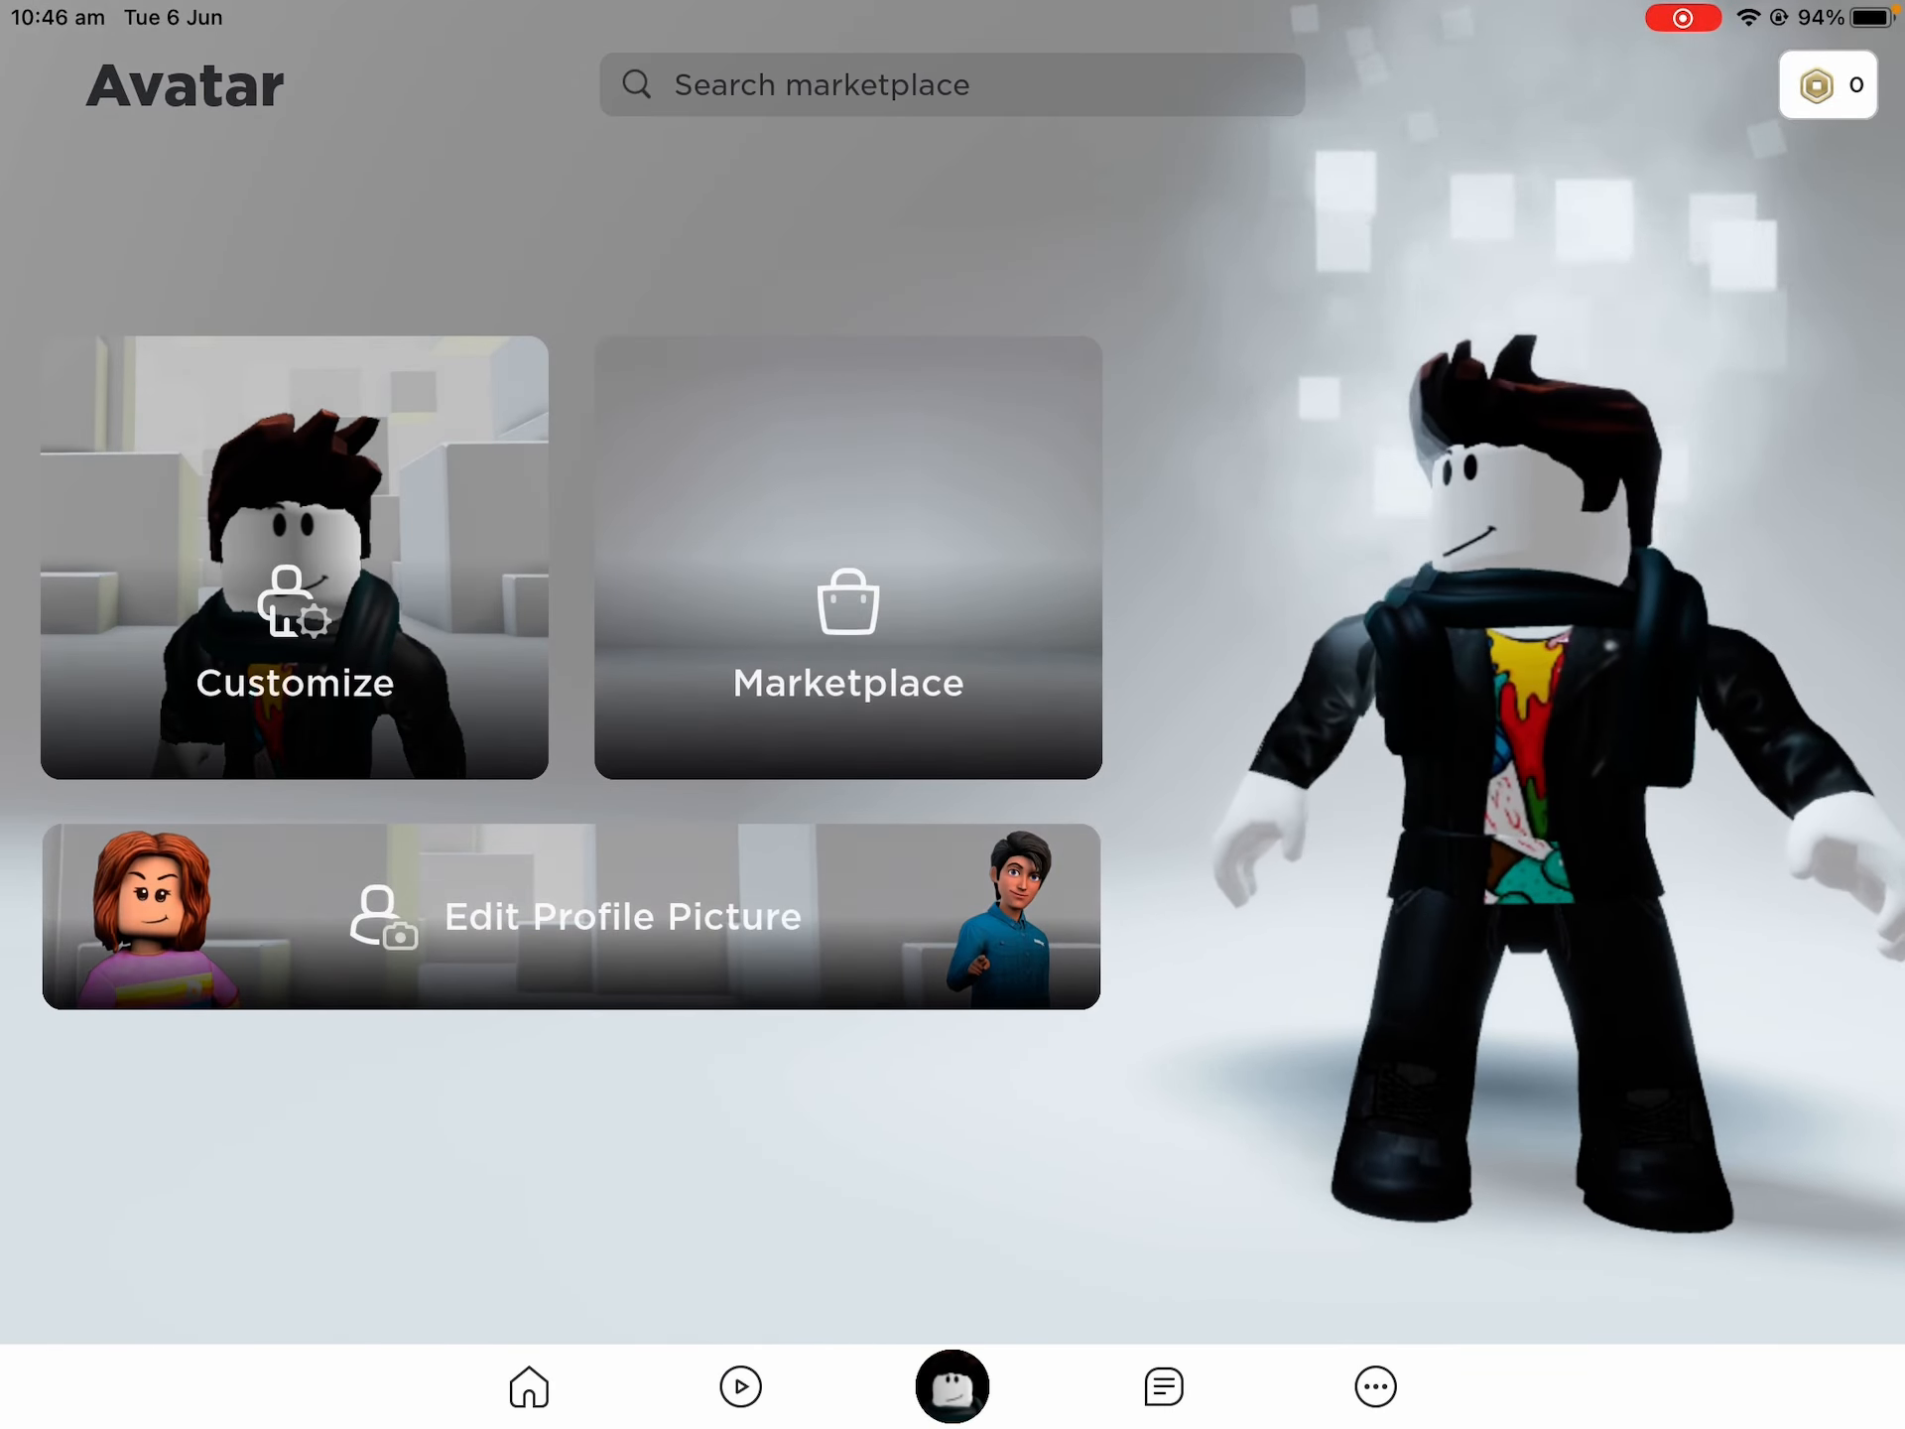
{"action": "left_click", "coordinate": [294, 554]}
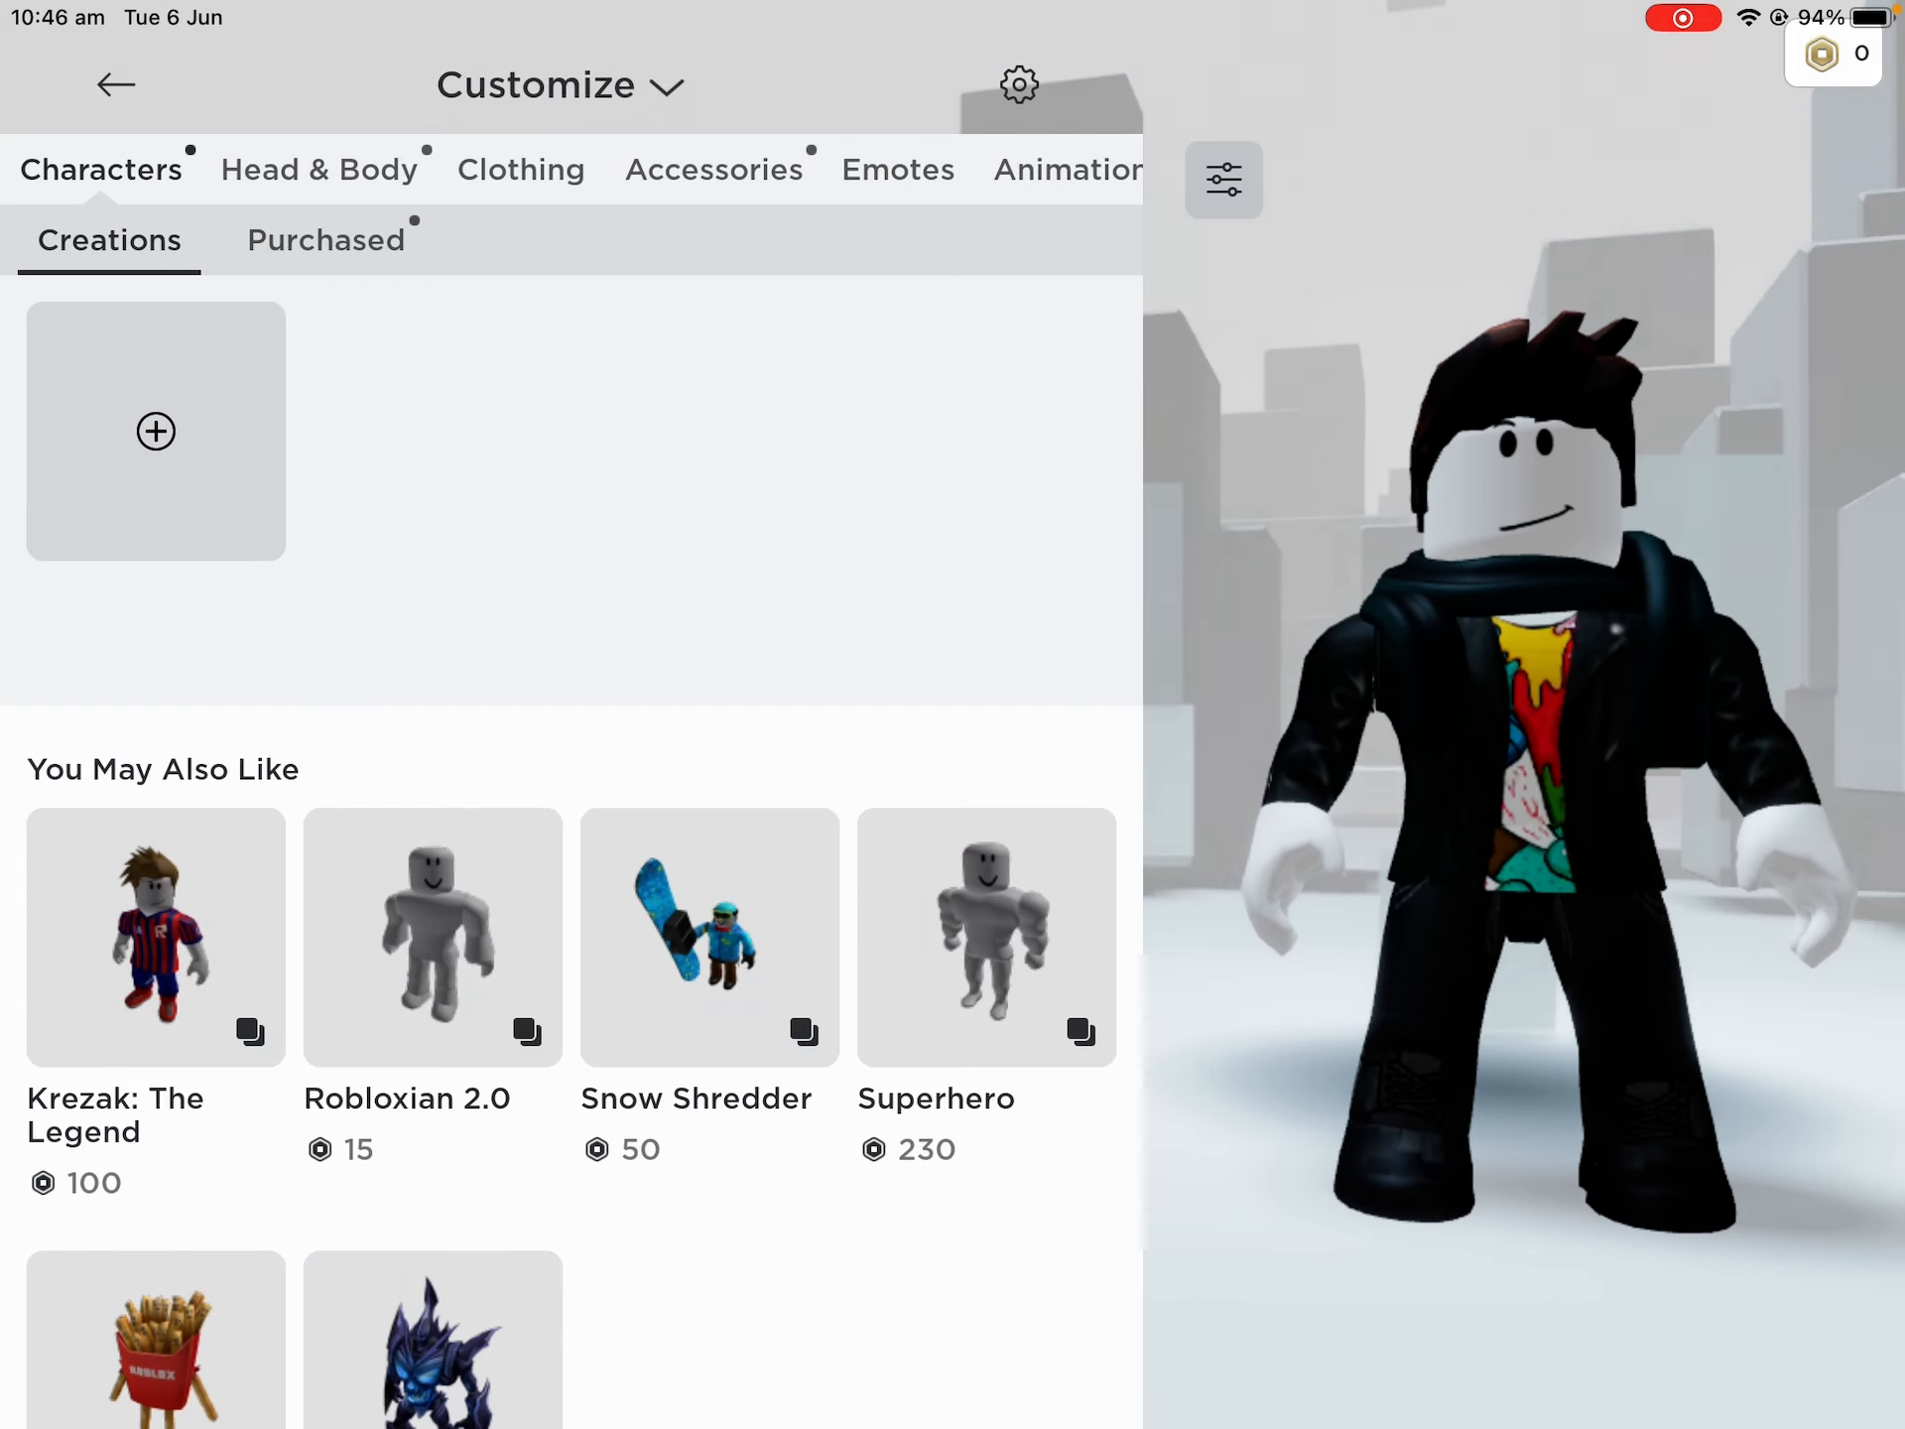
{"action": "left_click", "coordinate": [323, 240]}
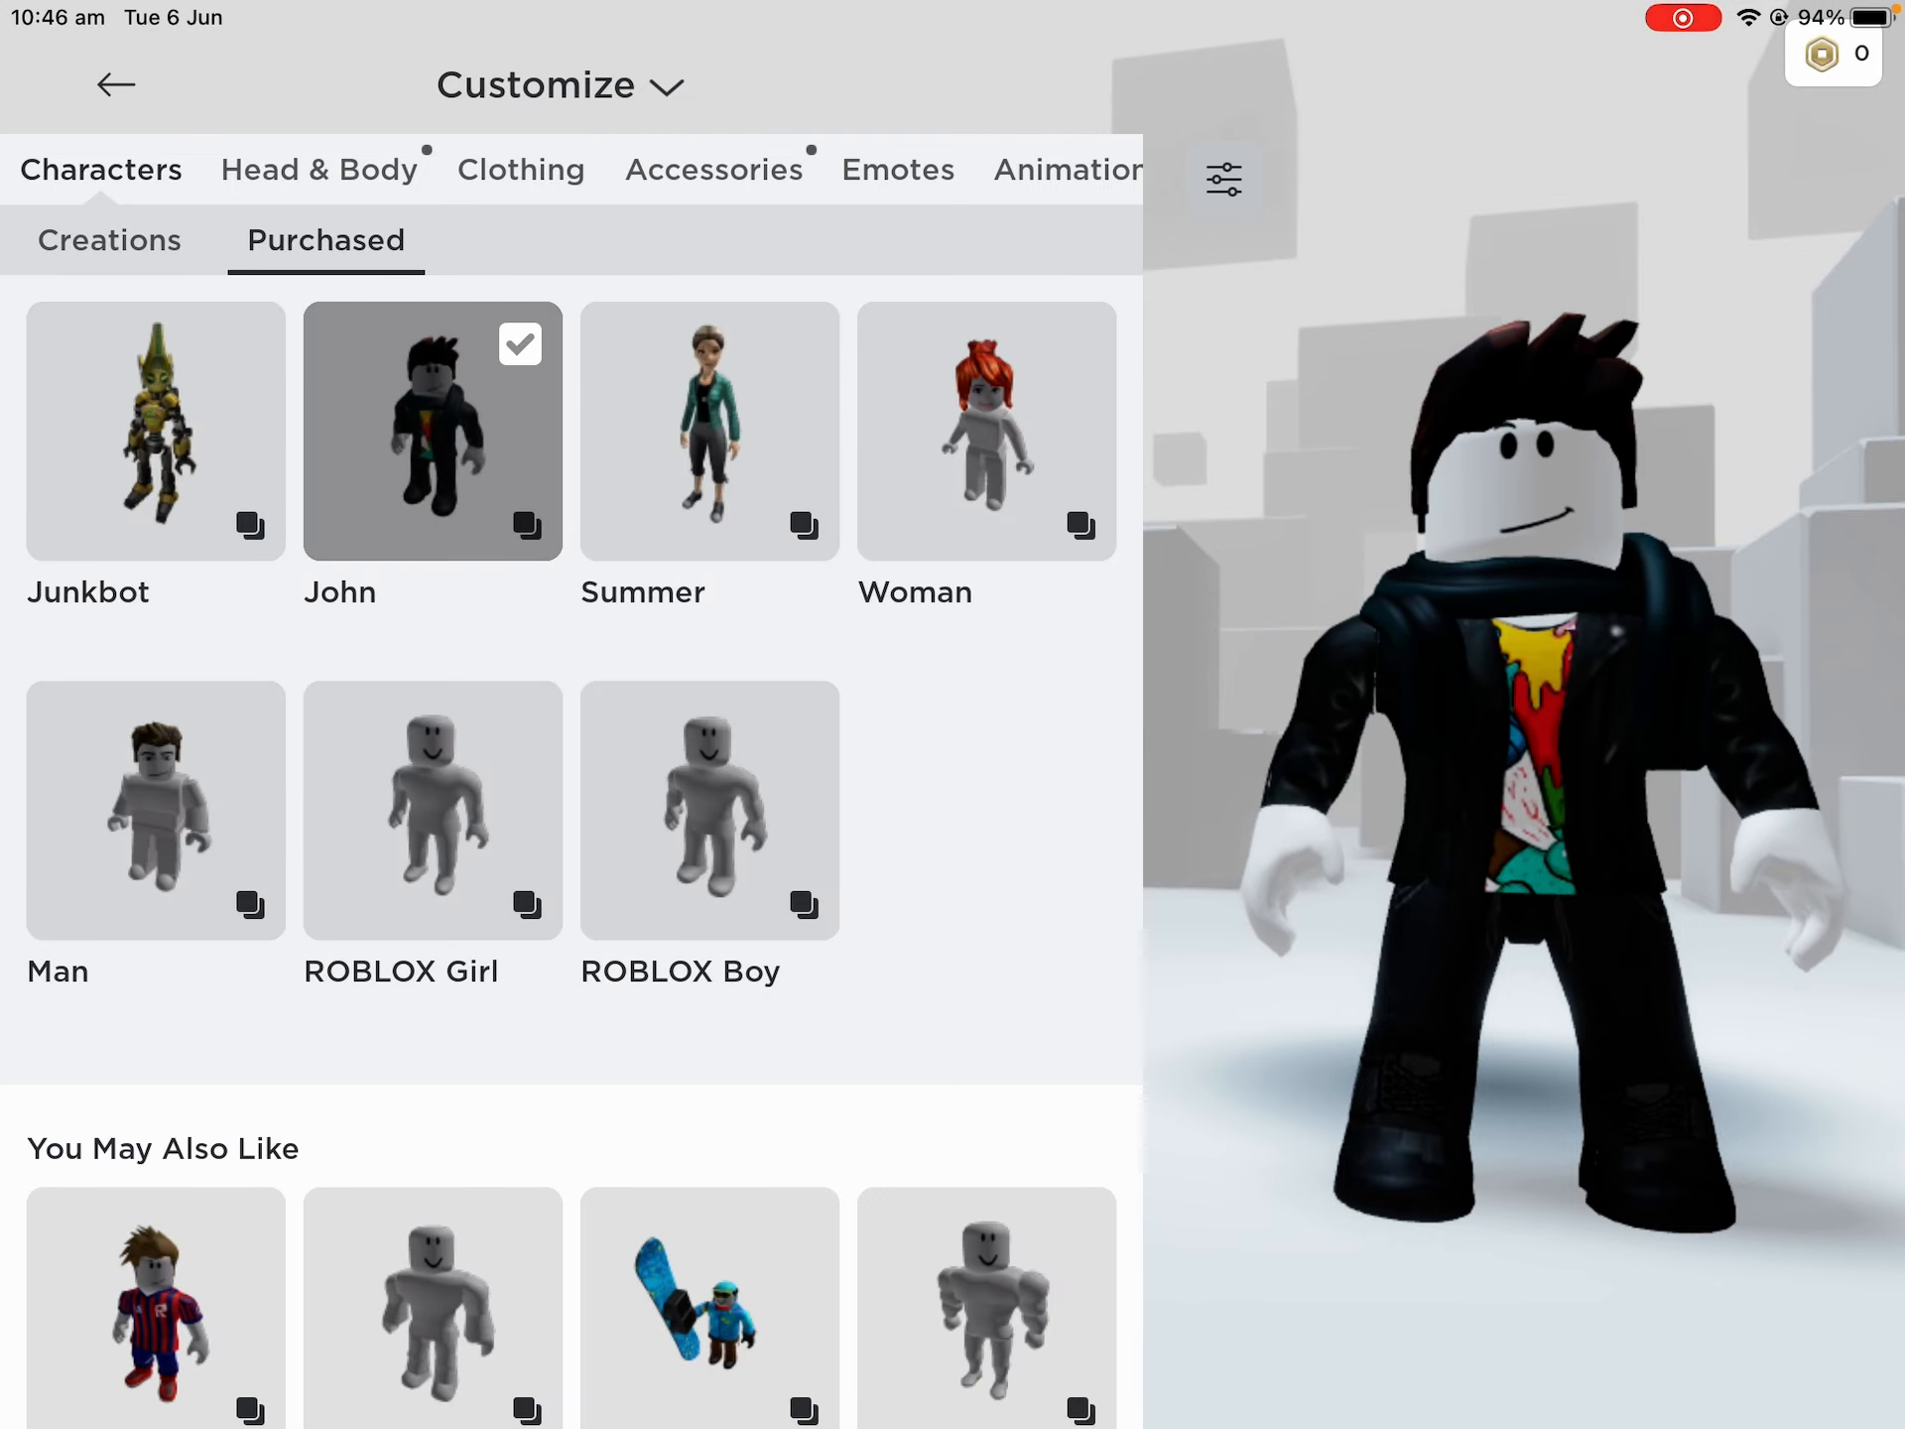
{"action": "left_click", "coordinate": [155, 432]}
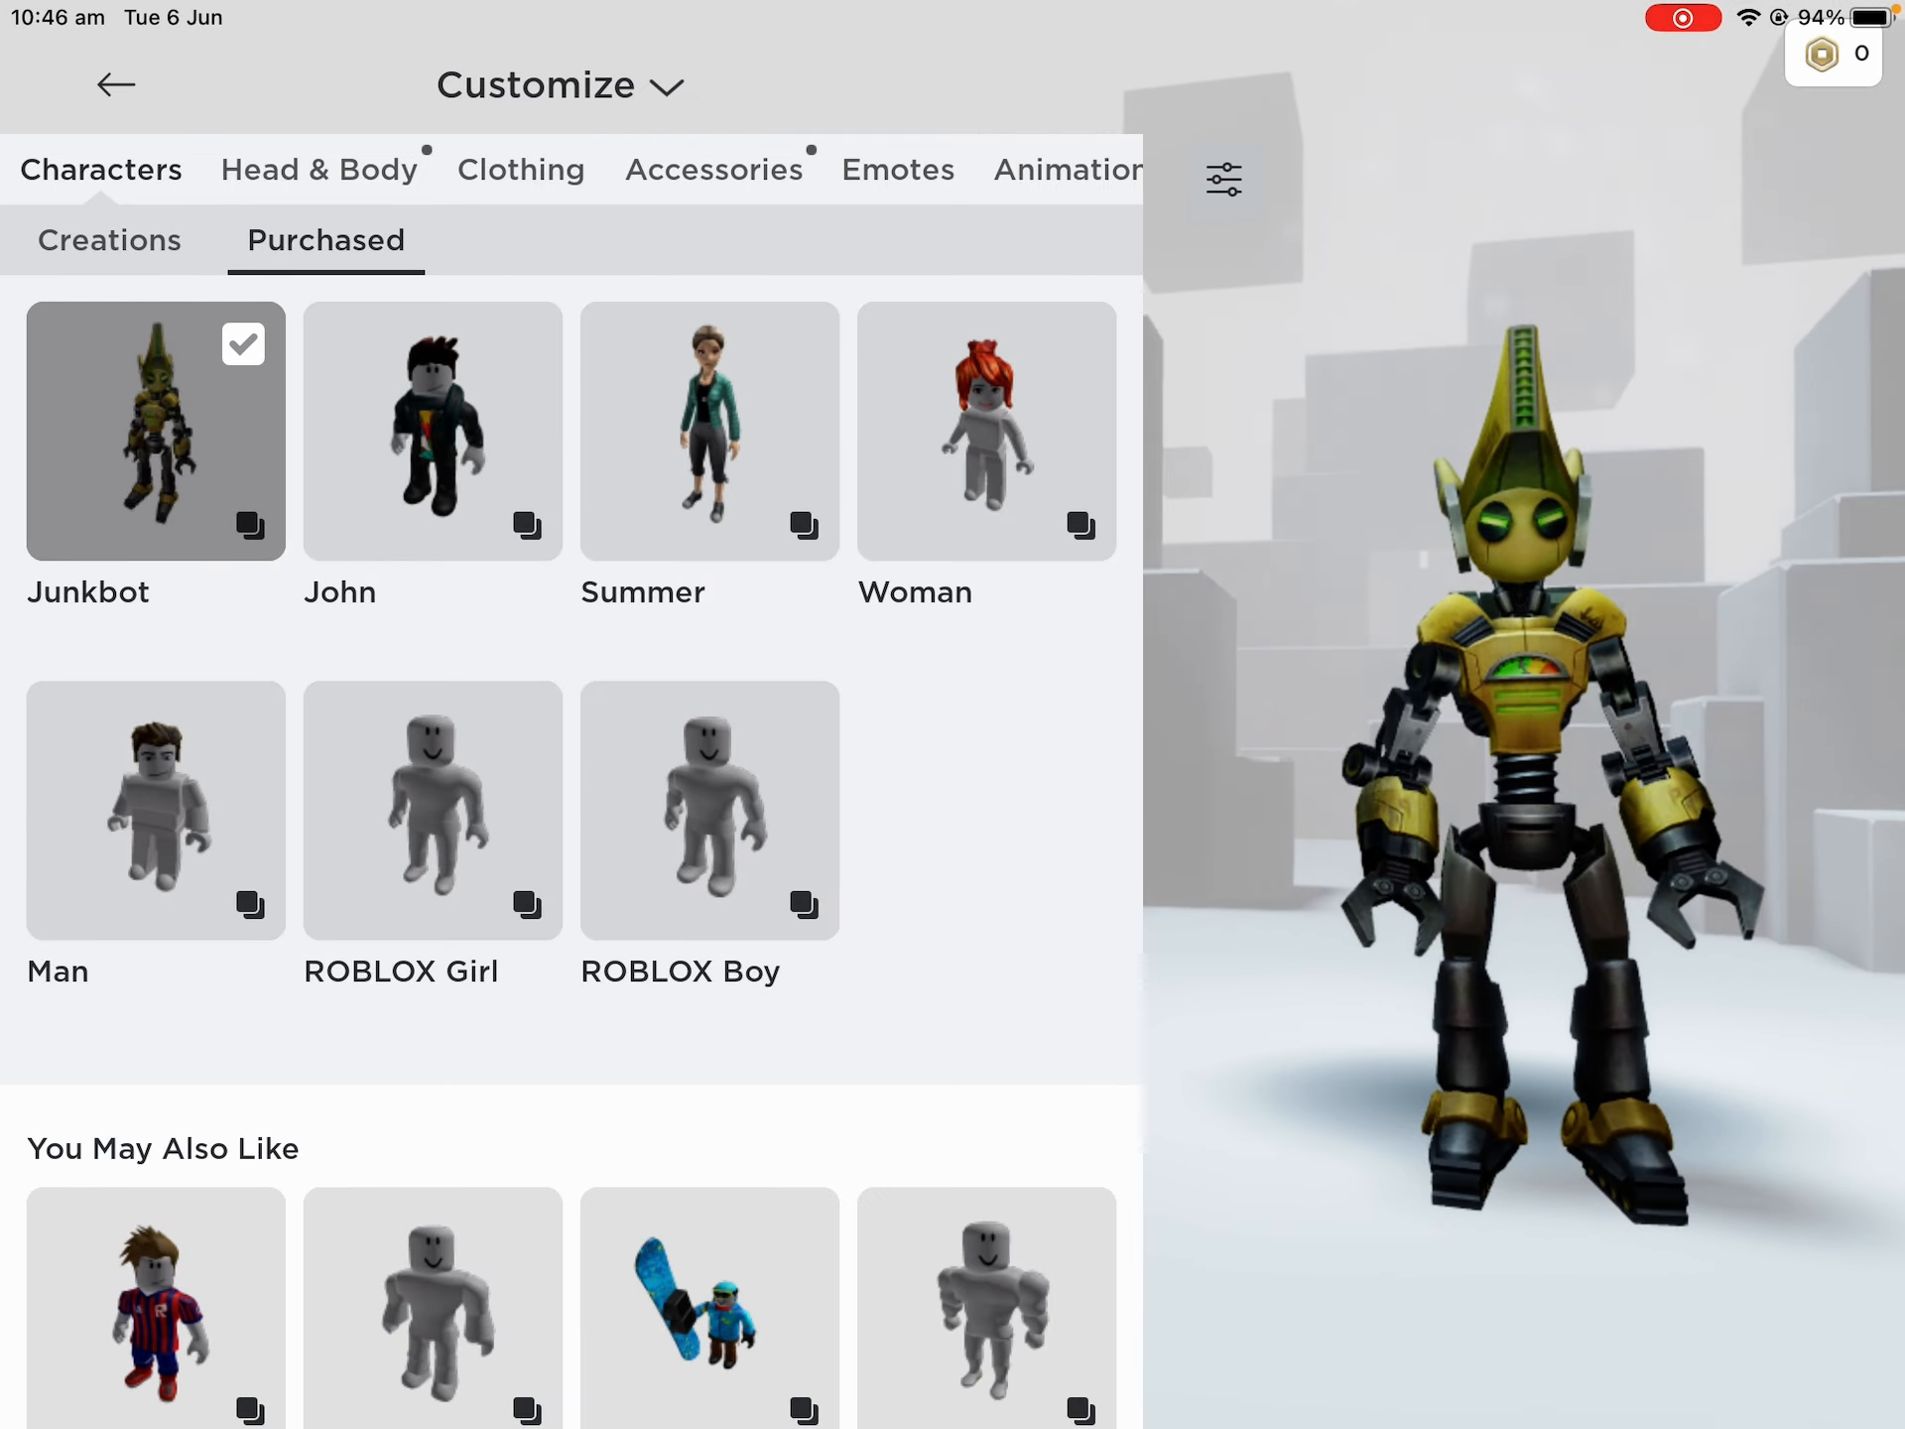
{"action": "left_click", "coordinate": [114, 86]}
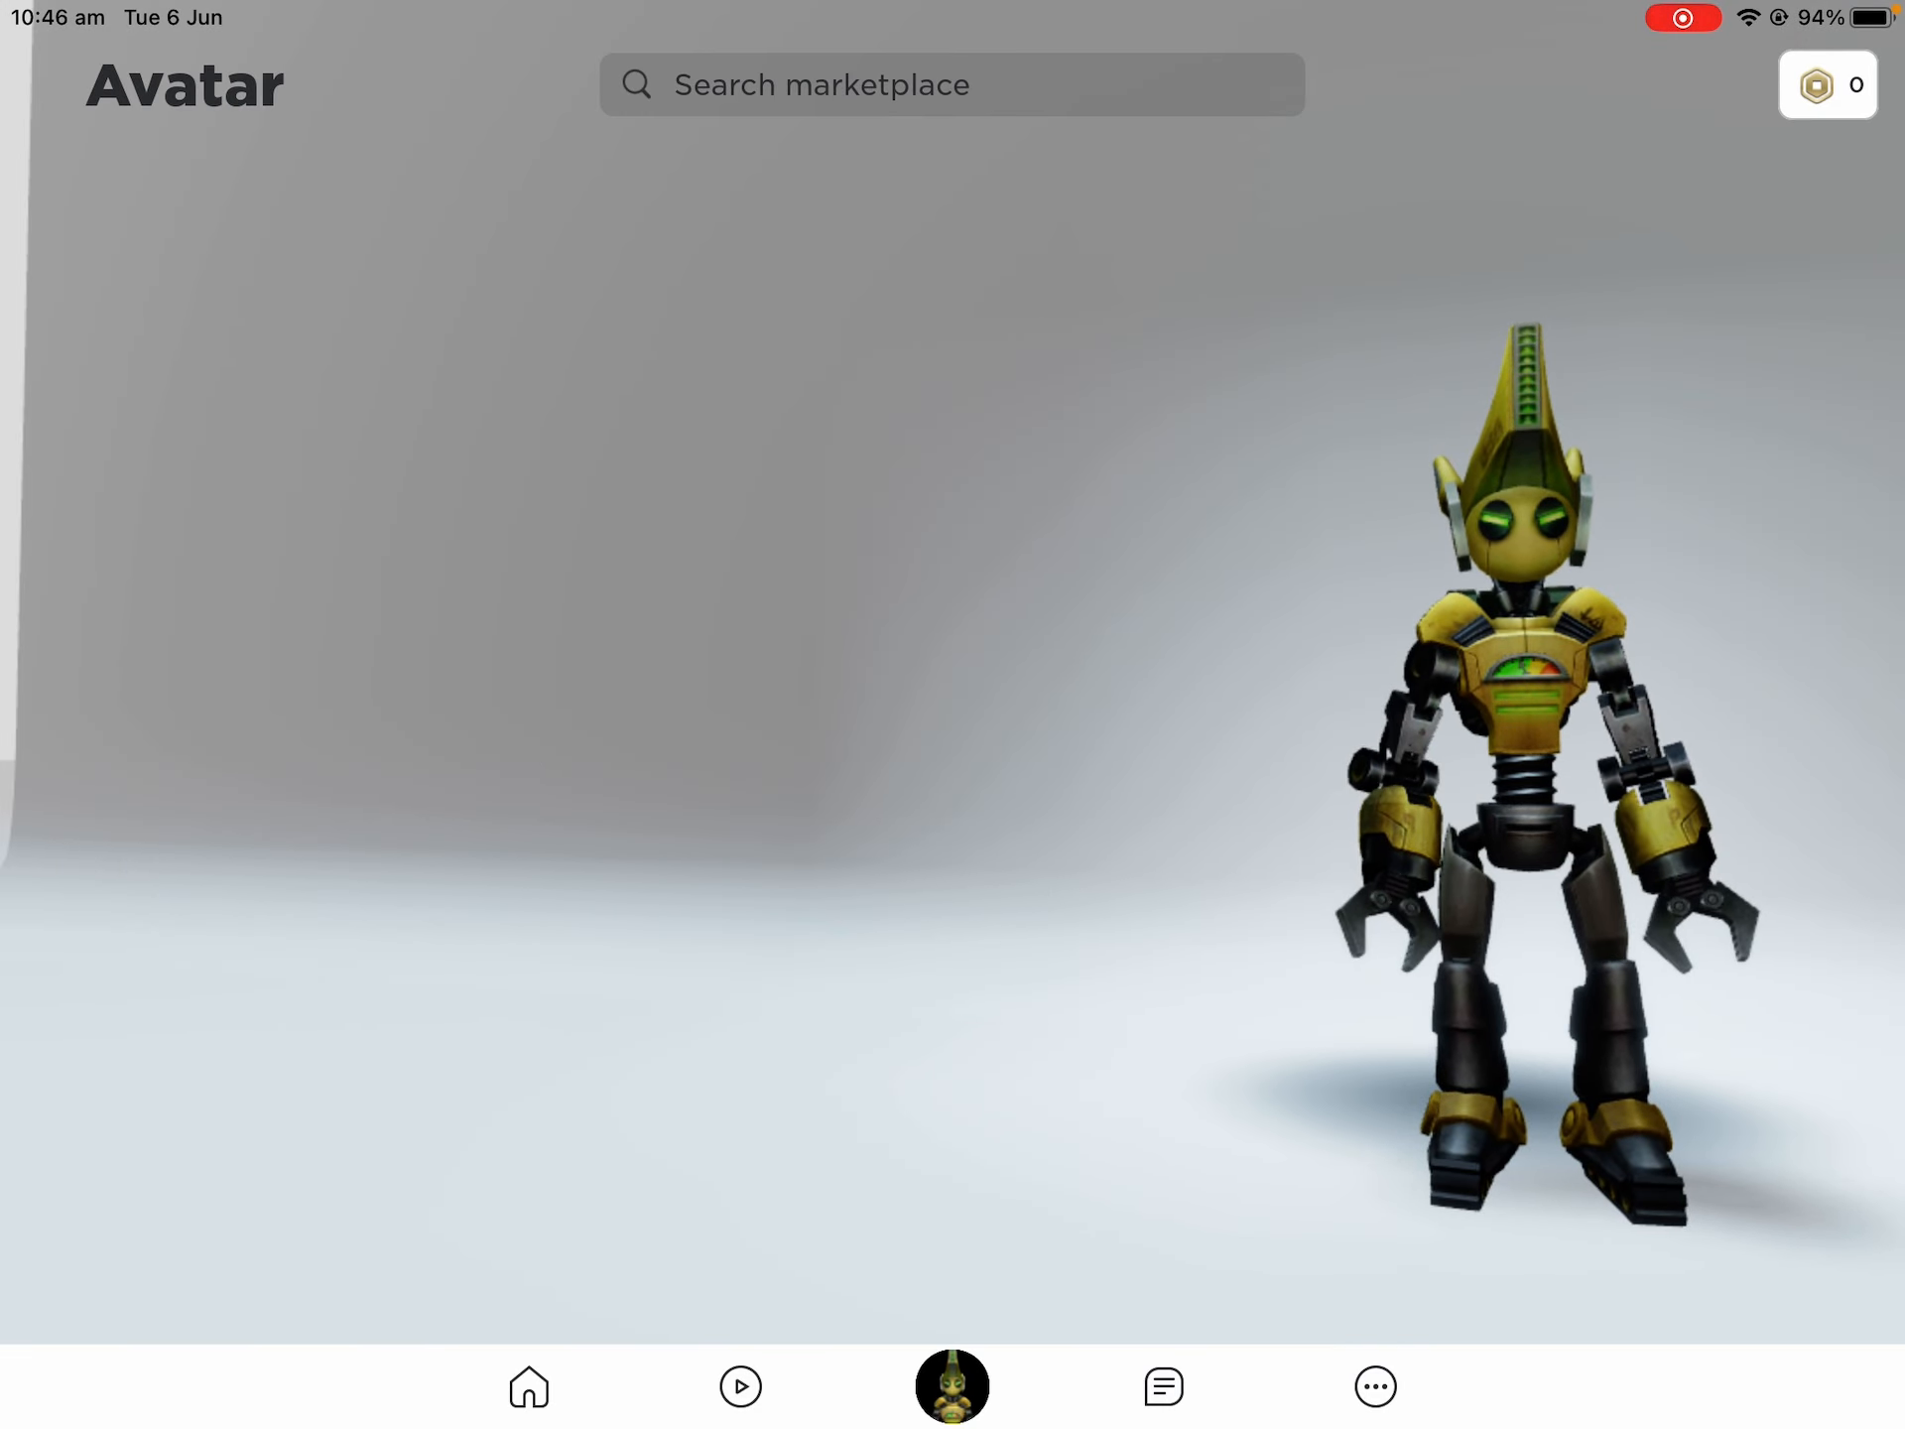
{"action": "left_click", "coordinate": [952, 1385]}
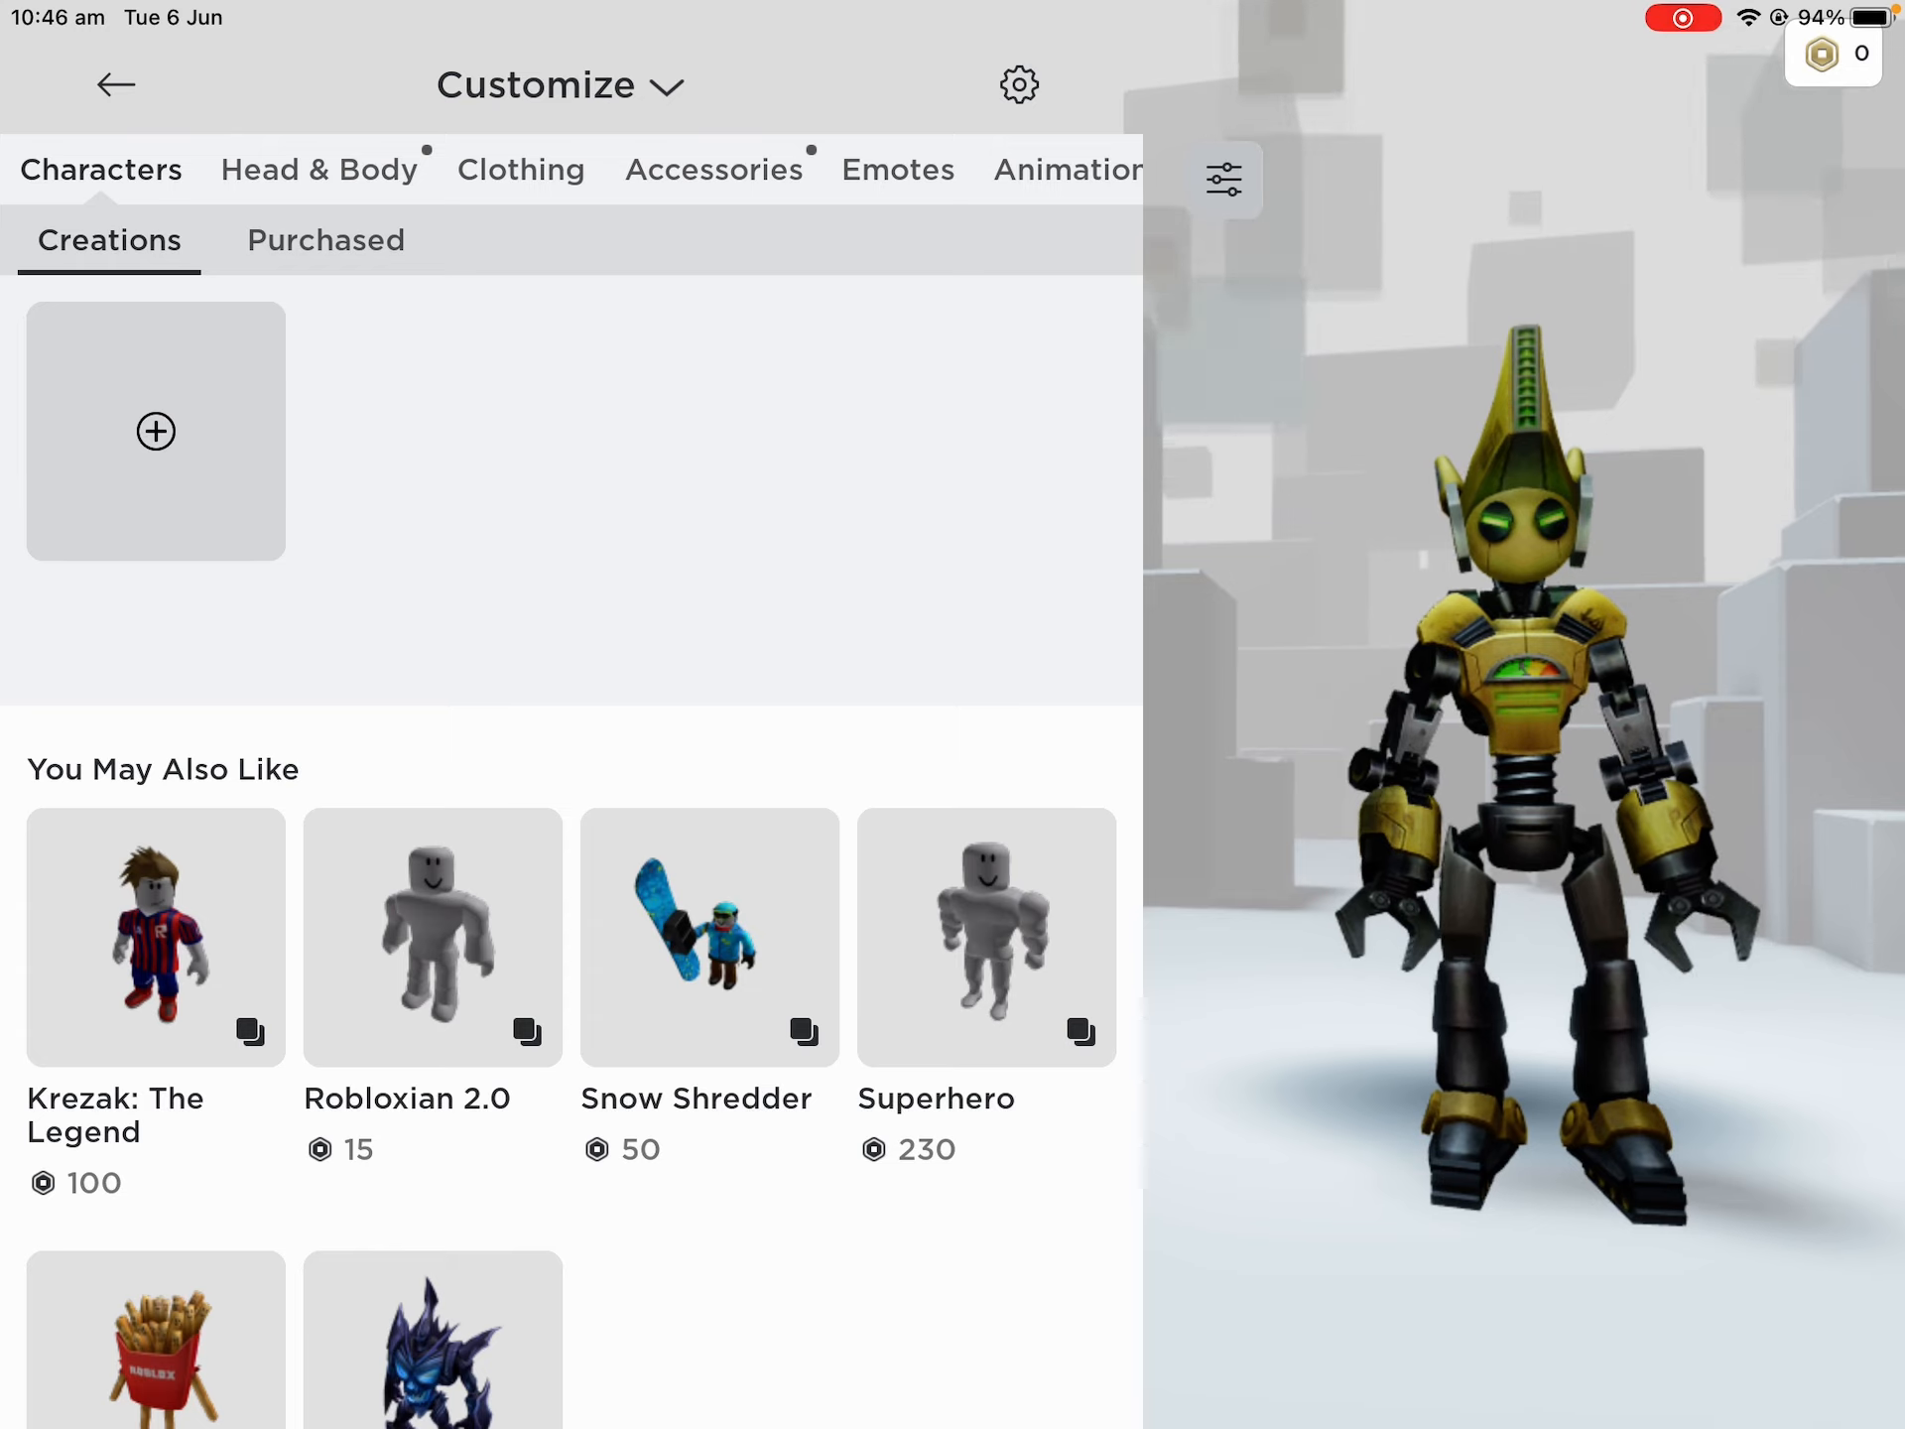
{"action": "left_click", "coordinate": [325, 239]}
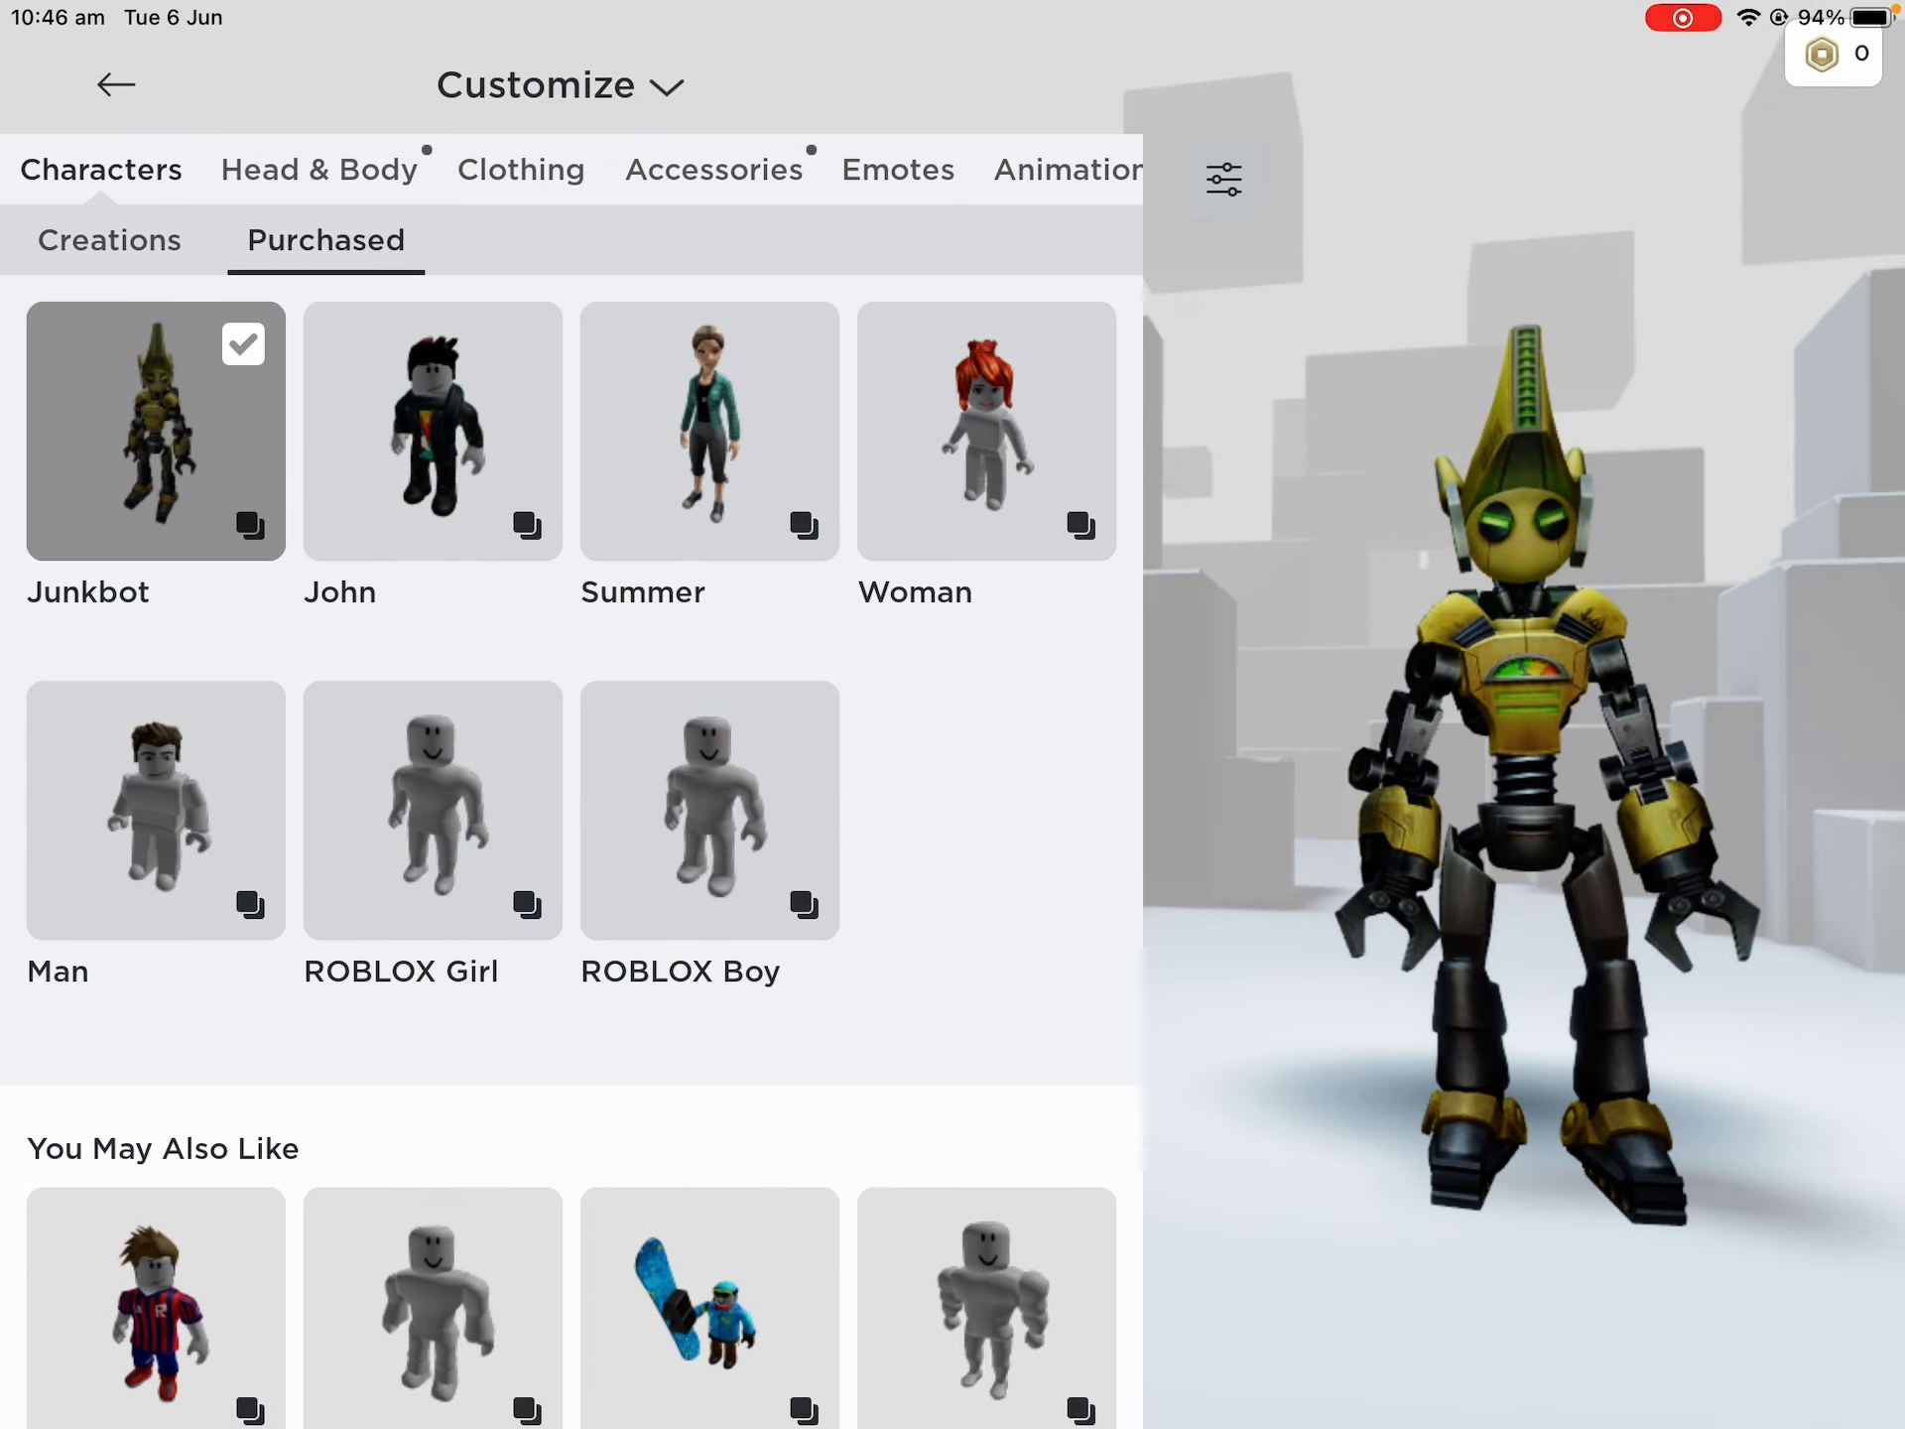
{"action": "left_click", "coordinate": [432, 428]}
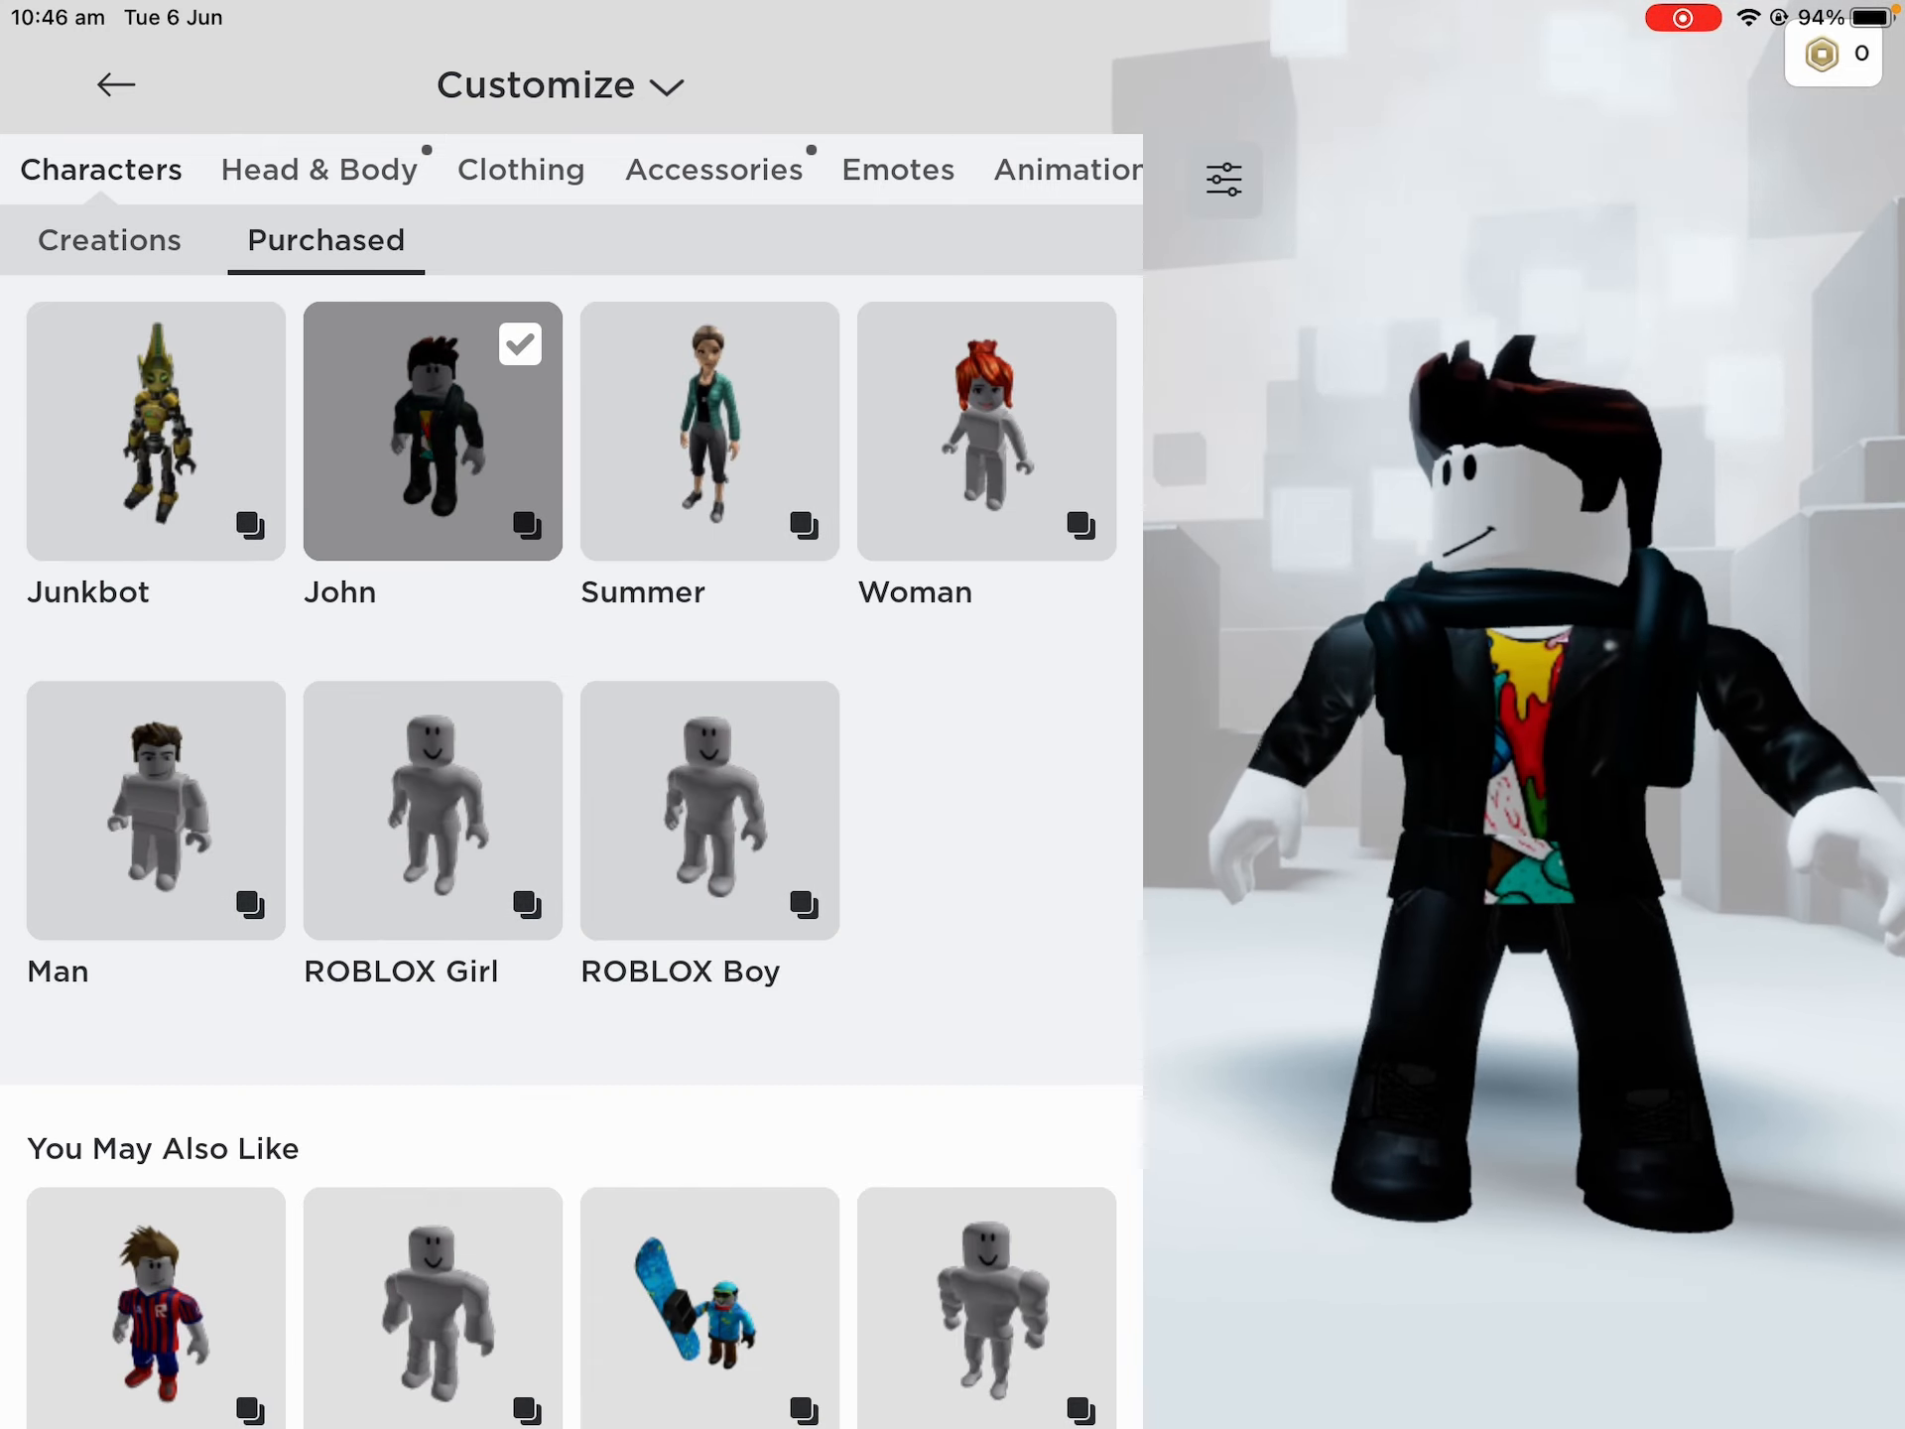
{"action": "left_click", "coordinate": [114, 86]}
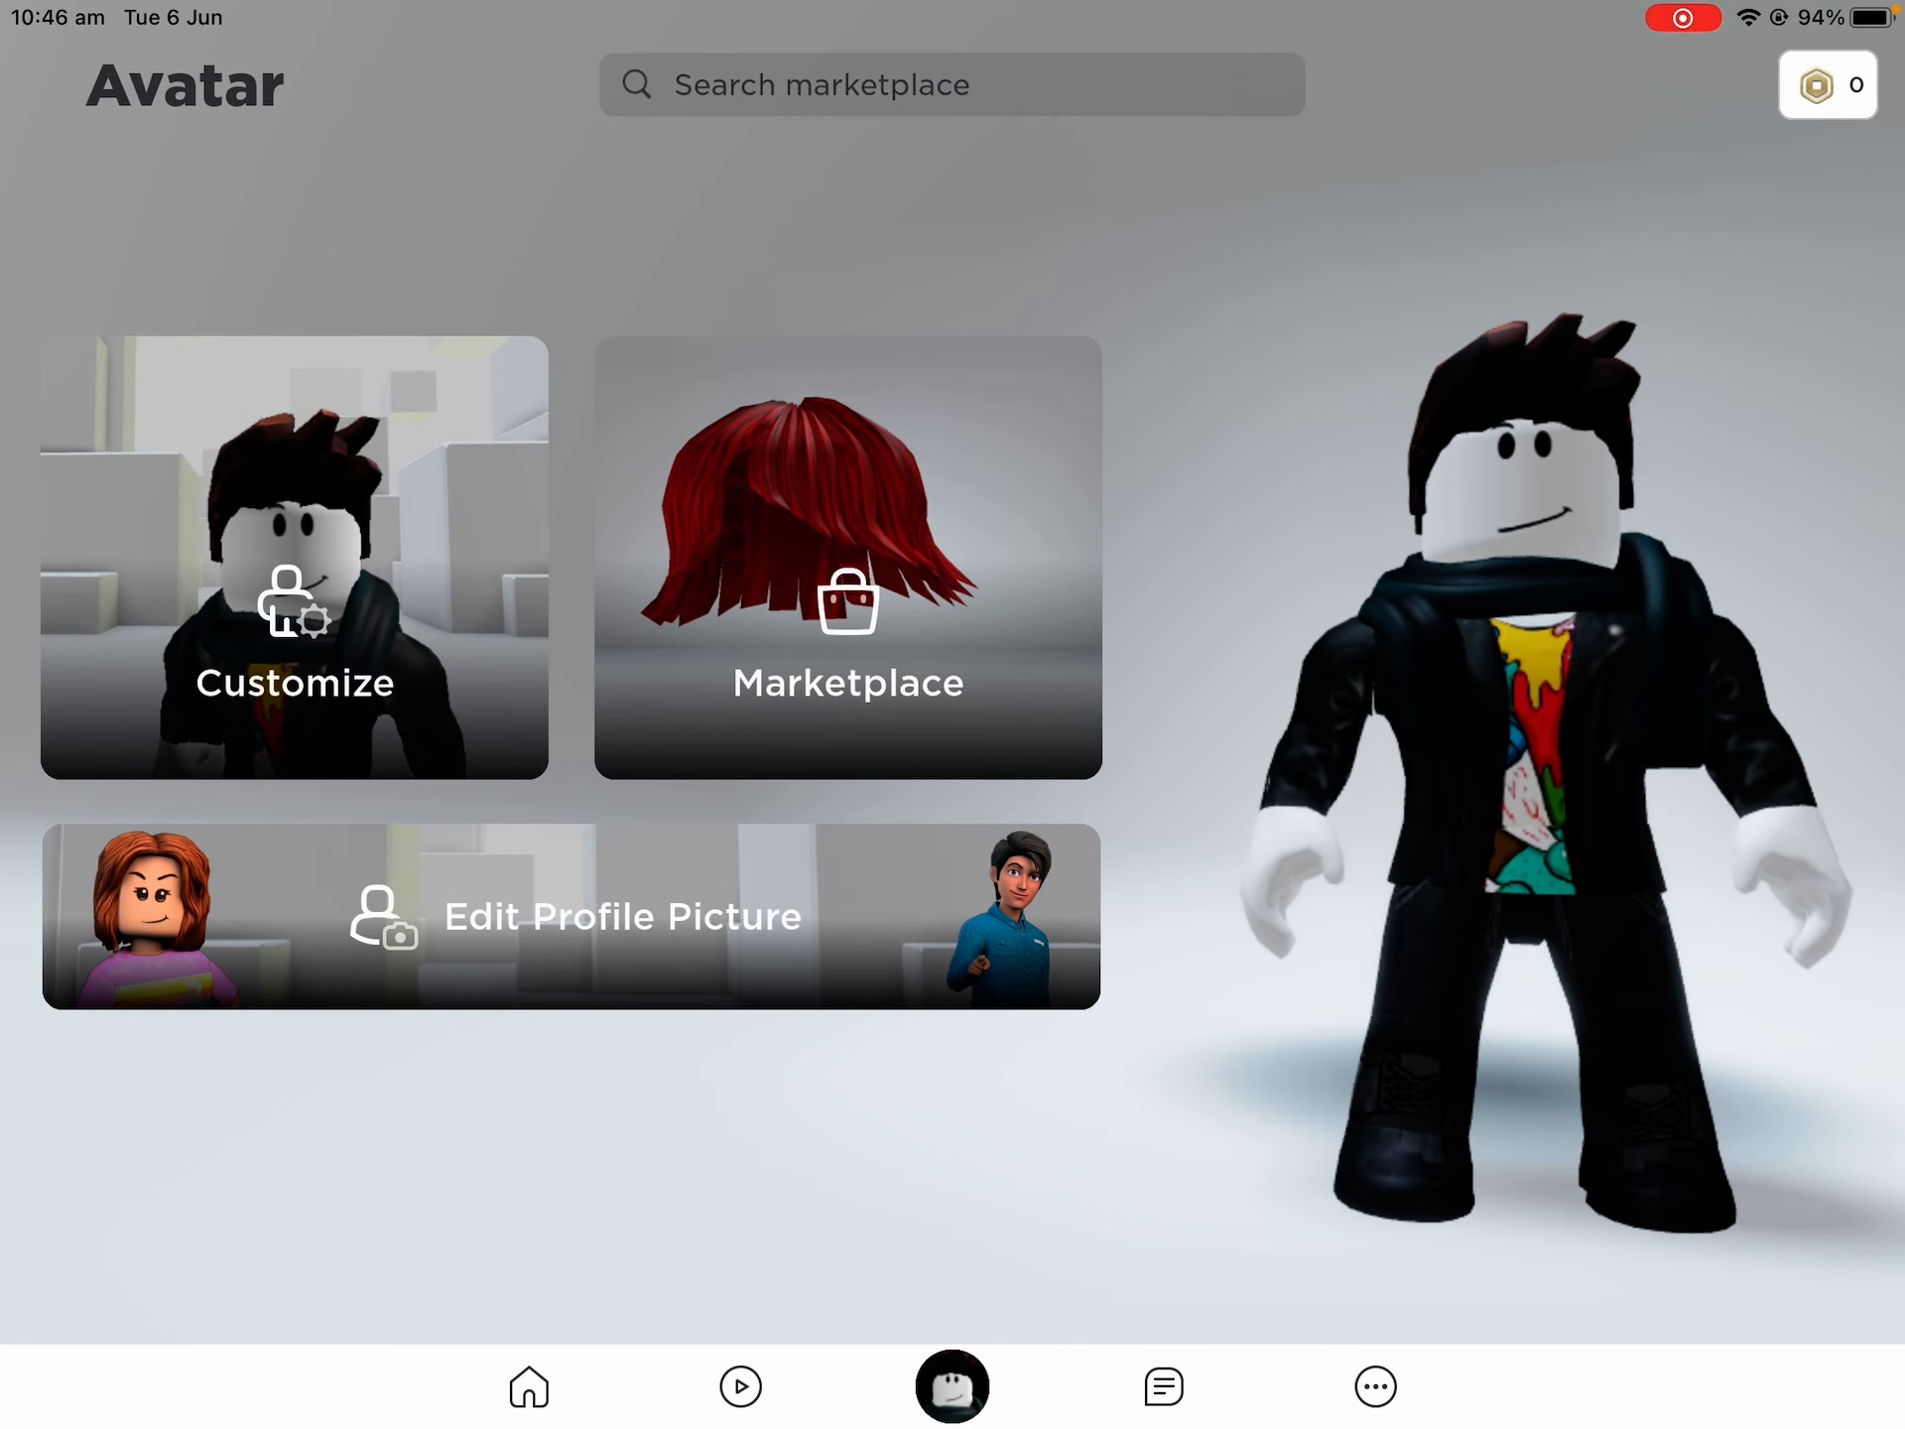
{"action": "left_click", "coordinate": [527, 1385]}
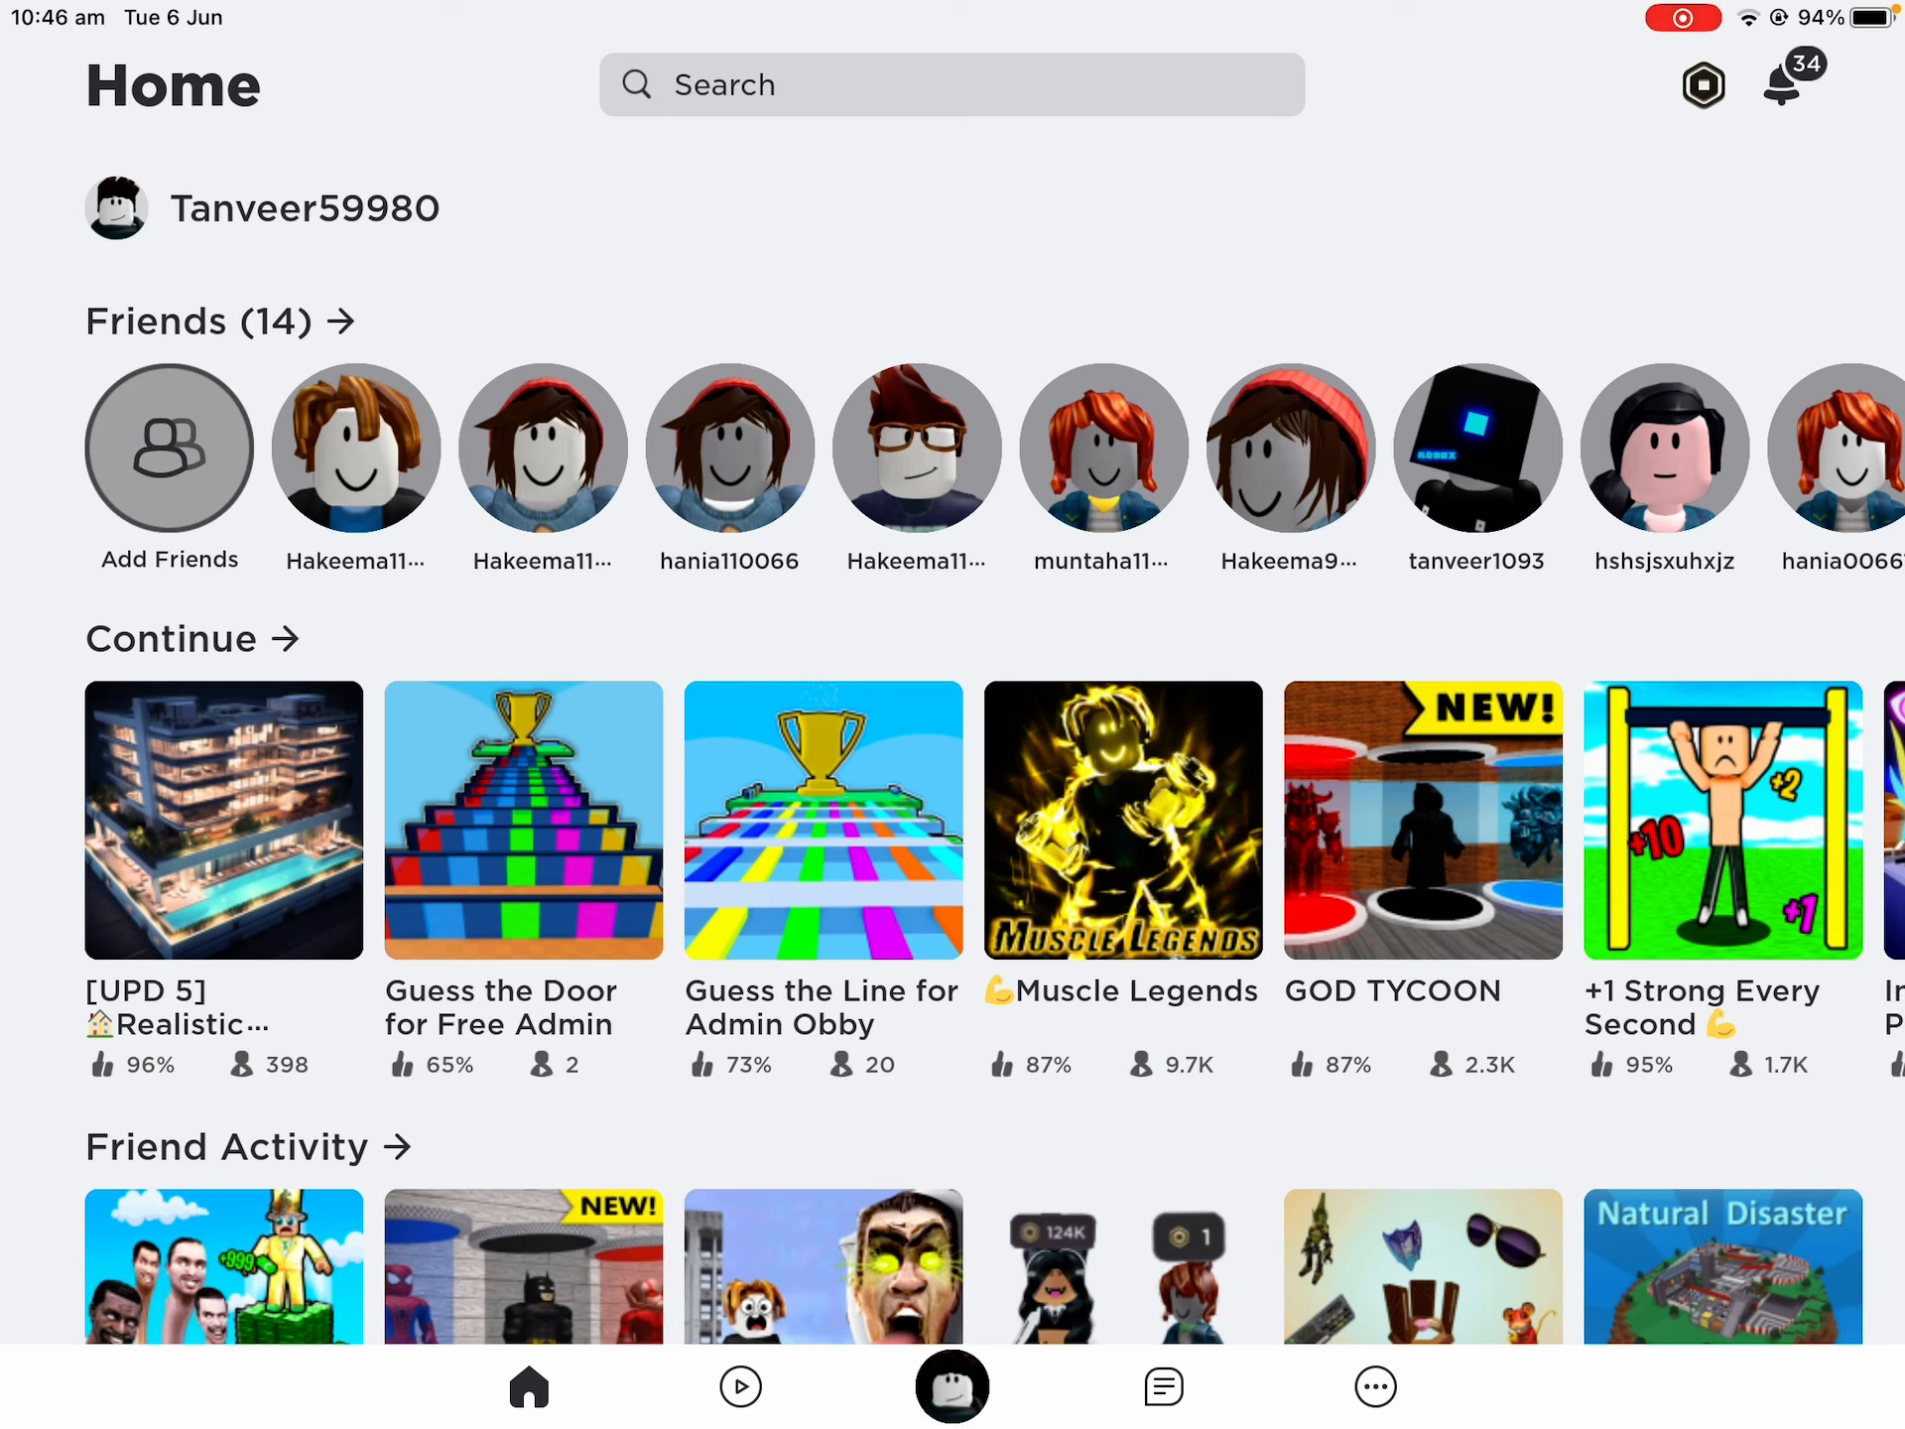
{"action": "scroll", "scroll_direction": "left", "scroll_amount": 3}
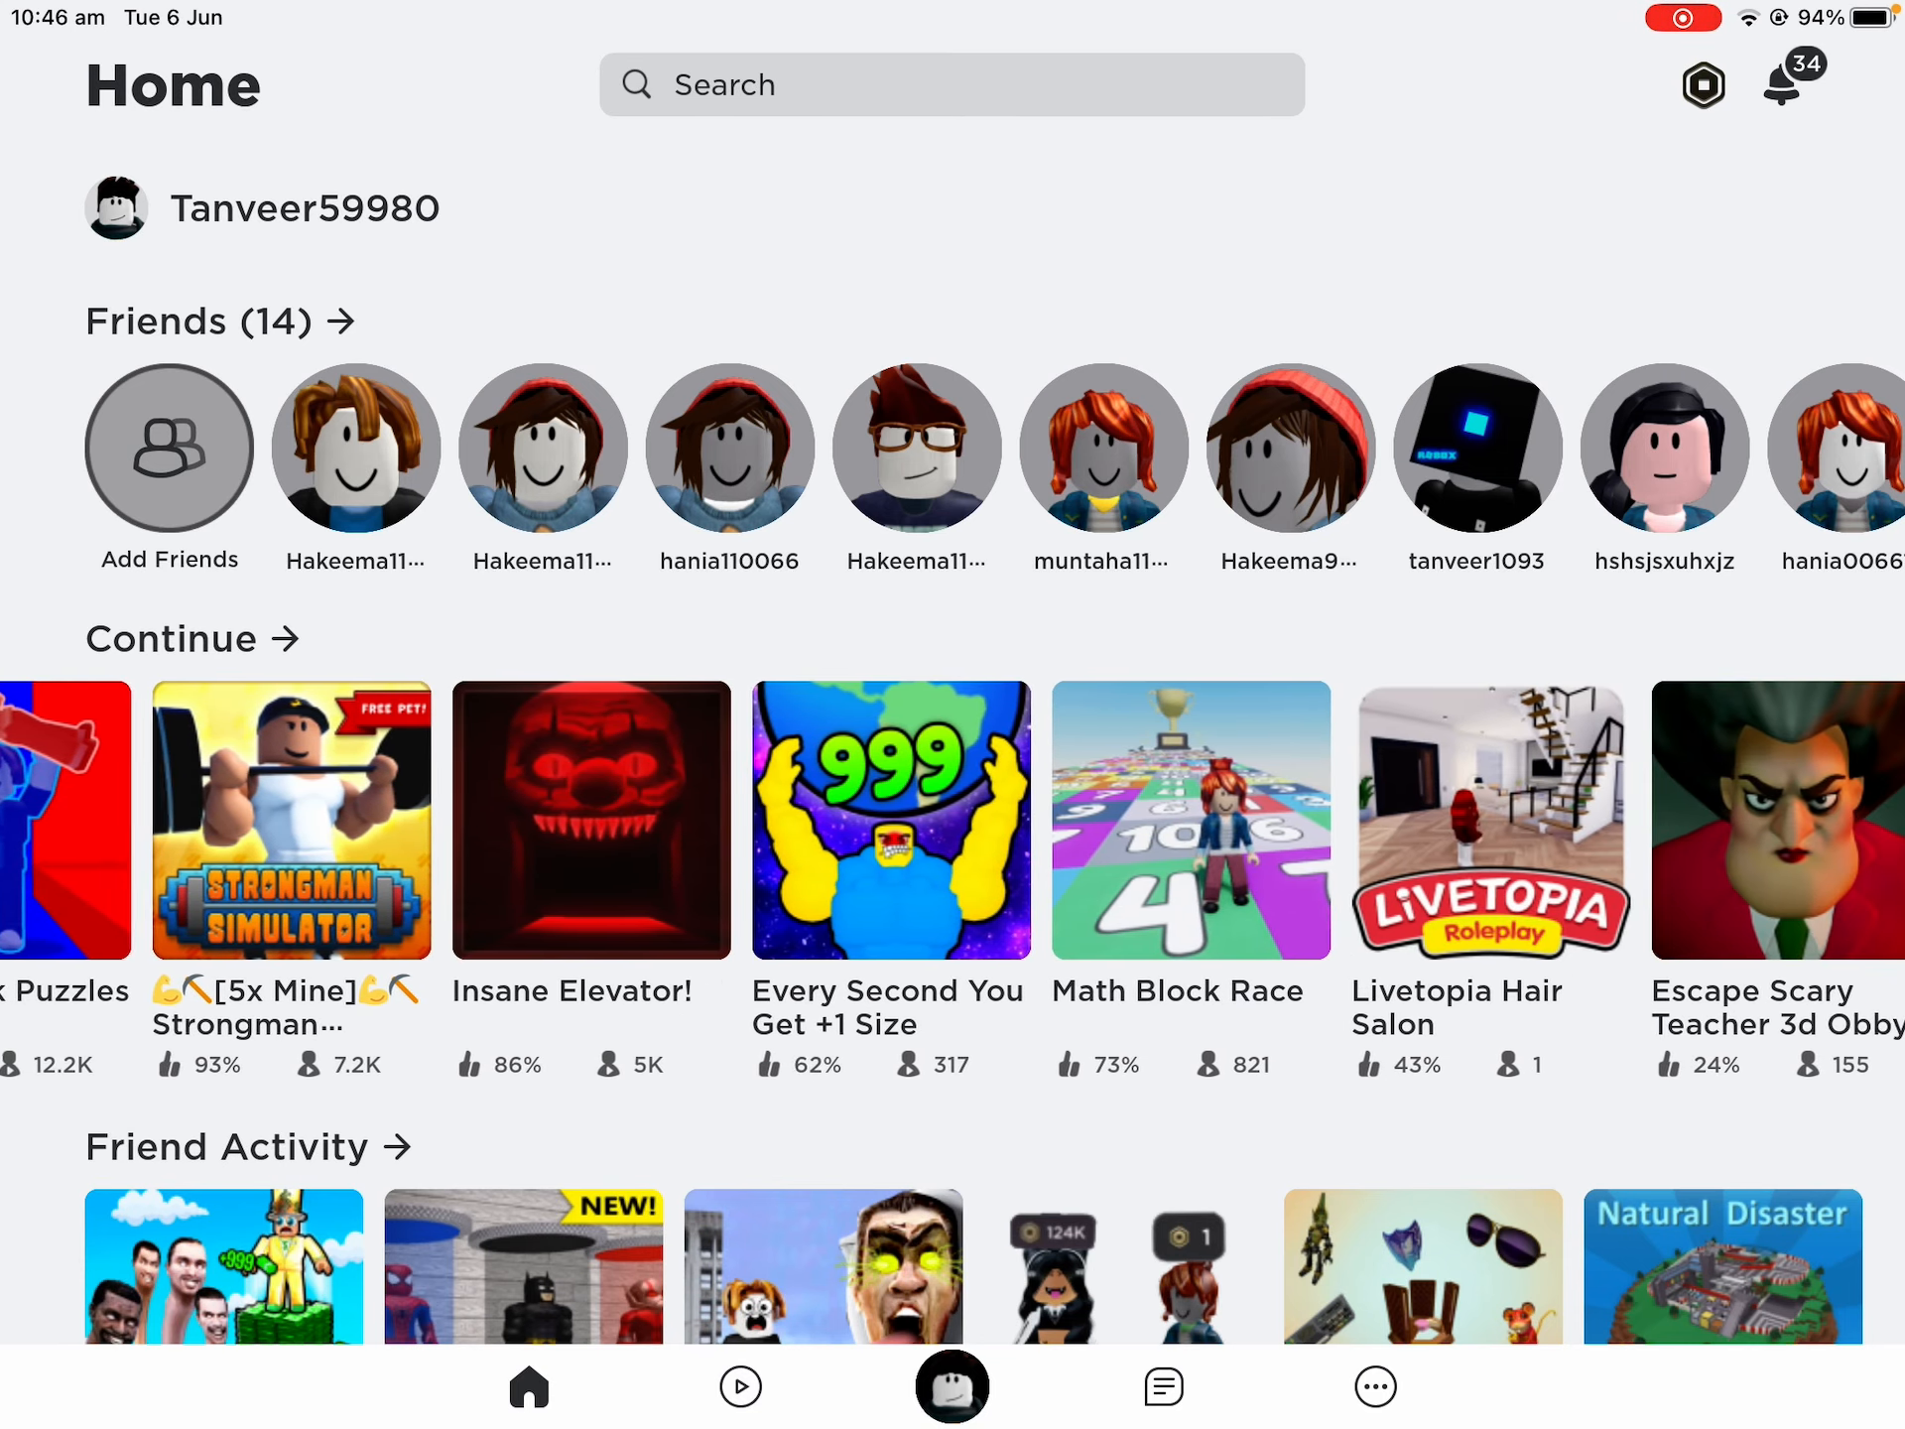
{"action": "scroll", "scroll_direction": "left", "scroll_amount": 3}
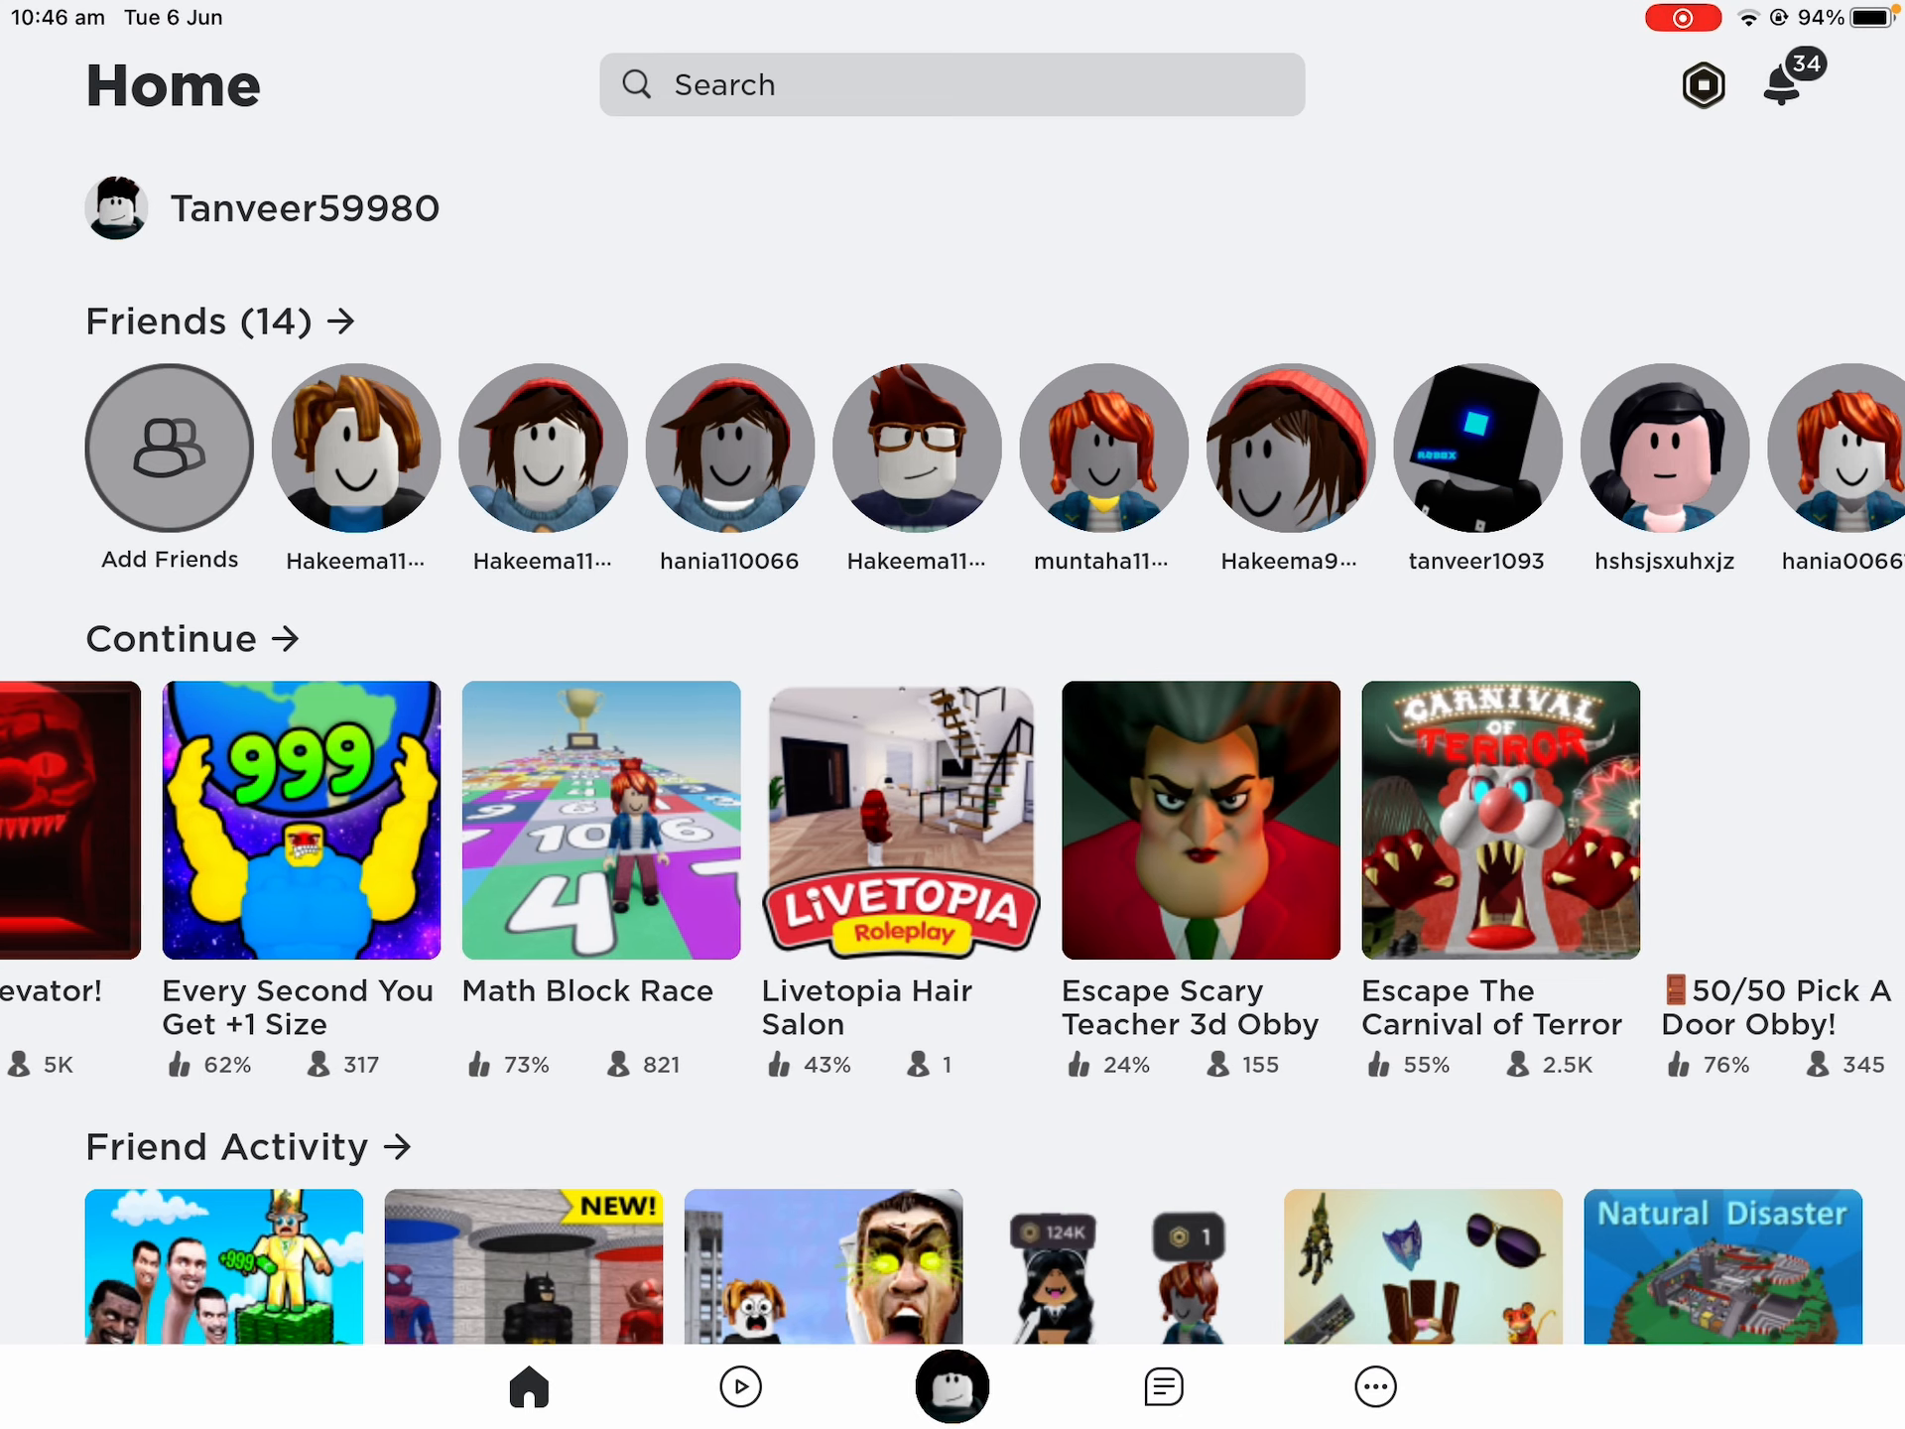
{"action": "scroll", "scroll_direction": "left", "scroll_amount": 3}
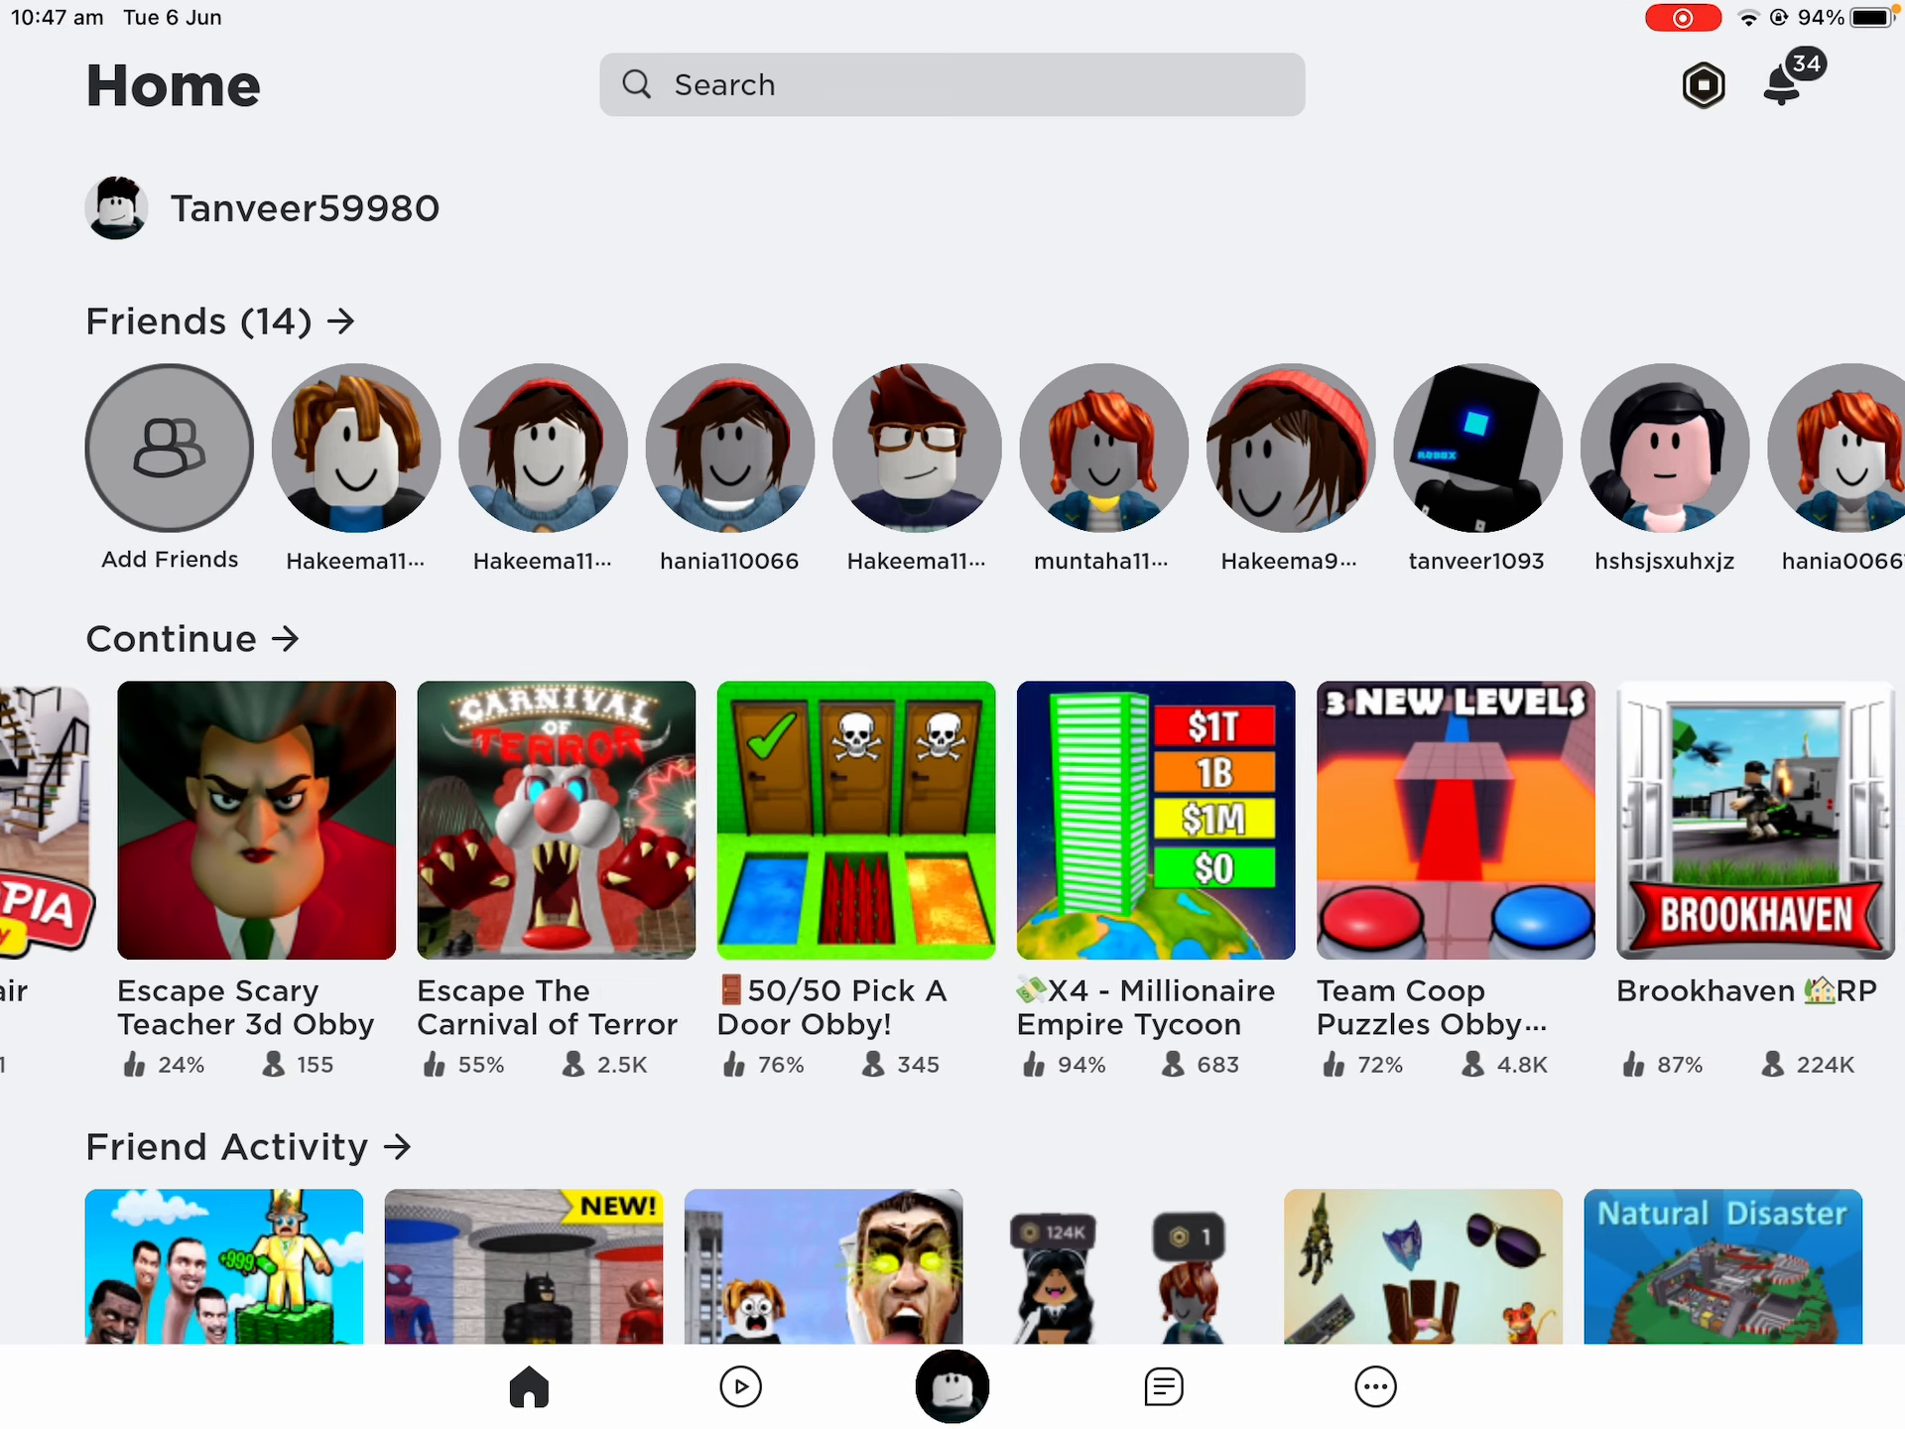
{"action": "scroll", "scroll_direction": "down", "scroll_amount": 3}
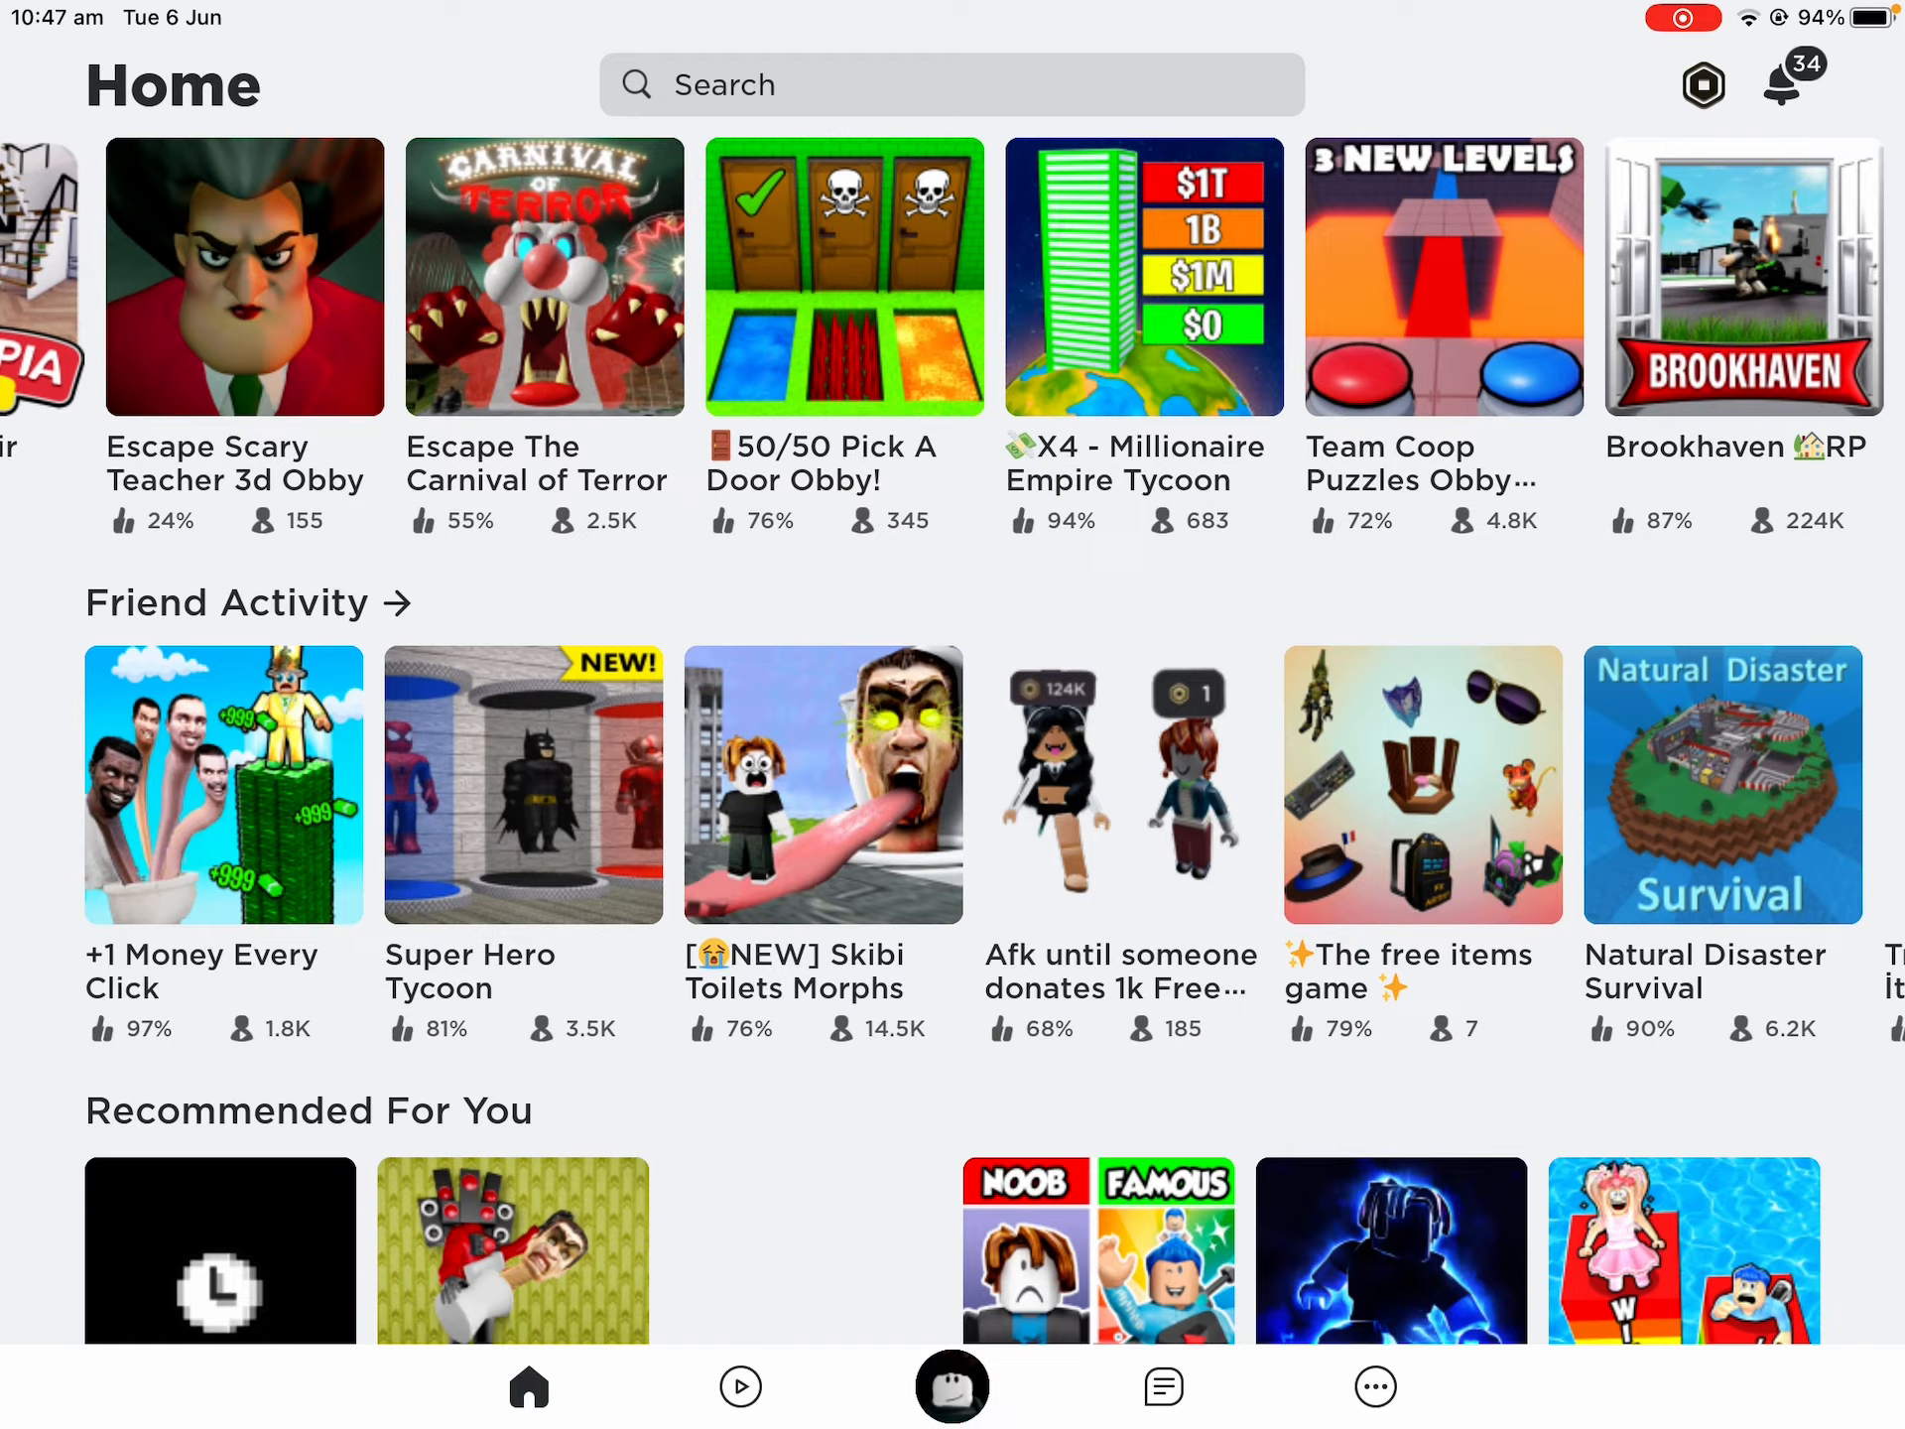
Search for 'scary games' using the suggestion and scroll through the results
{"action": "type", "text": "sca"}
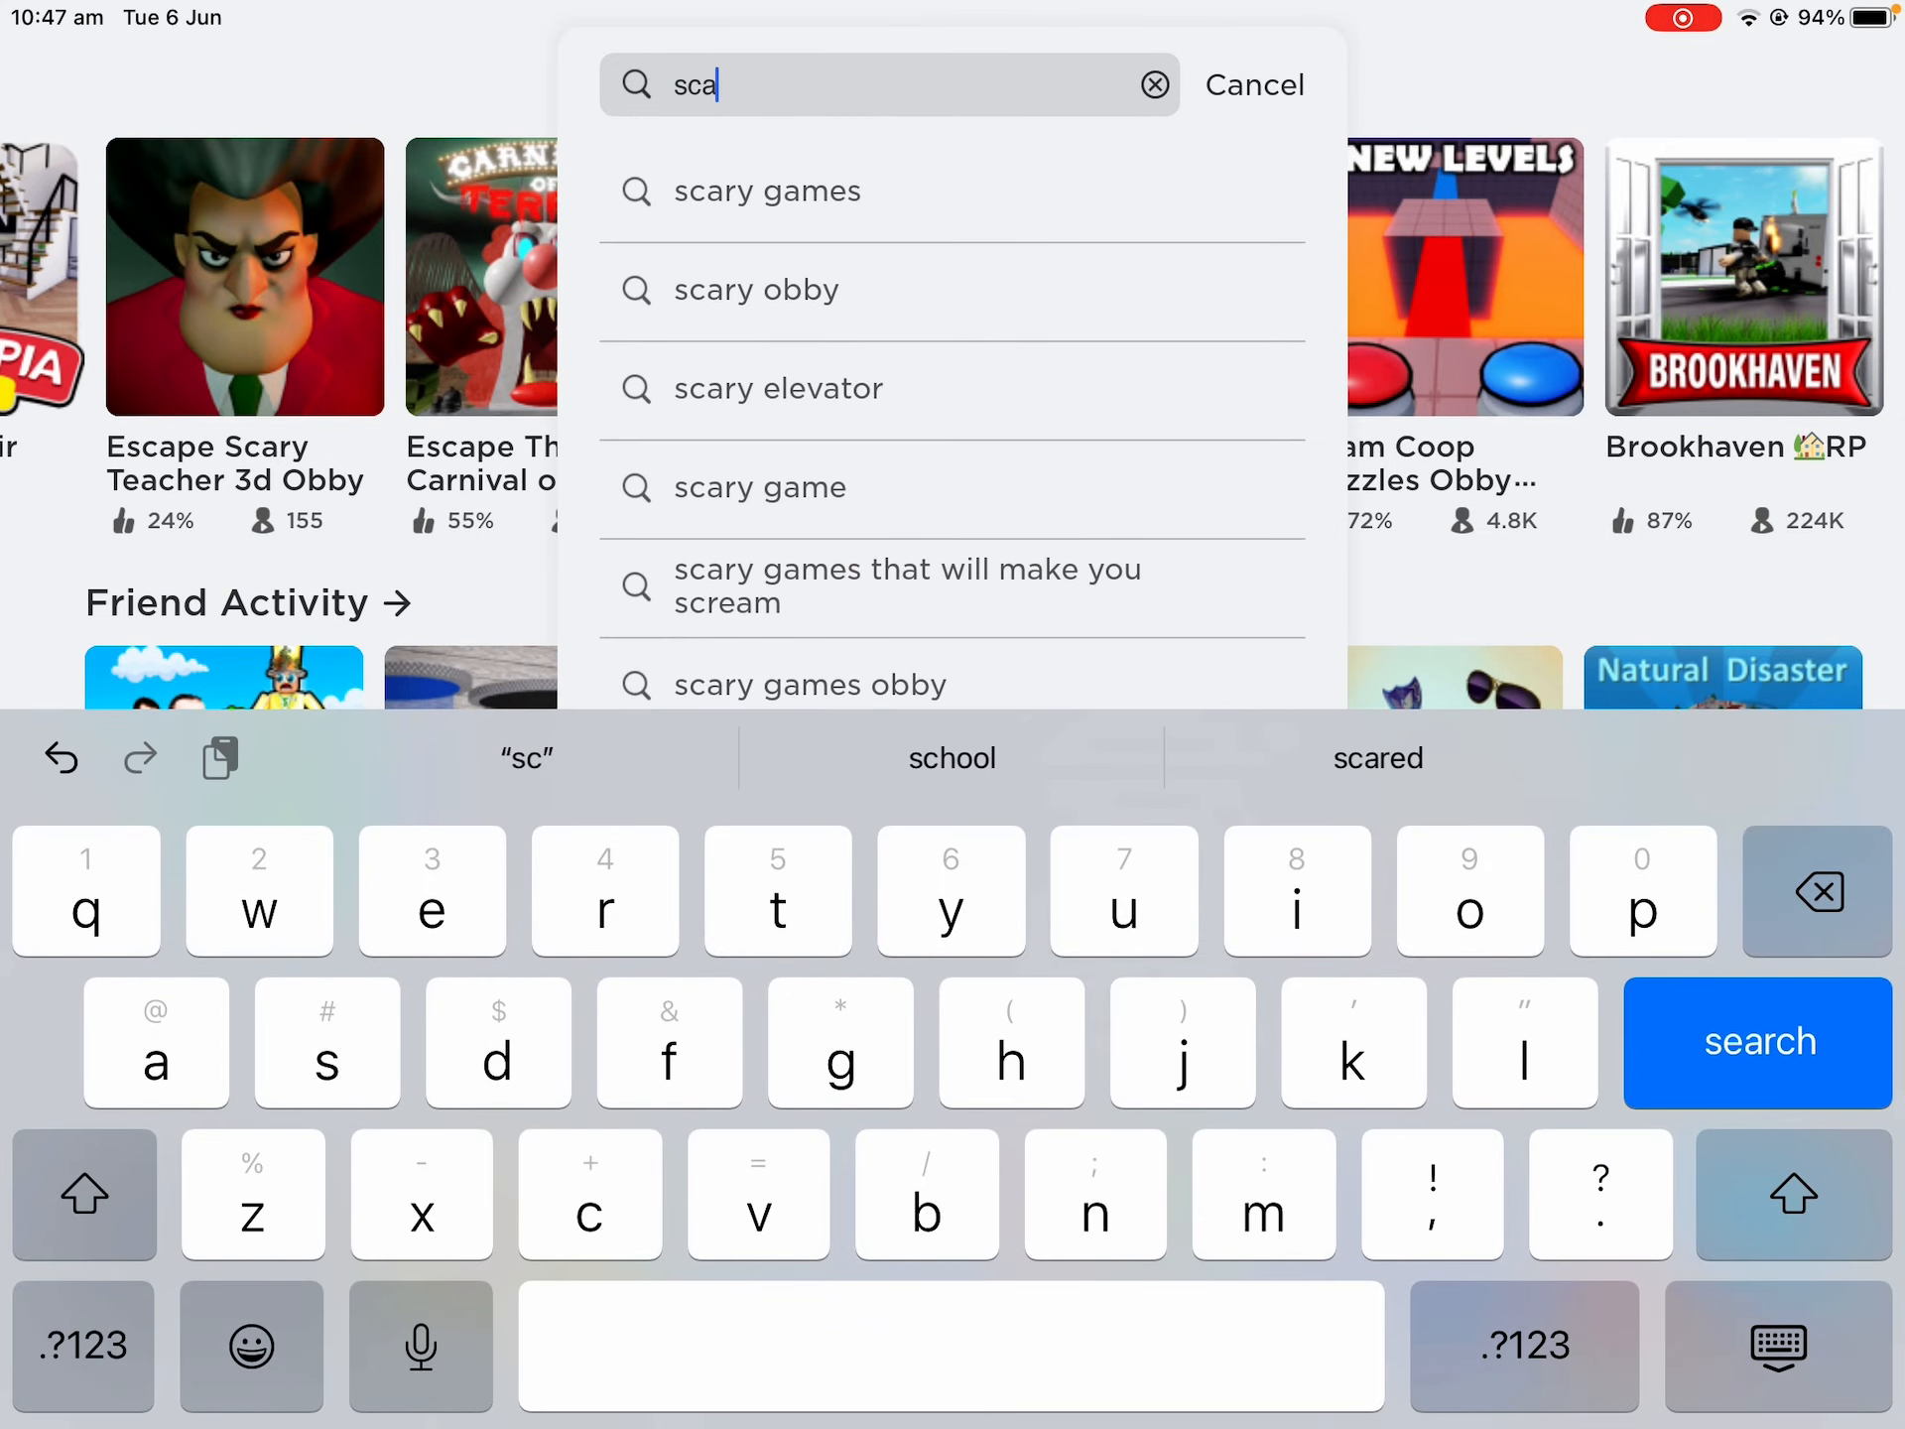
{"action": "type", "text": "r"}
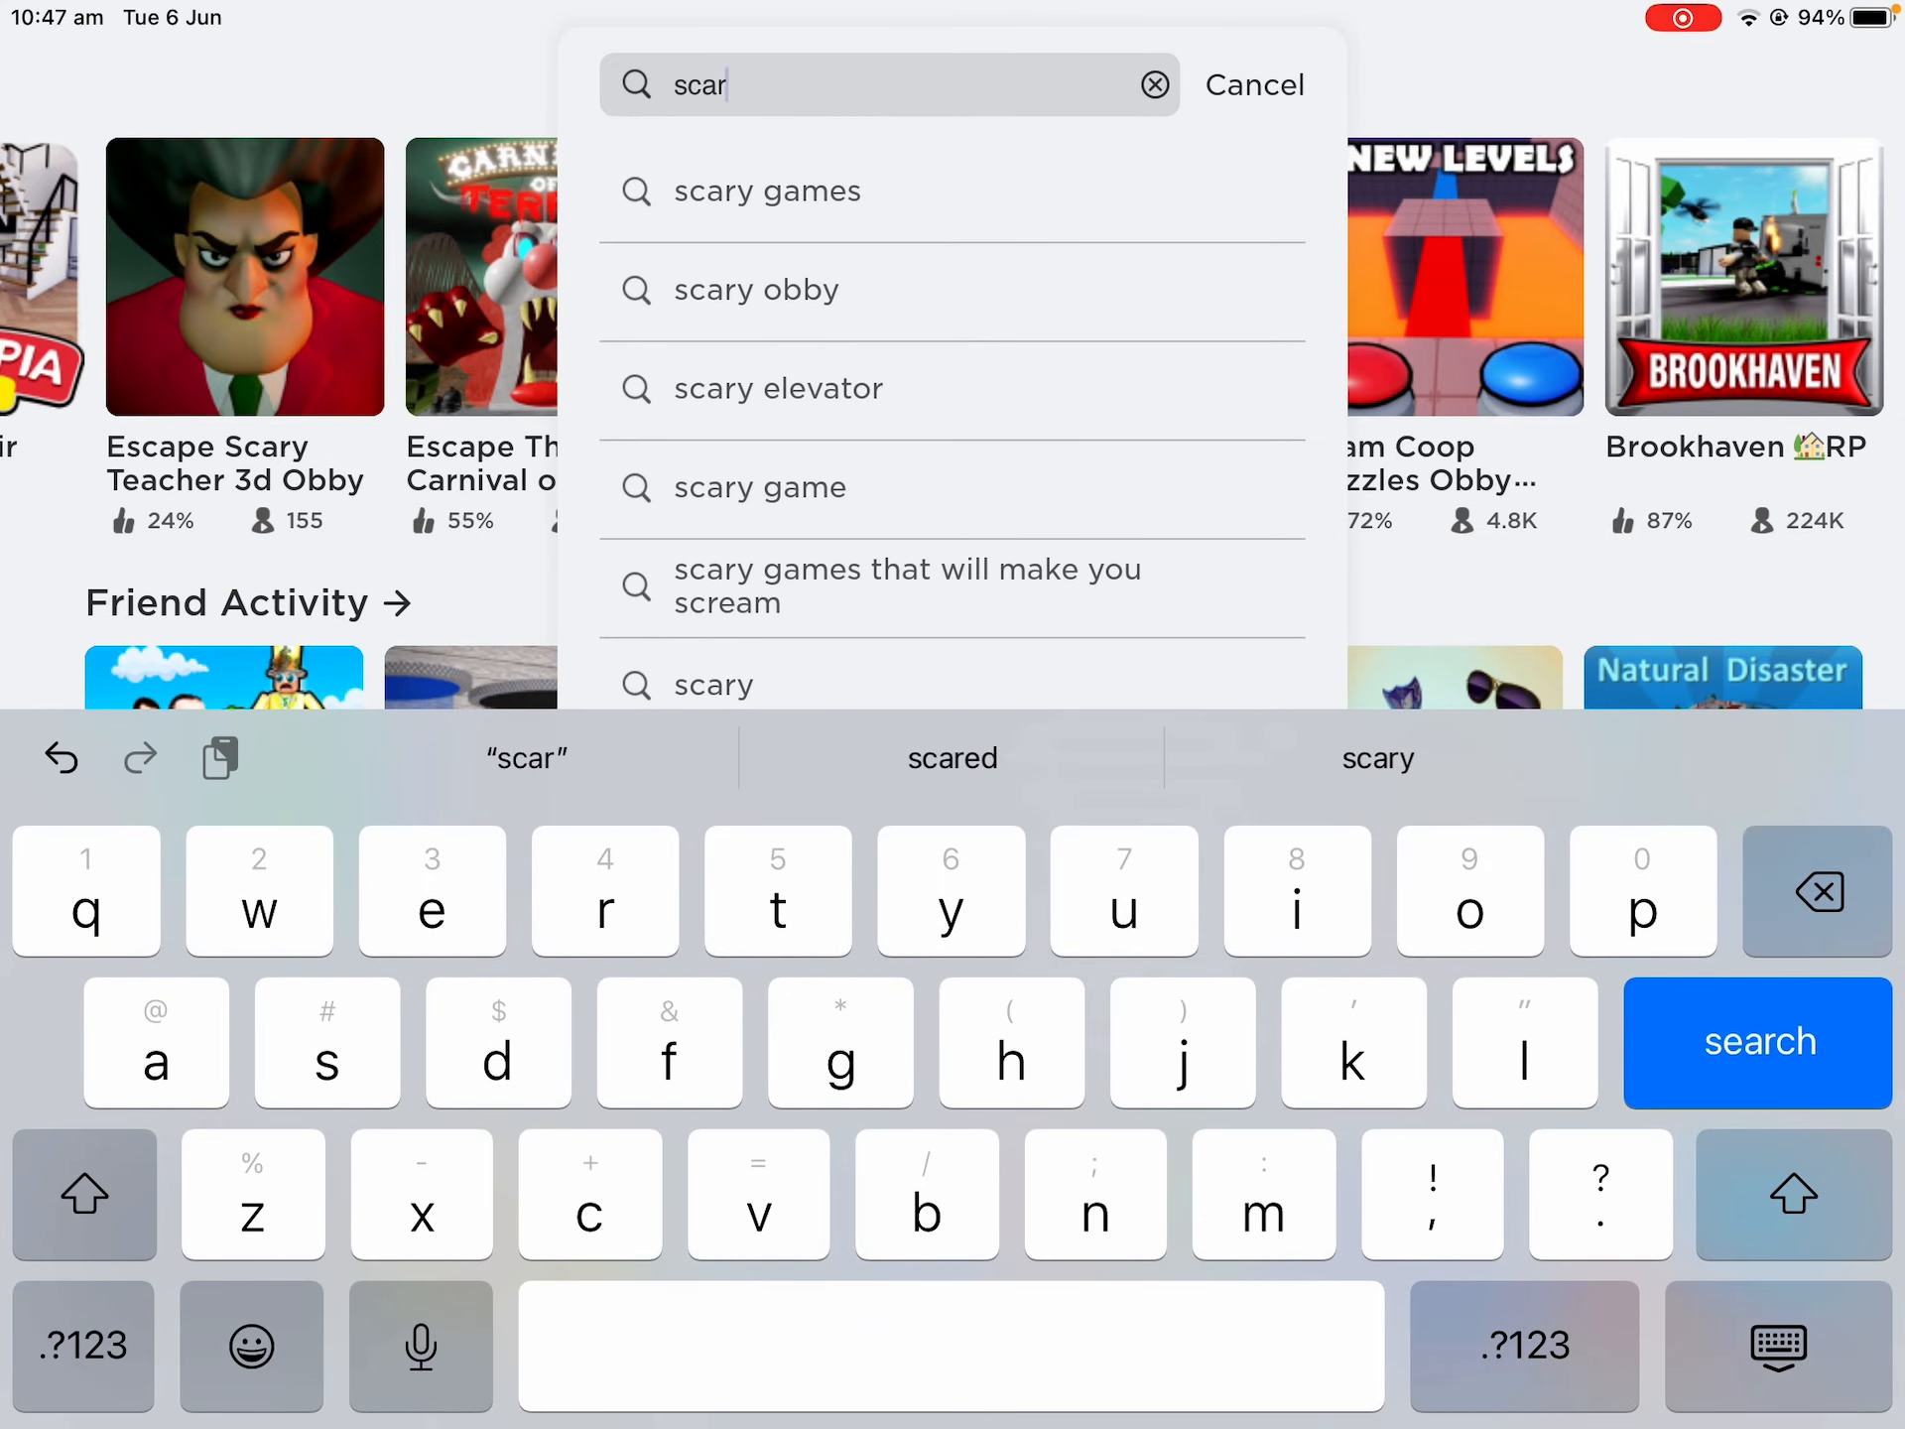
{"action": "left_click", "coordinate": [769, 191]}
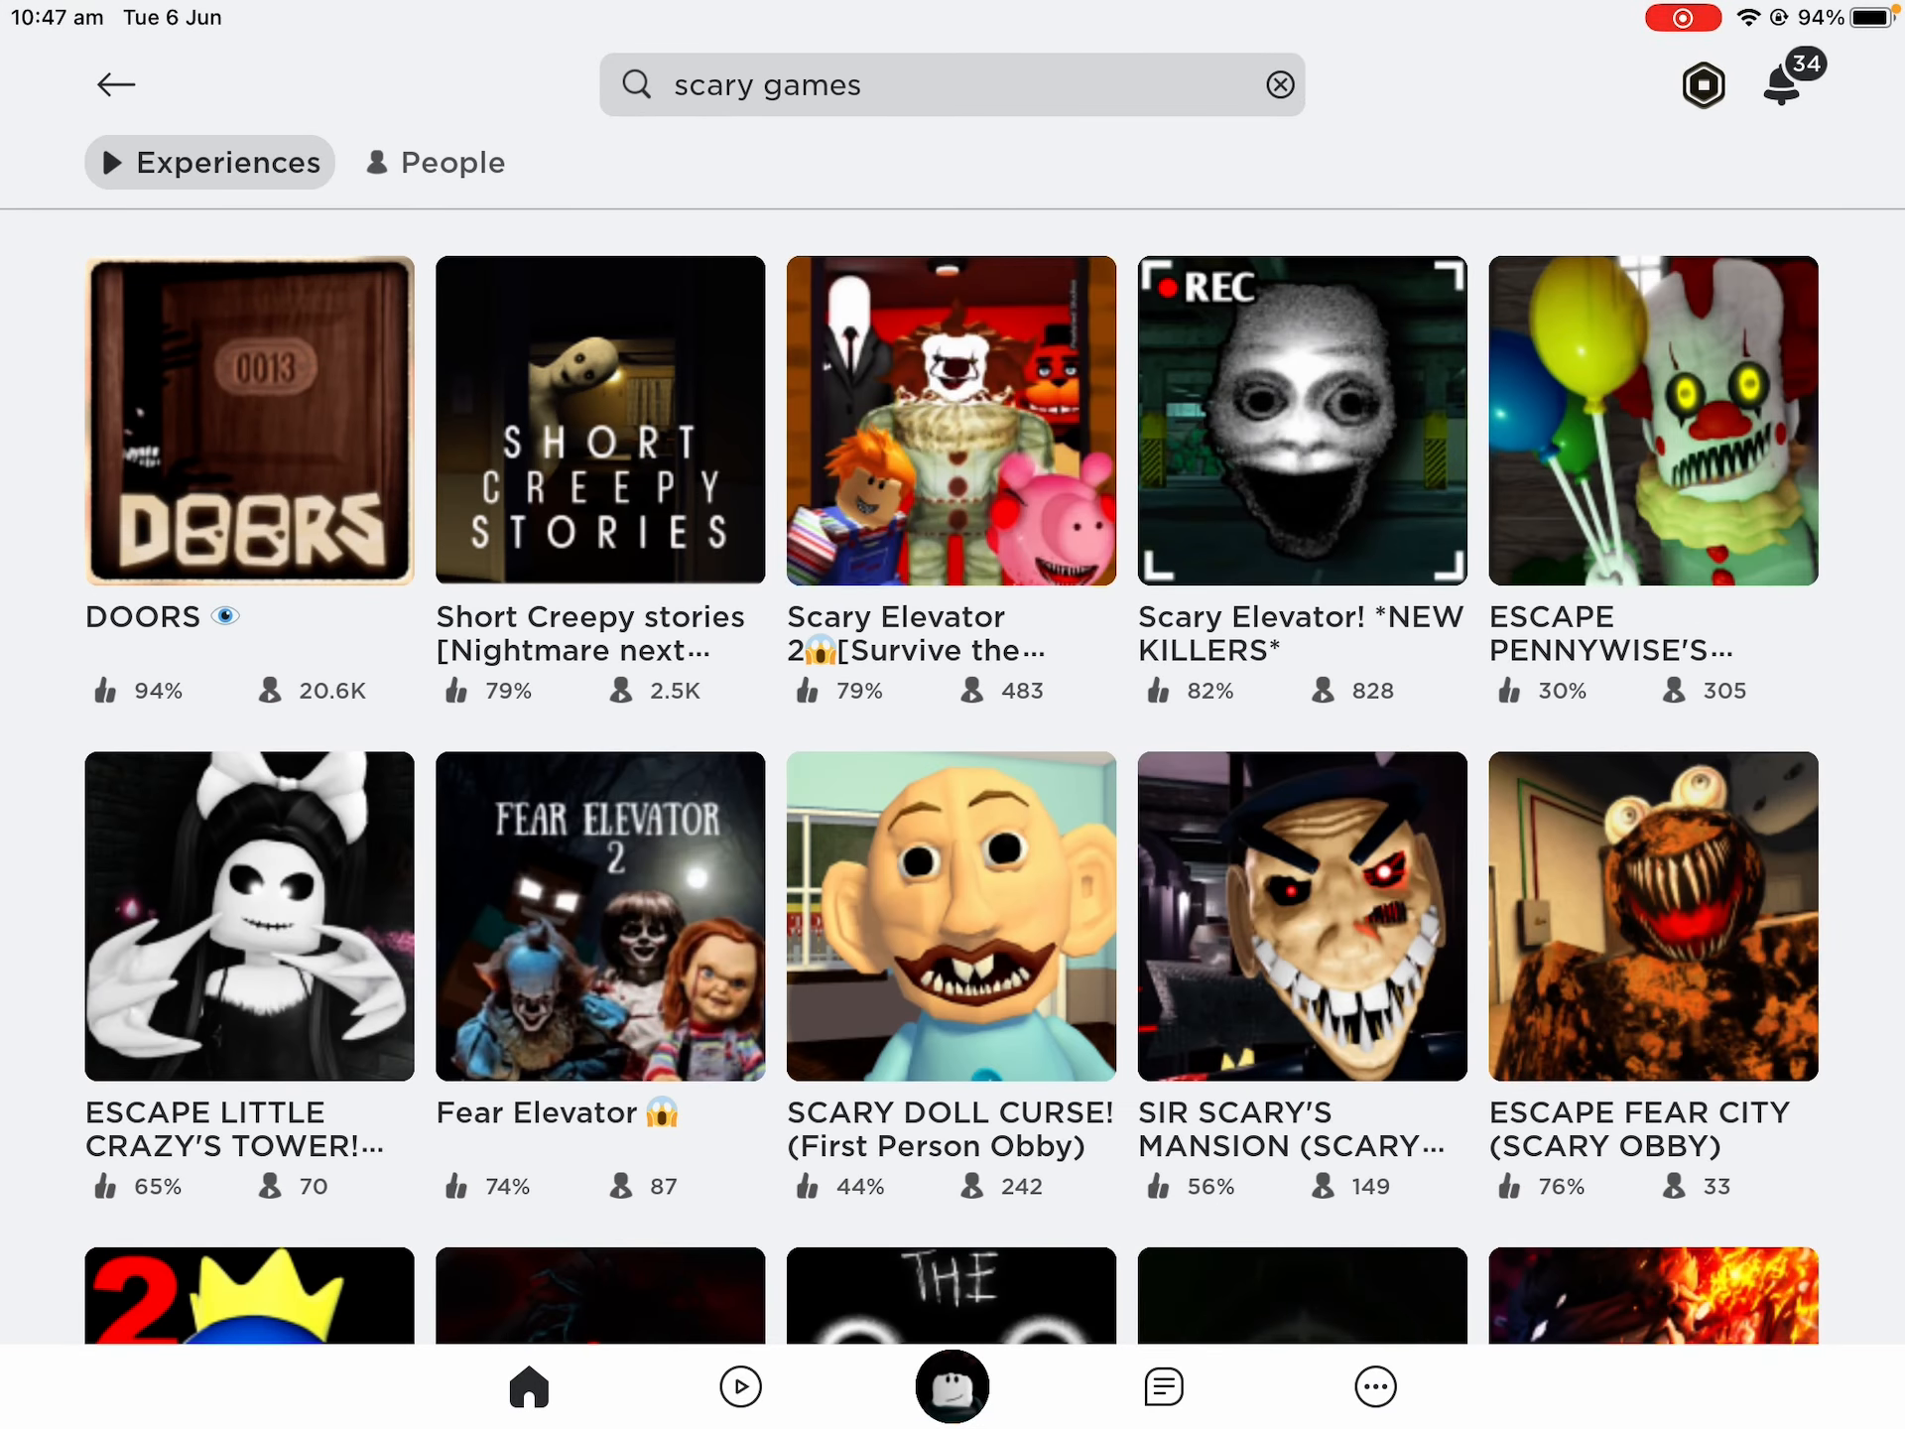
{"action": "scroll", "scroll_direction": "down", "scroll_amount": 3}
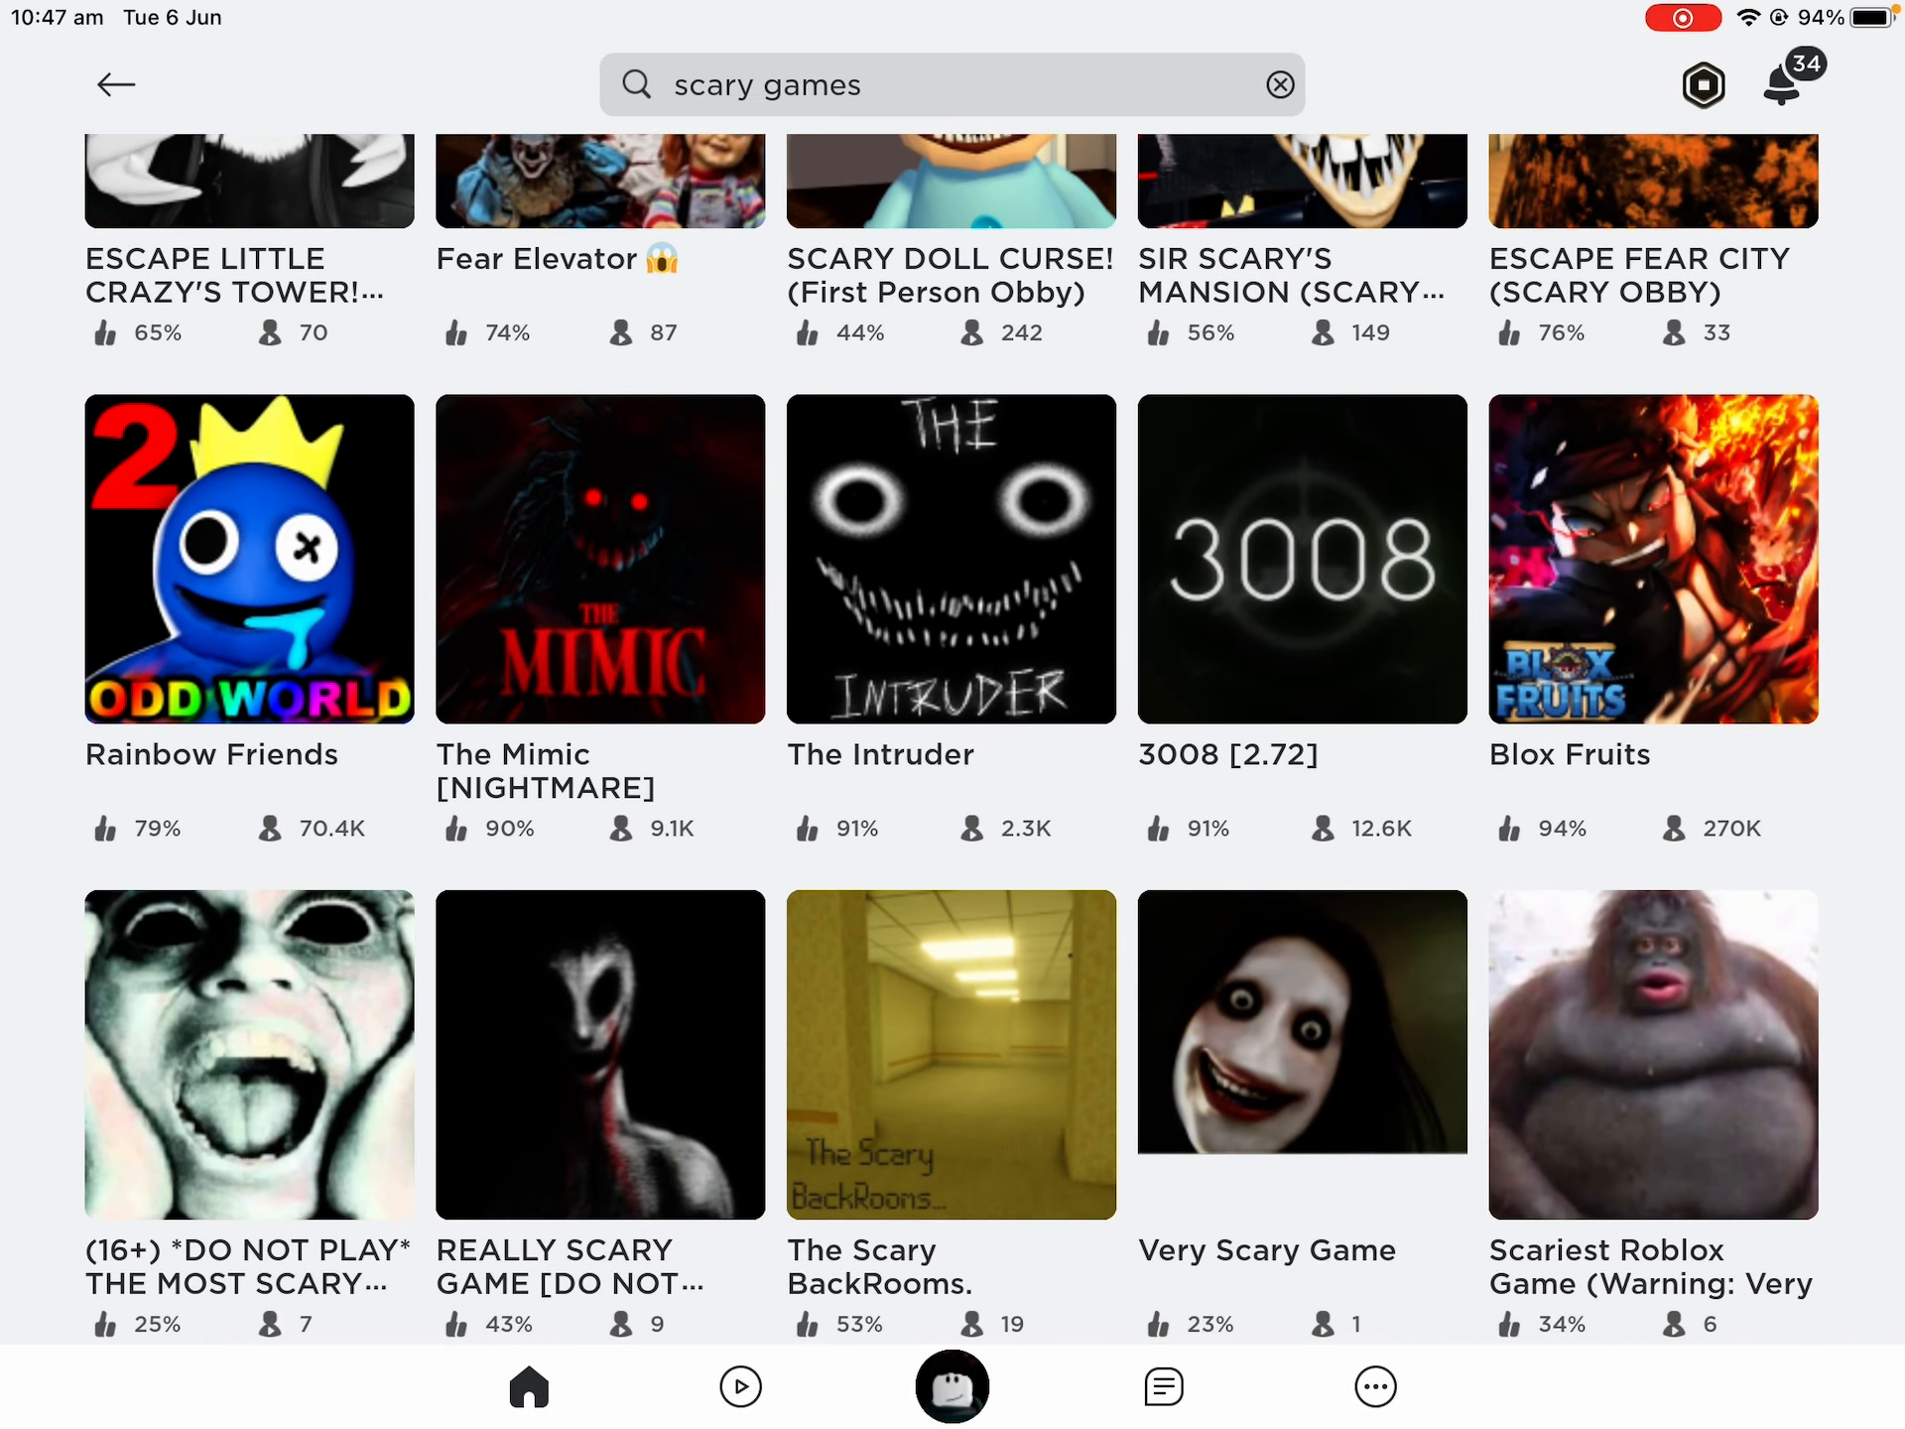
{"action": "scroll", "scroll_direction": "down", "scroll_amount": 3}
{"action": "type", "text": "backrooms"}
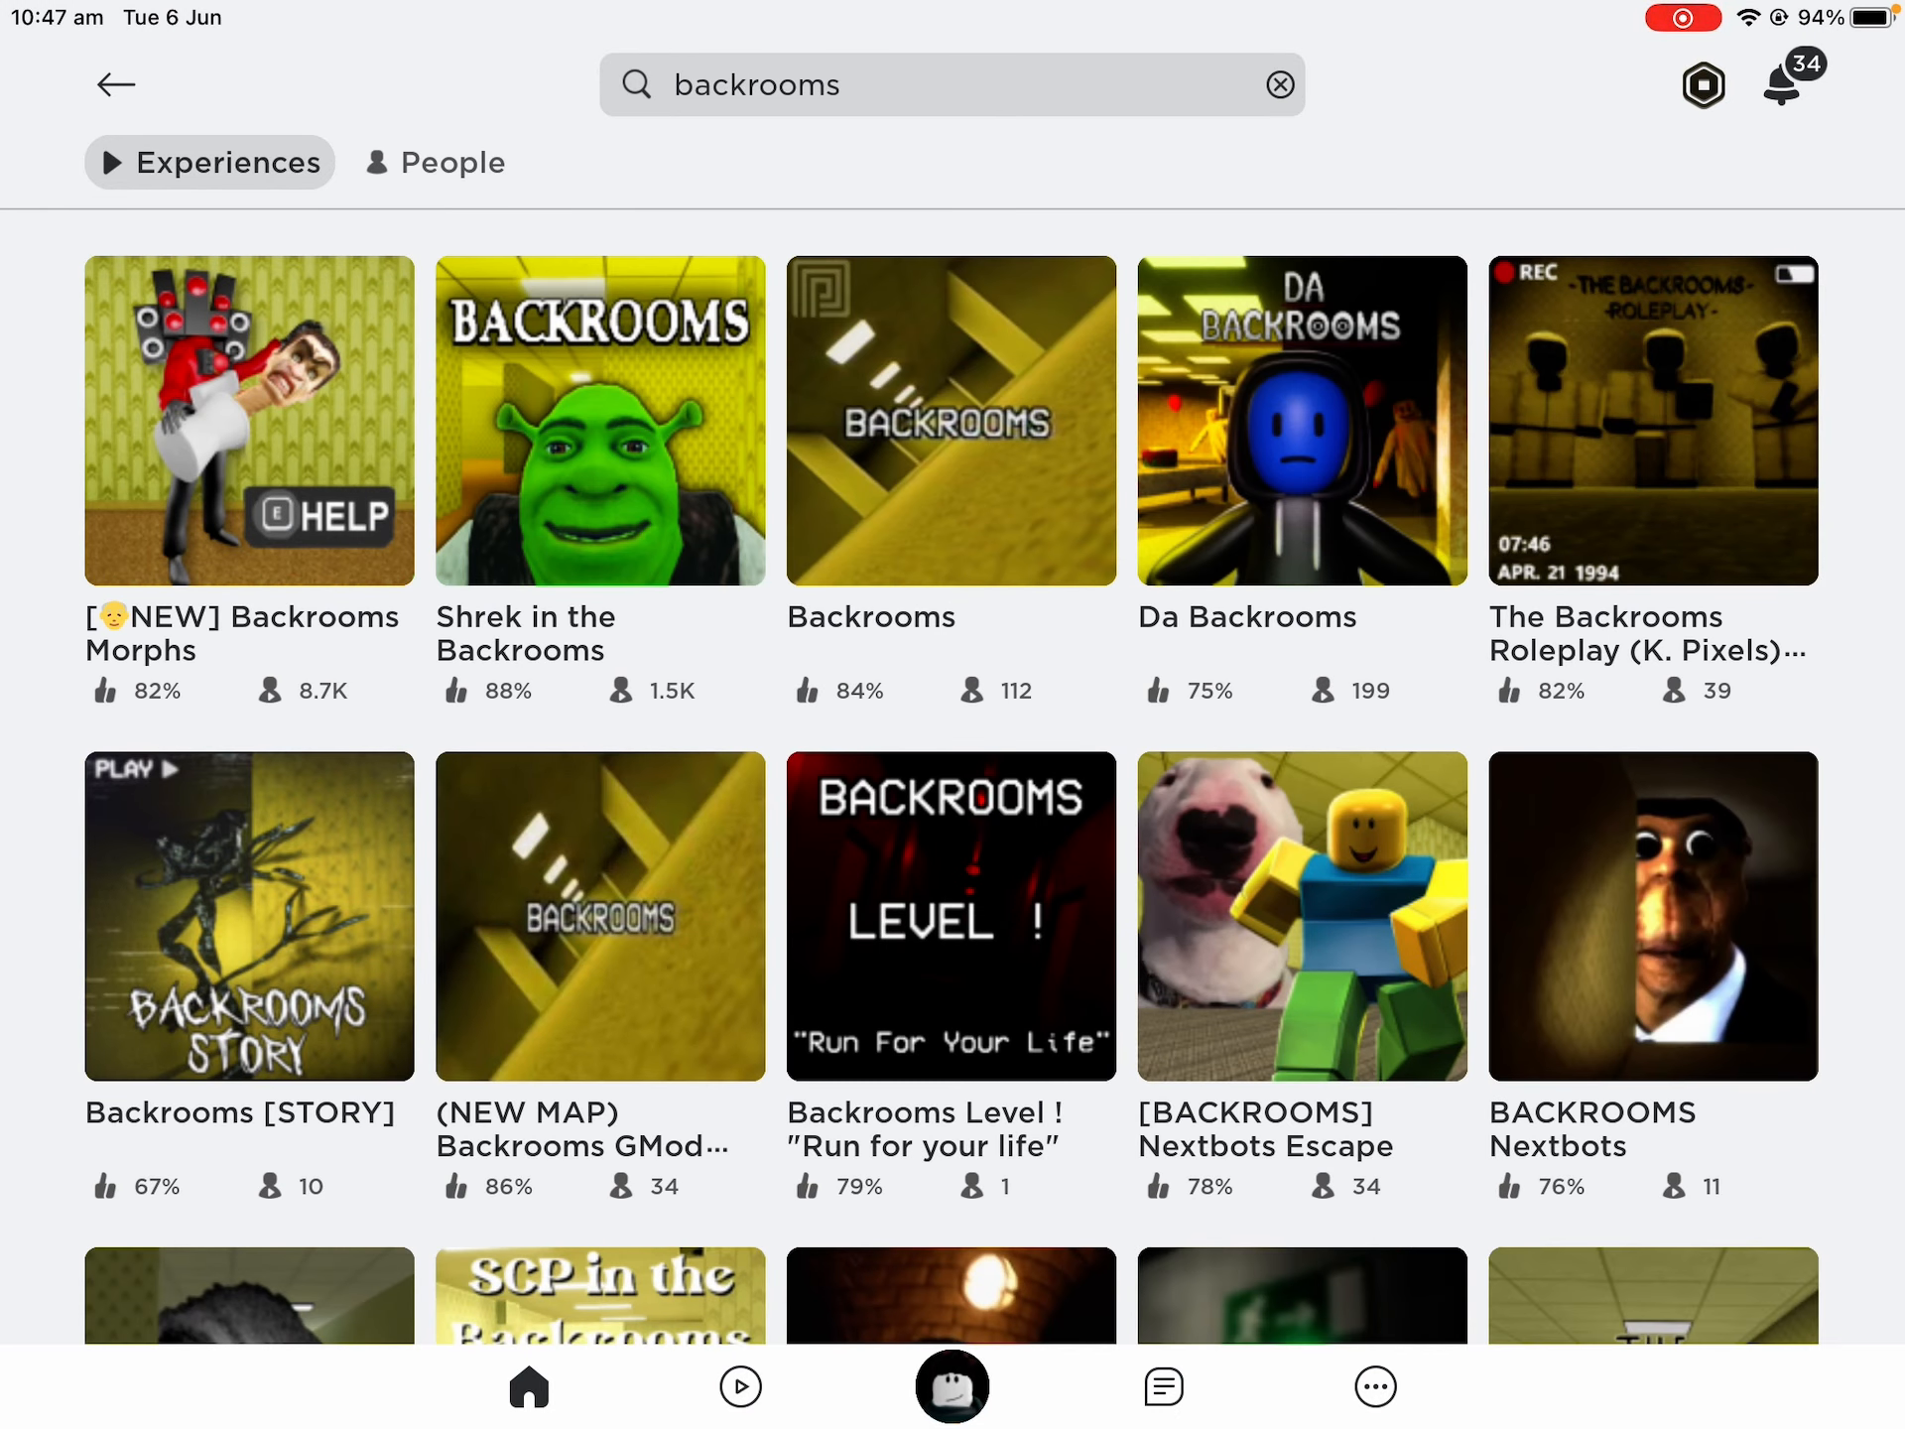
Scroll the 'backrooms' results and start typing the query 'backrooms sw'
{"action": "scroll", "scroll_direction": "down", "scroll_amount": 3}
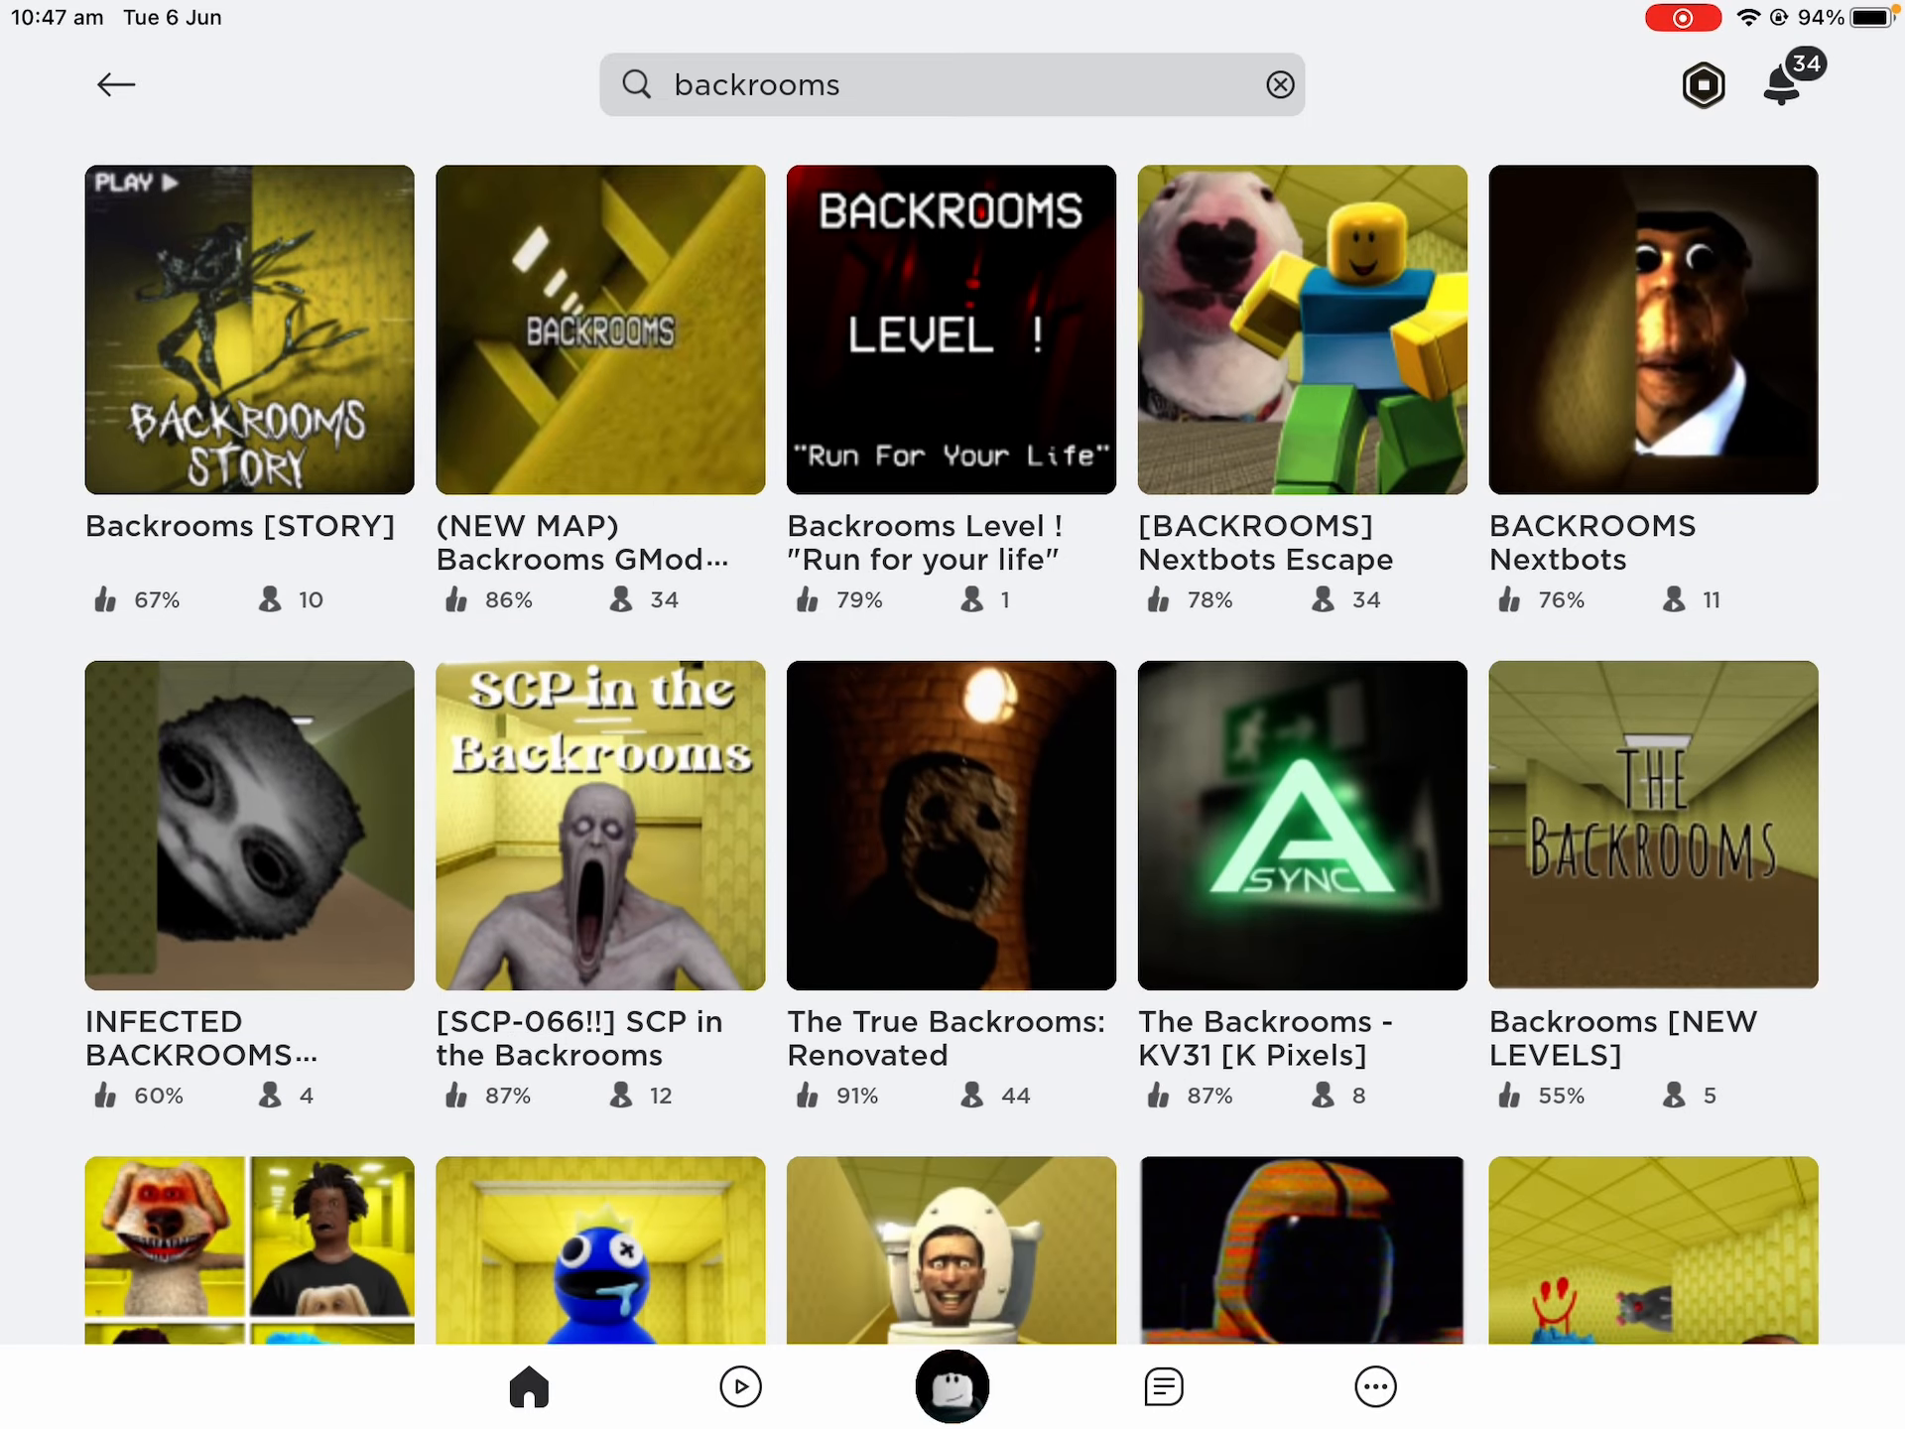
{"action": "scroll", "scroll_direction": "down", "scroll_amount": 3}
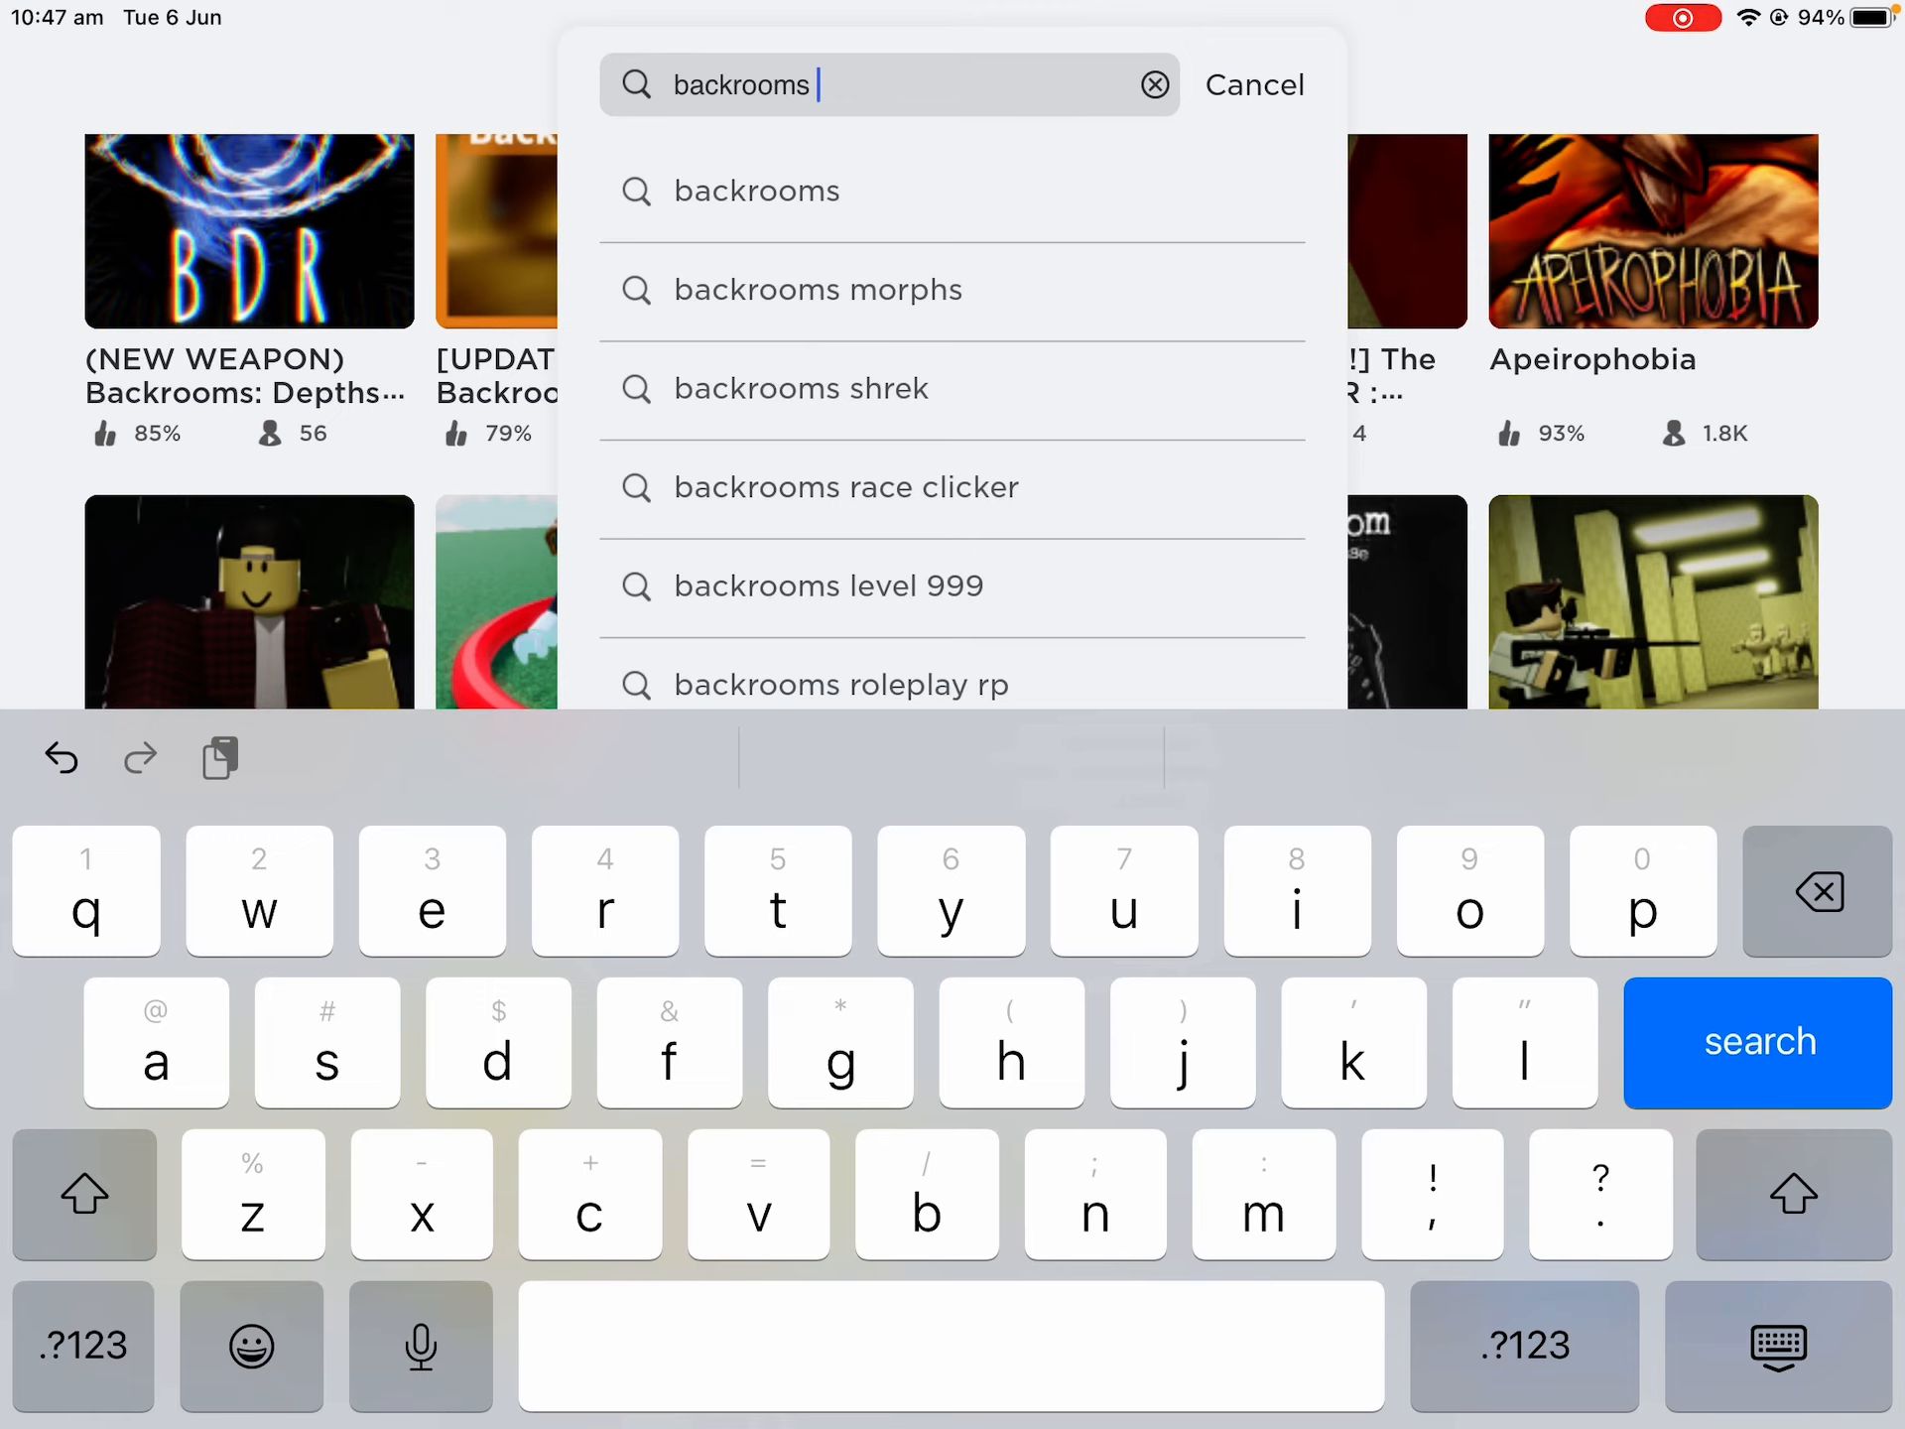
{"action": "type", "text": "sw"}
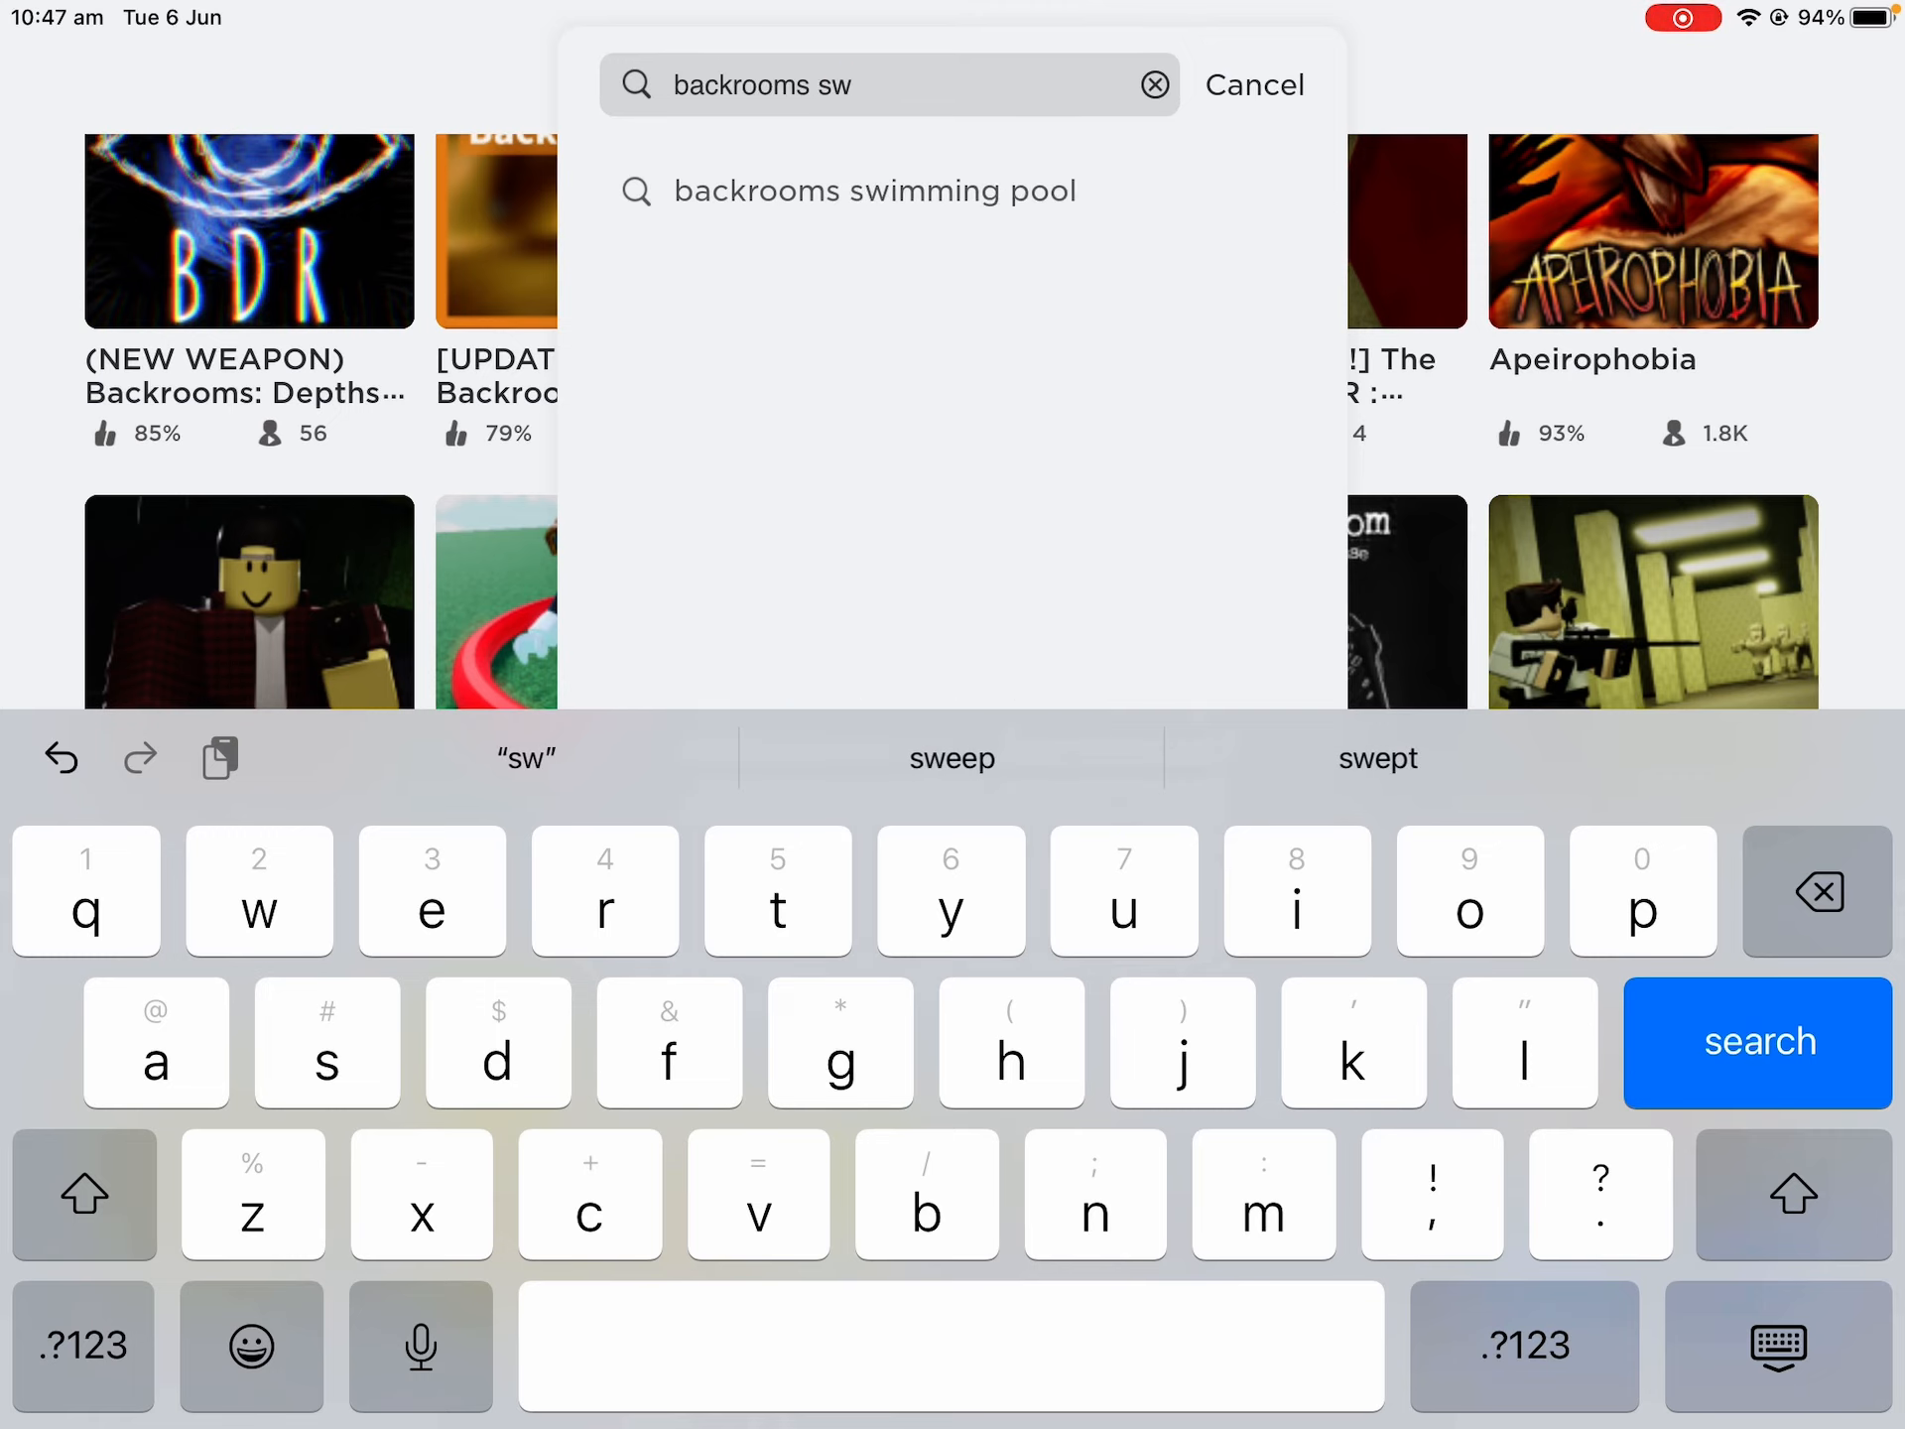
Search 'backrooms swimming pool' and launch the Pool Rooms HD game
{"action": "left_click", "coordinate": [872, 191]}
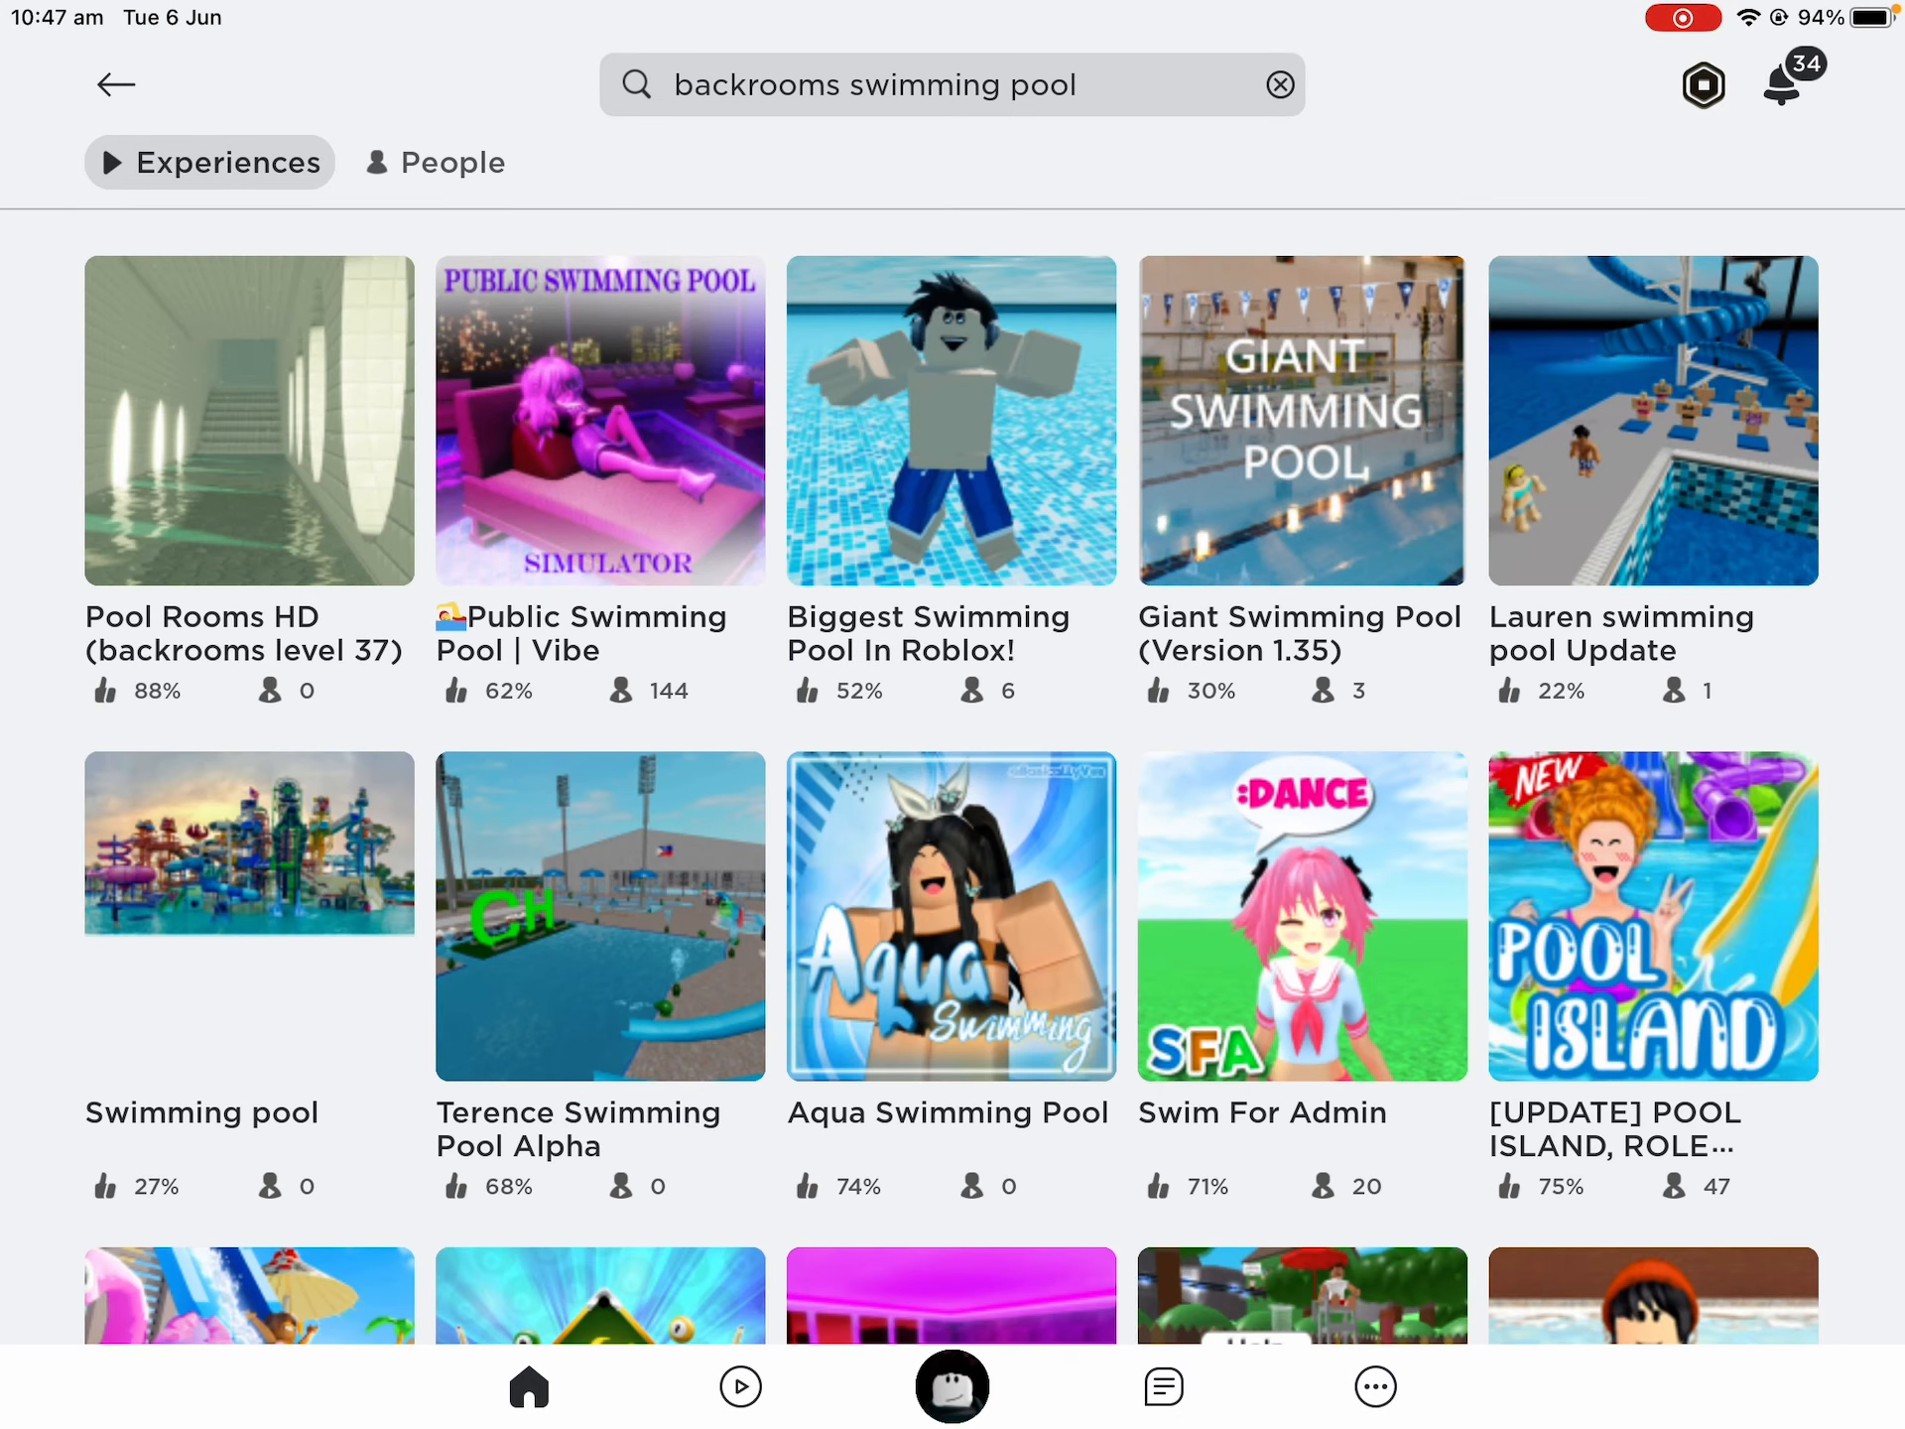
{"action": "left_click", "coordinate": [248, 422]}
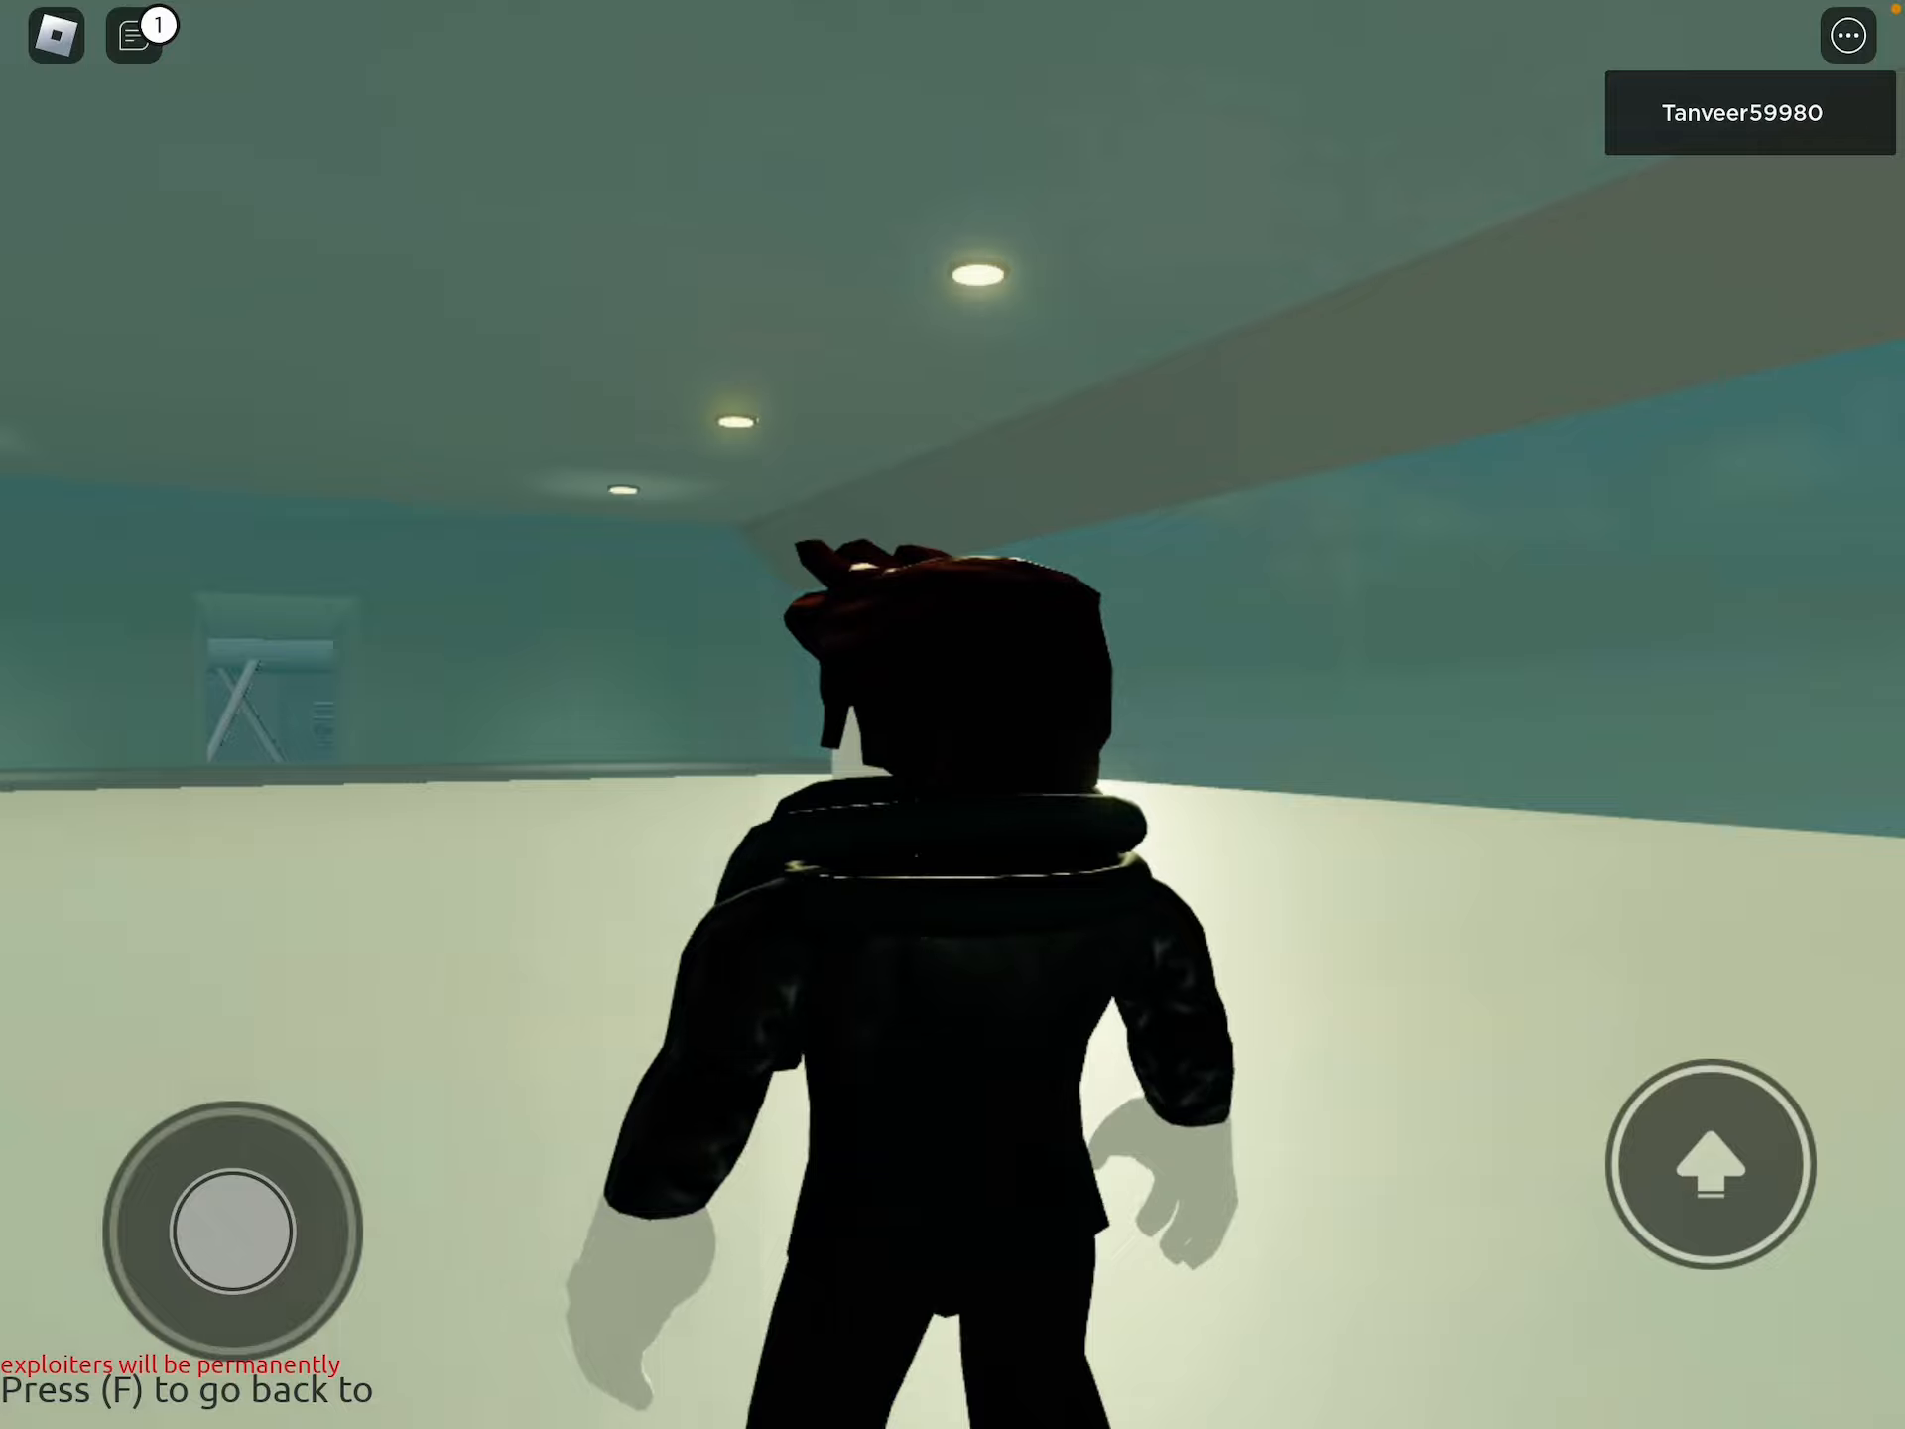
Walk the avatar around the pale tiled pool room with the joystick
{"action": "left_click_drag", "start_coordinate": [232, 1228], "coordinate": [251, 1057]}
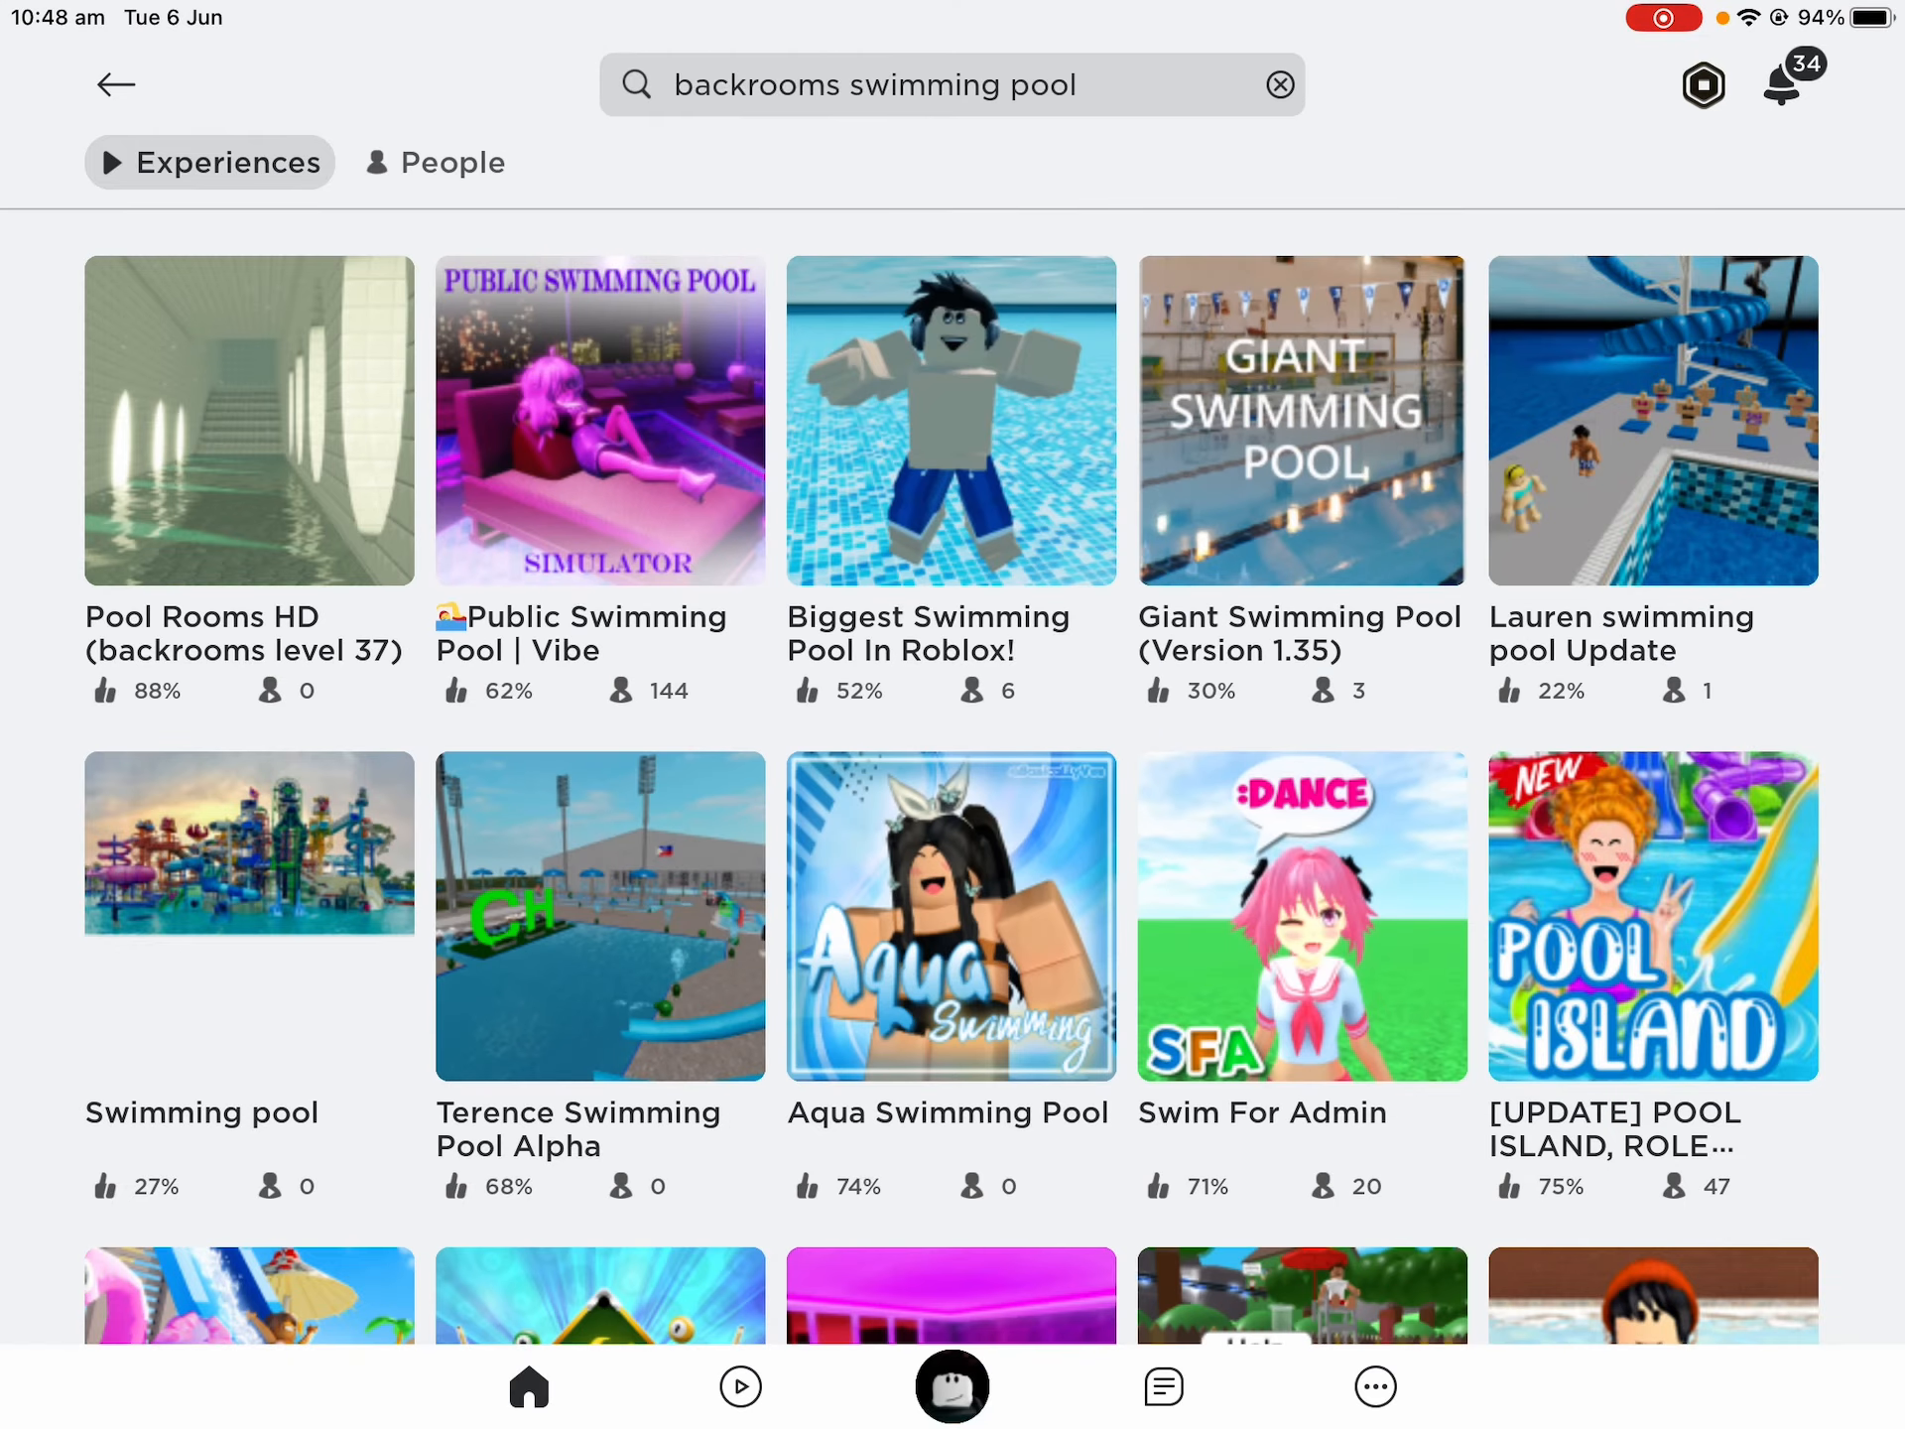
Scroll the swimming pool results, then the earlier 'backrooms' results
{"action": "scroll", "scroll_direction": "down", "scroll_amount": 3}
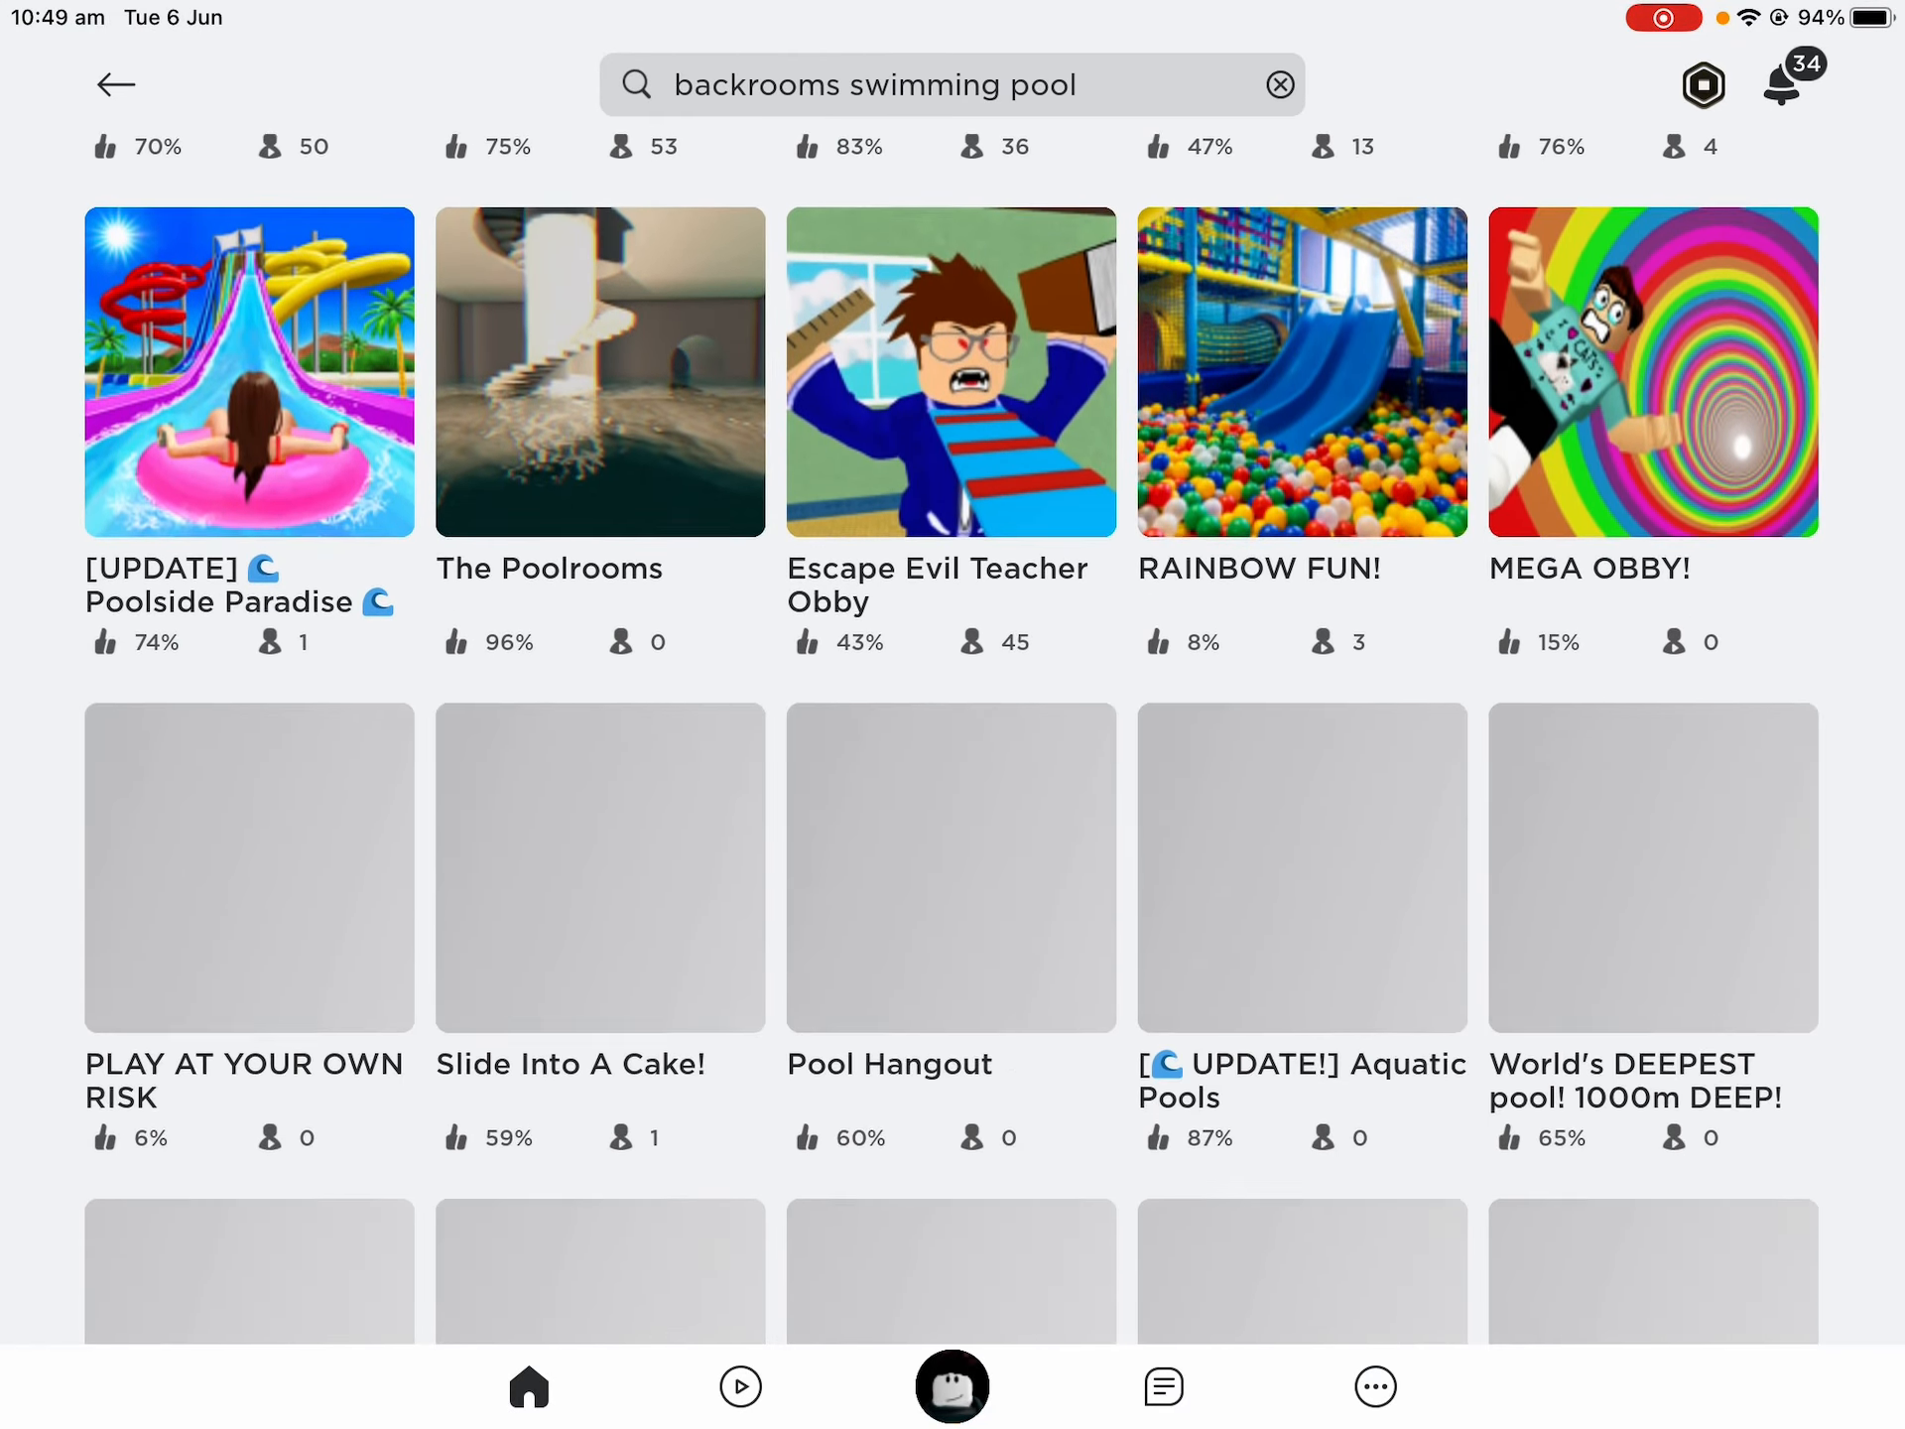
{"action": "scroll", "scroll_direction": "down", "scroll_amount": 3}
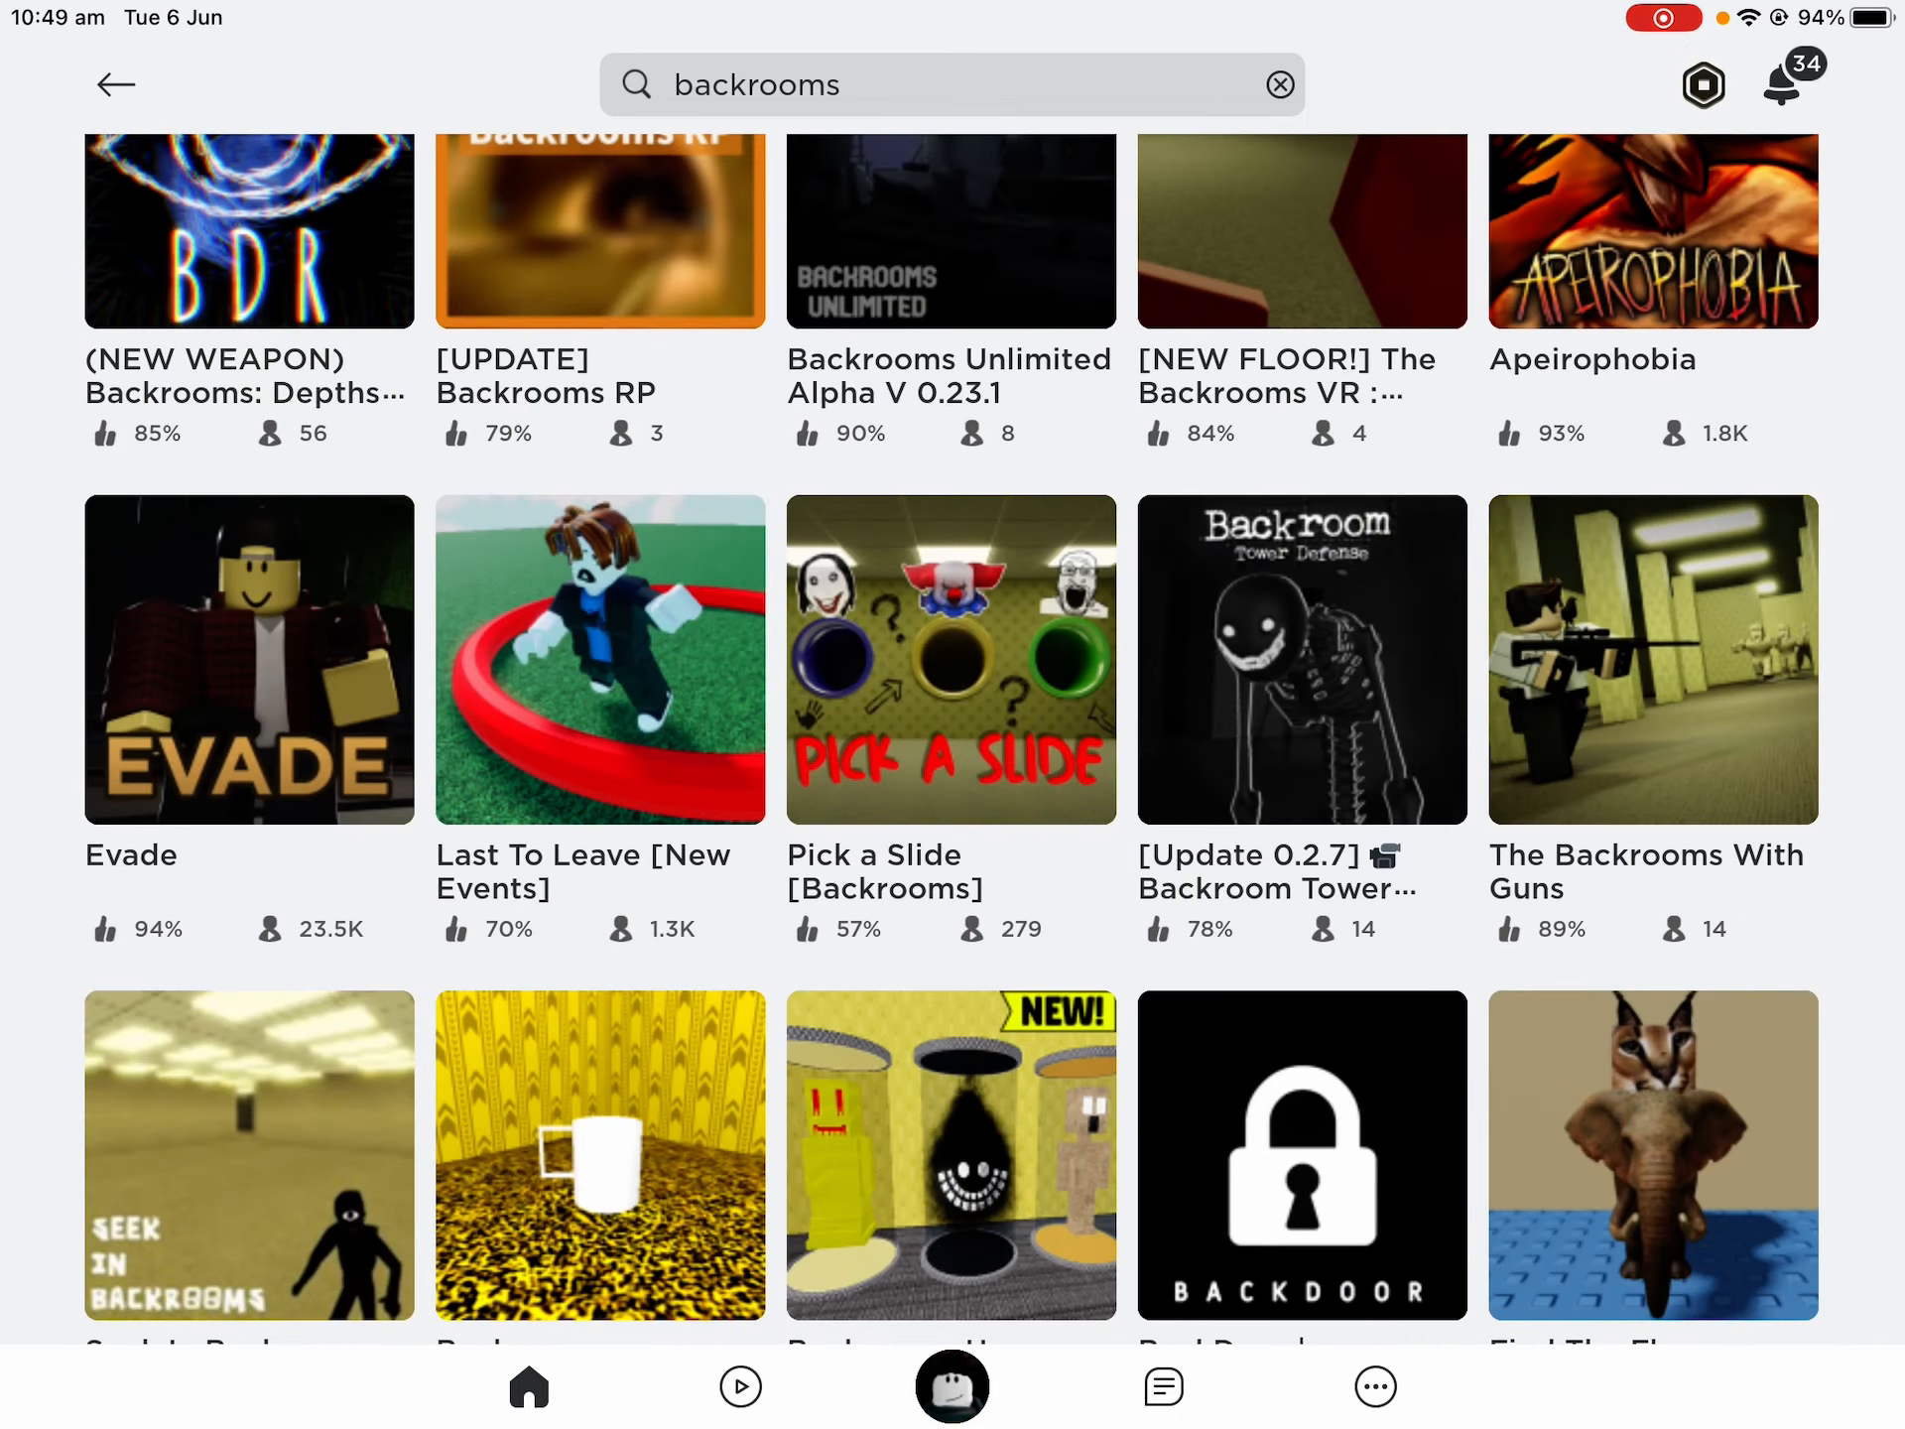
{"action": "scroll", "scroll_direction": "down", "scroll_amount": 3}
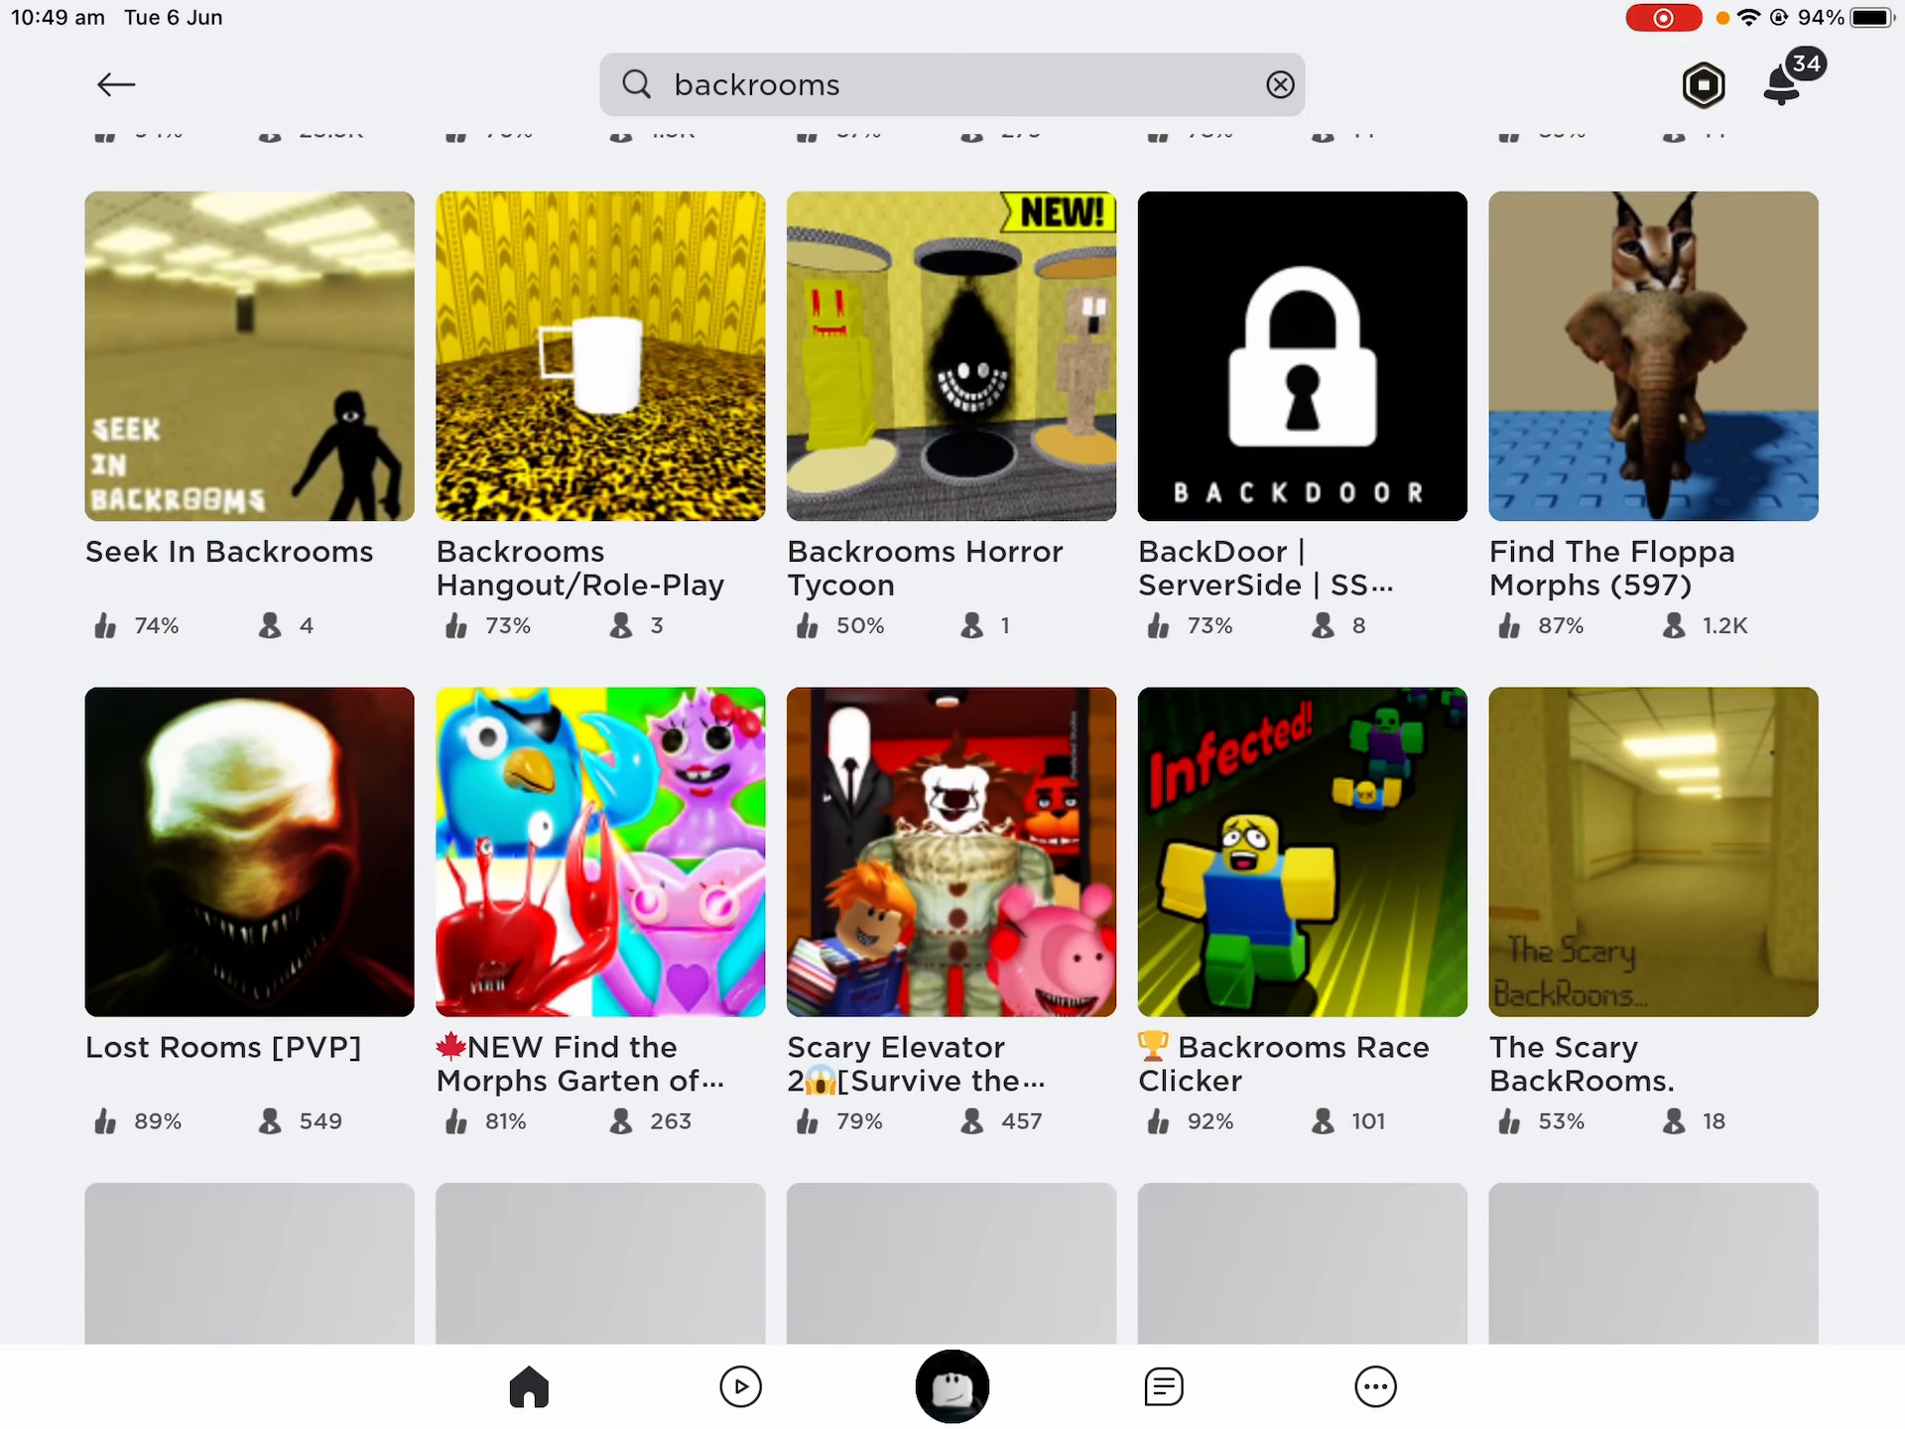